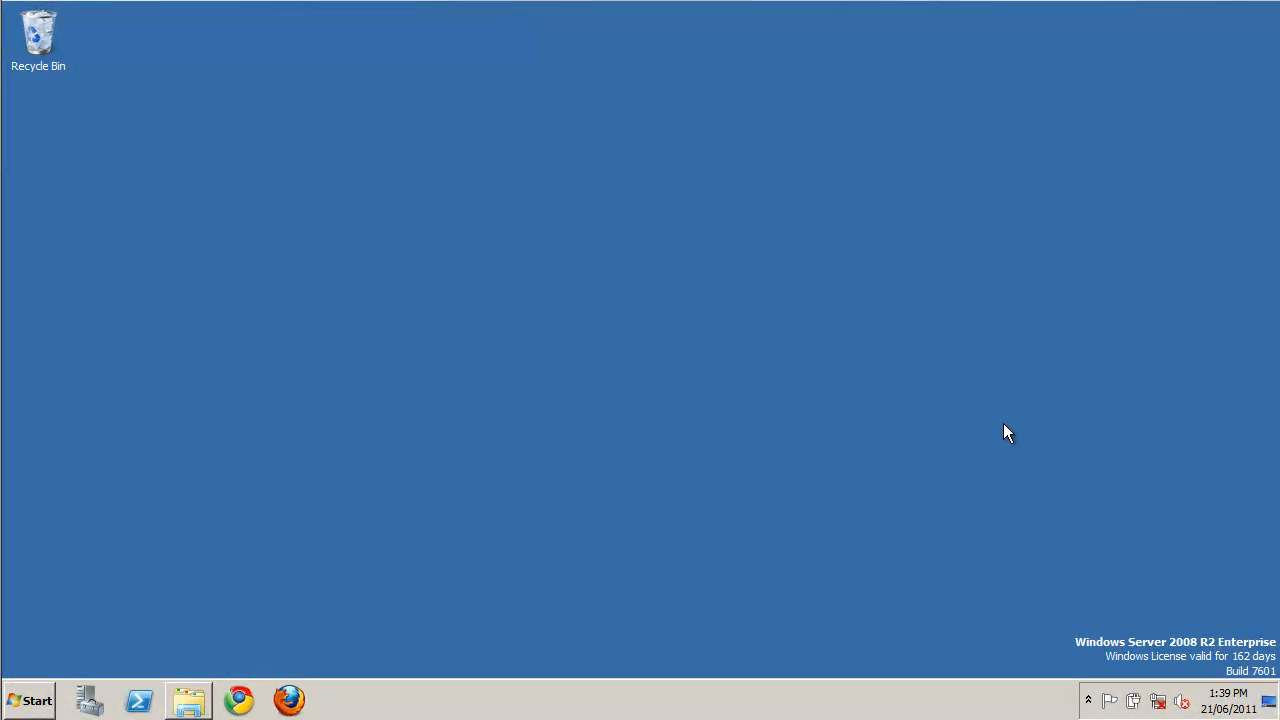
mouse_move(624, 324)
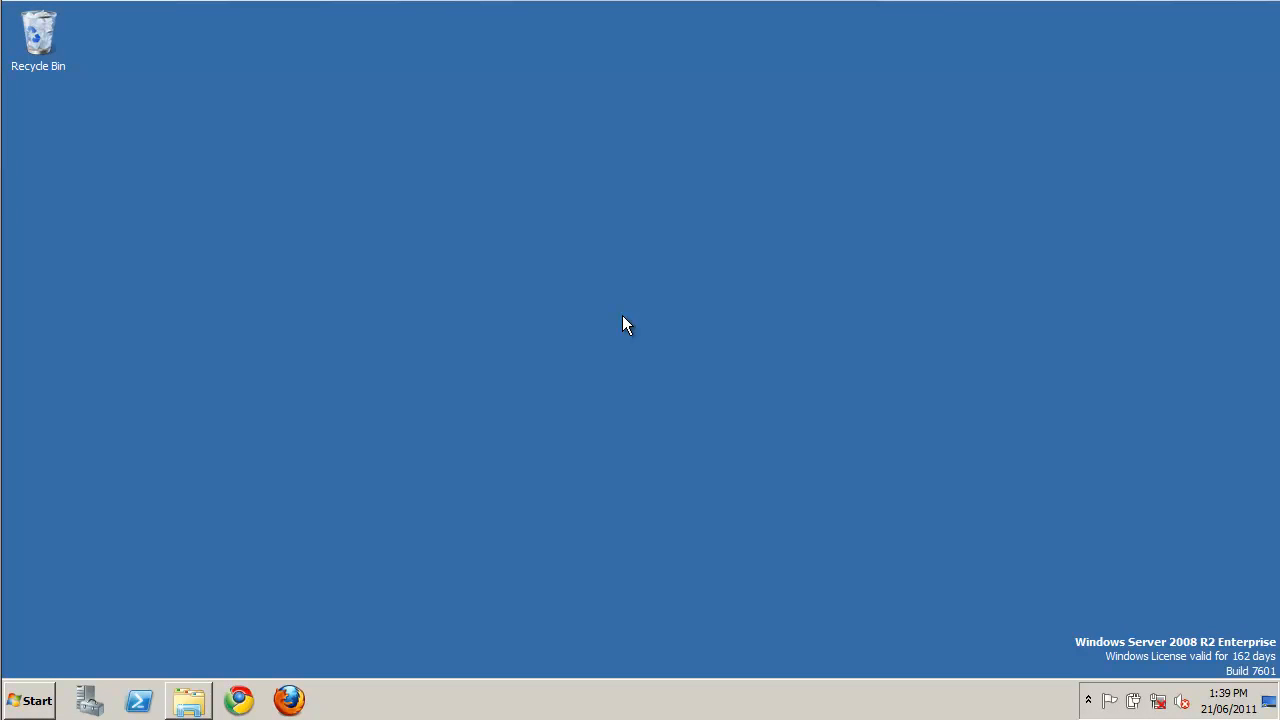
mouse_move(436, 496)
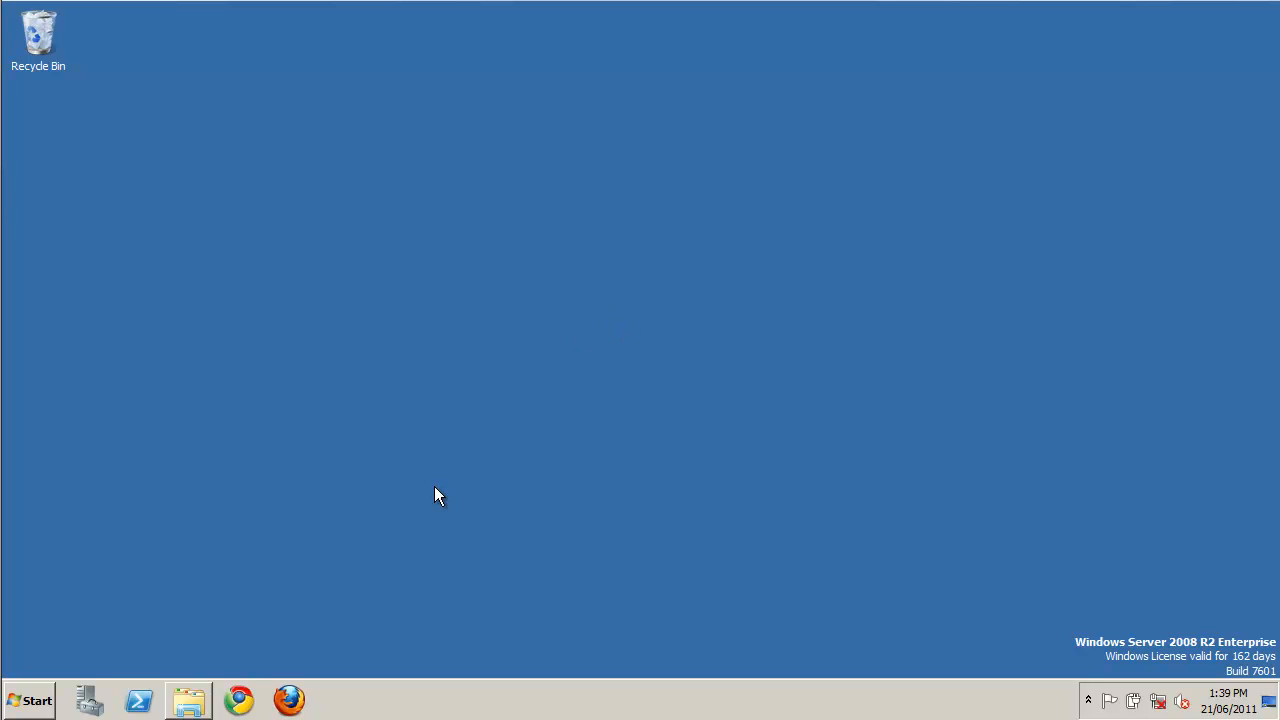
mouse_move(190, 700)
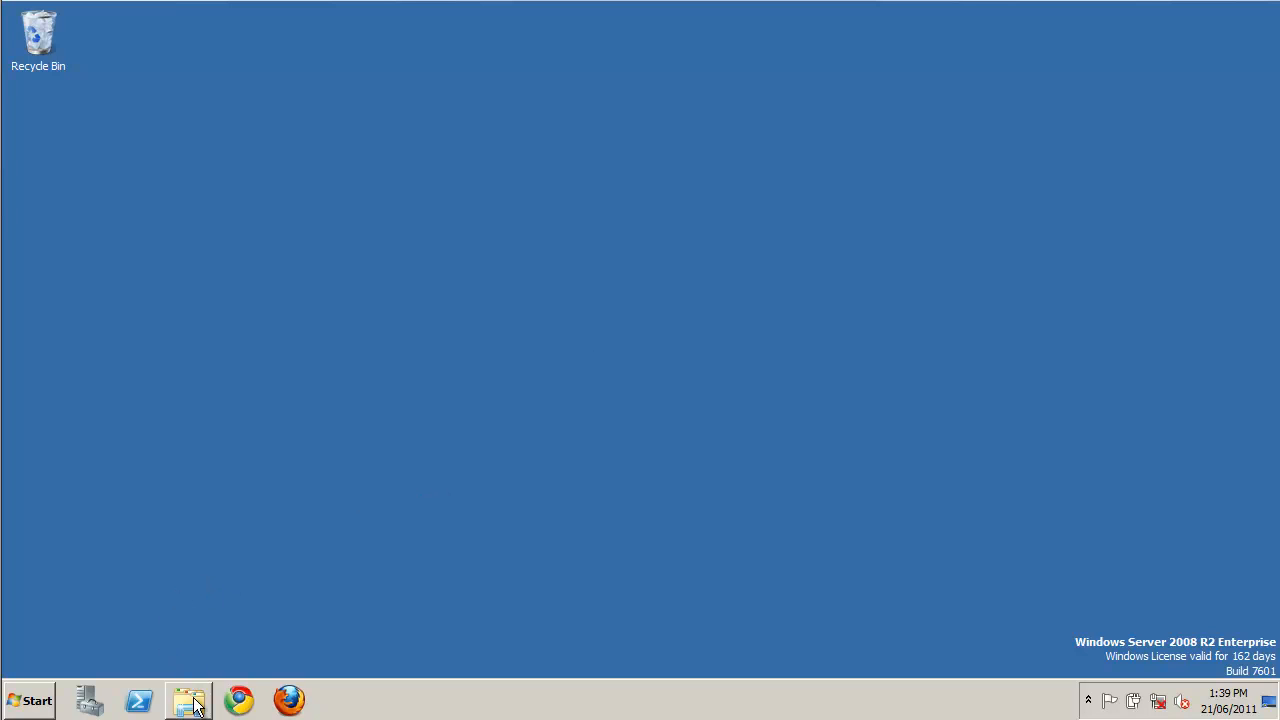
- Show the C:\download folder holding the SharePointFoundation installer, then dismiss the Start menu unused
left_click(188, 700)
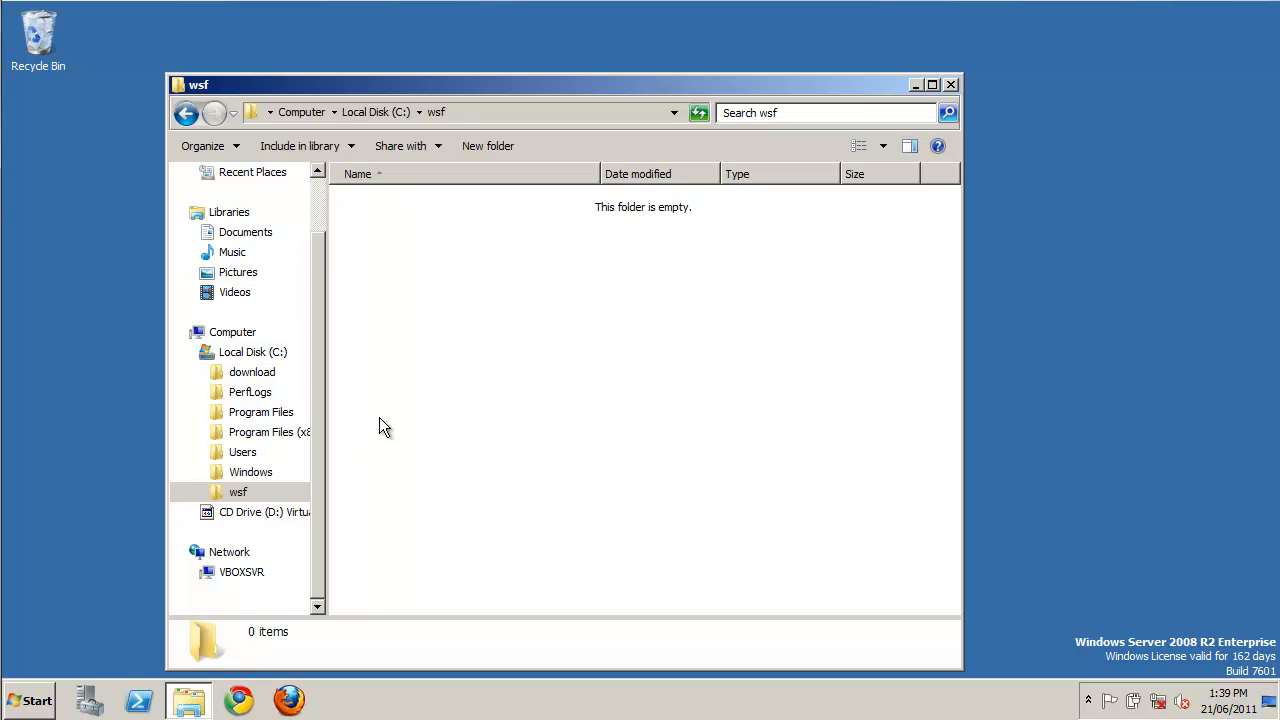
left_click(252, 370)
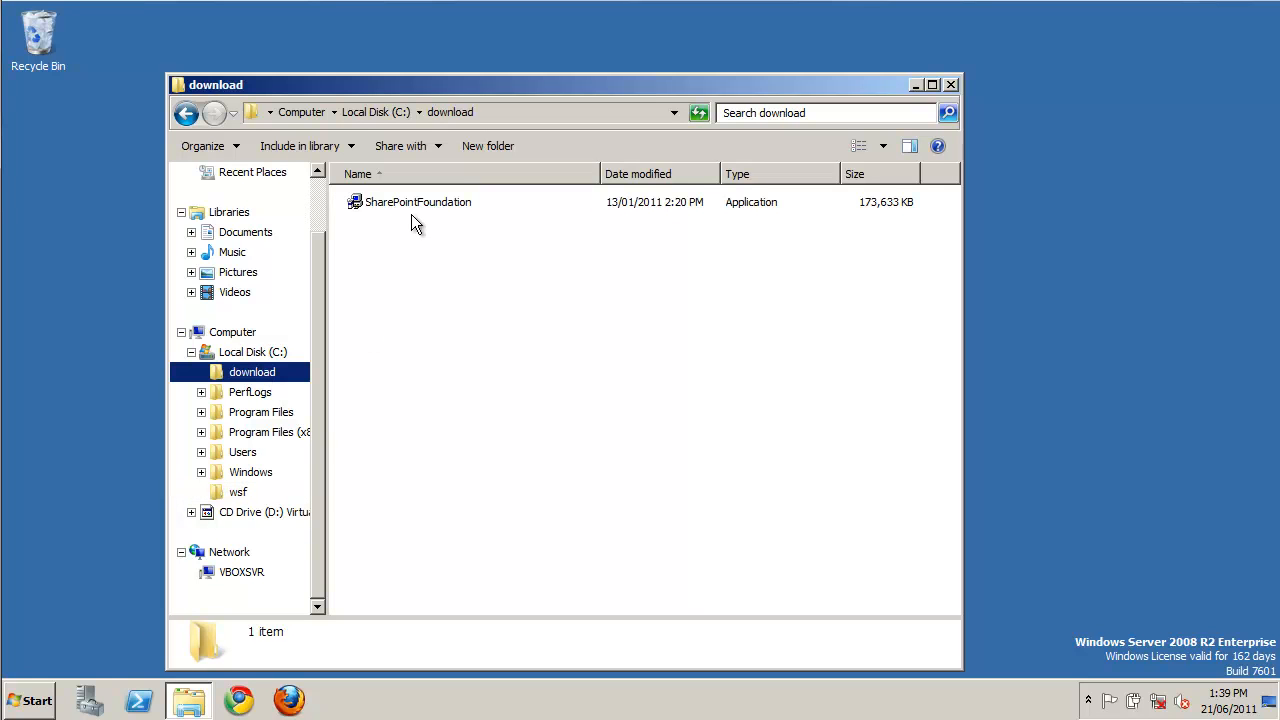
mouse_move(456, 212)
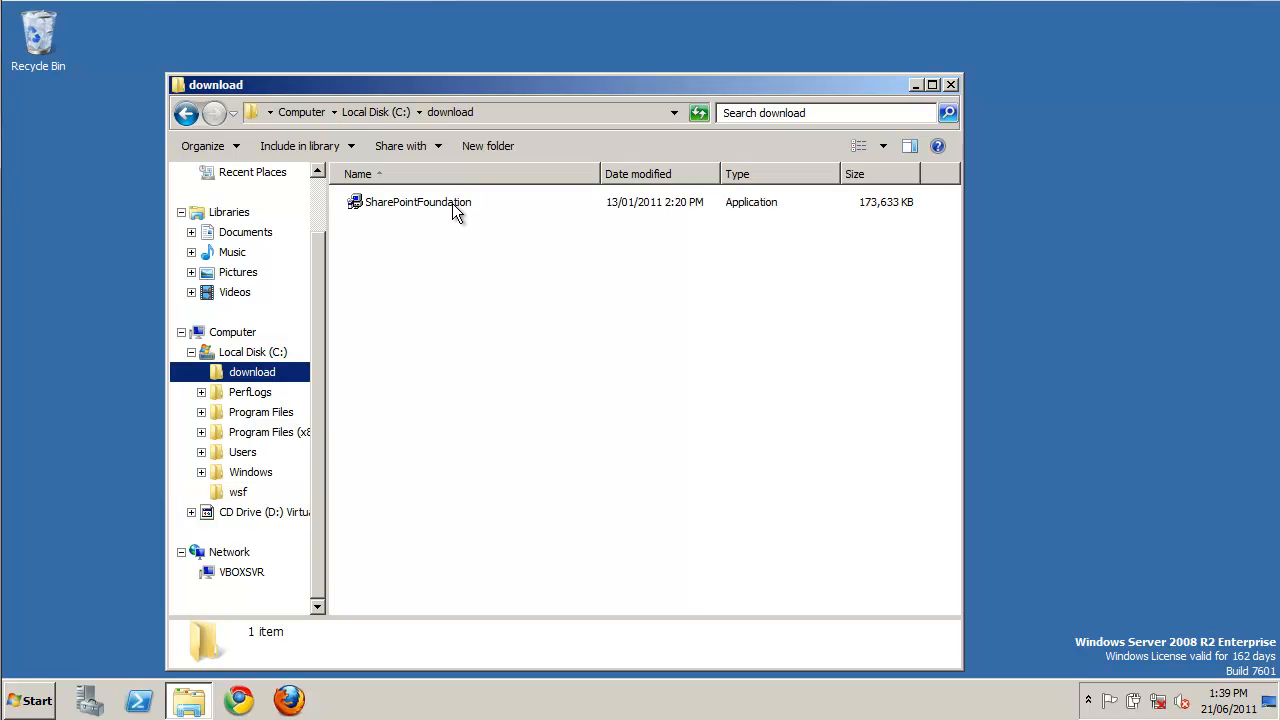
mouse_move(510, 390)
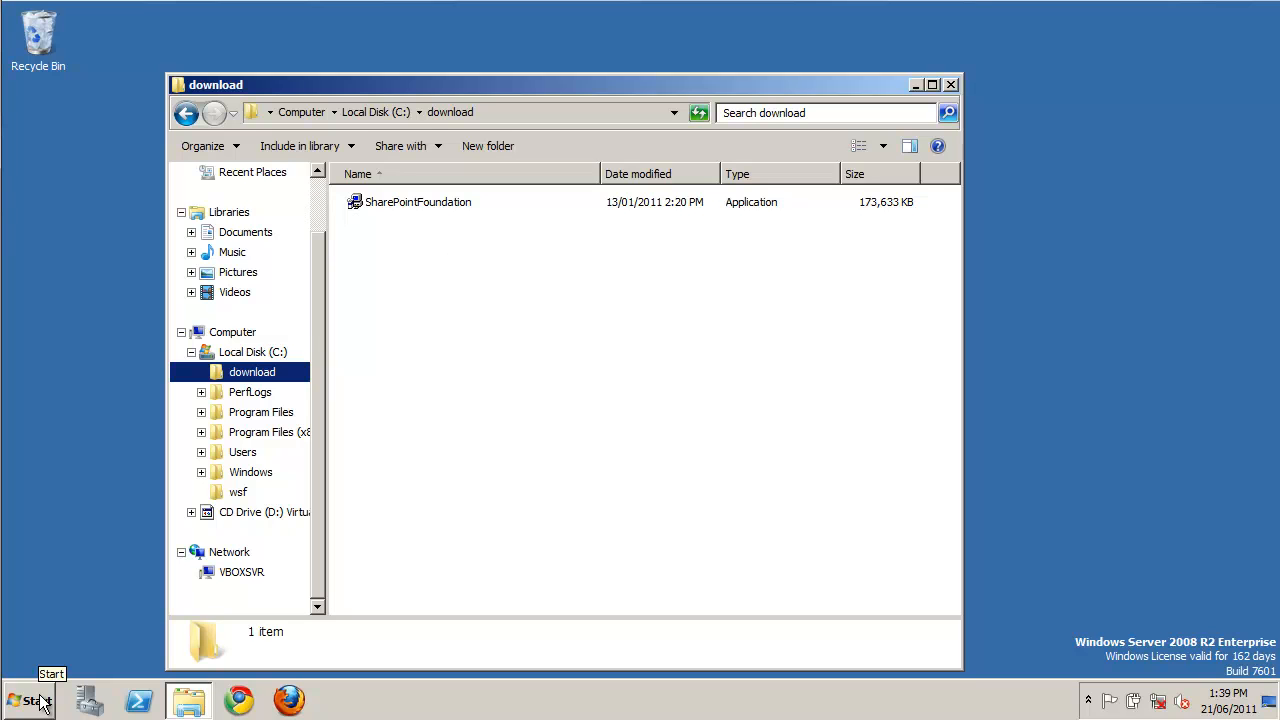
left_click(30, 700)
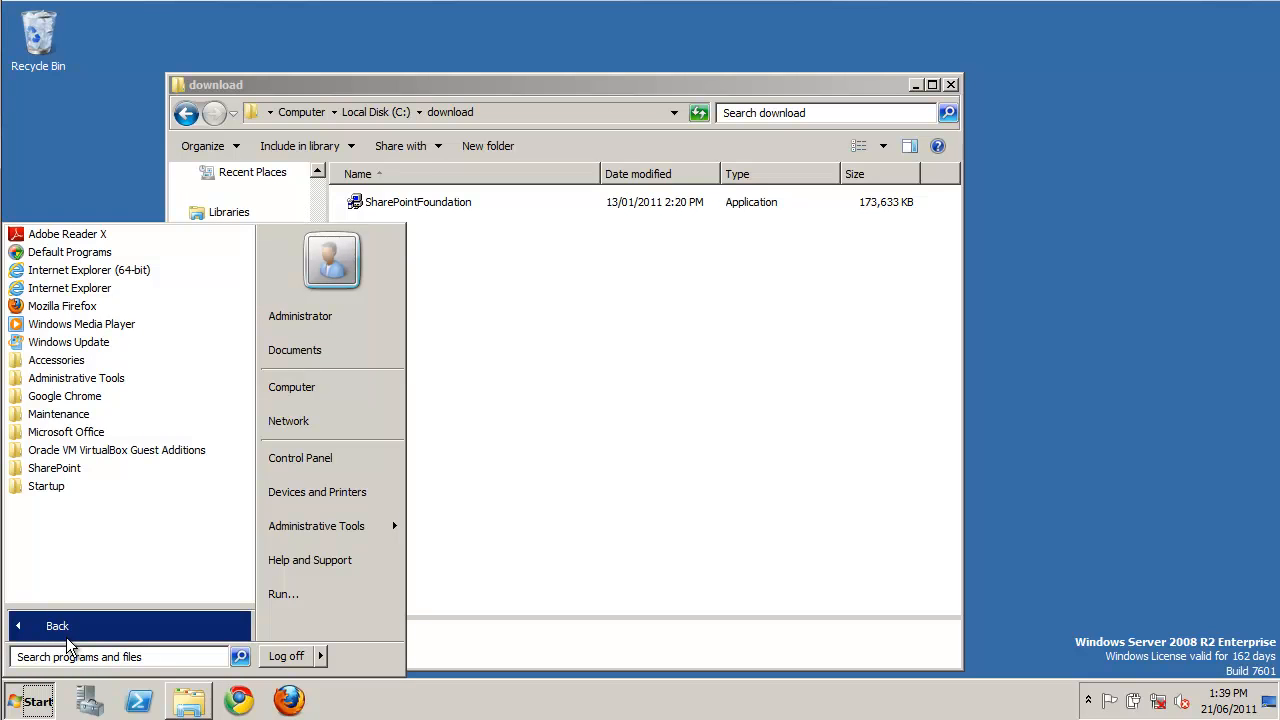
mouse_move(66, 432)
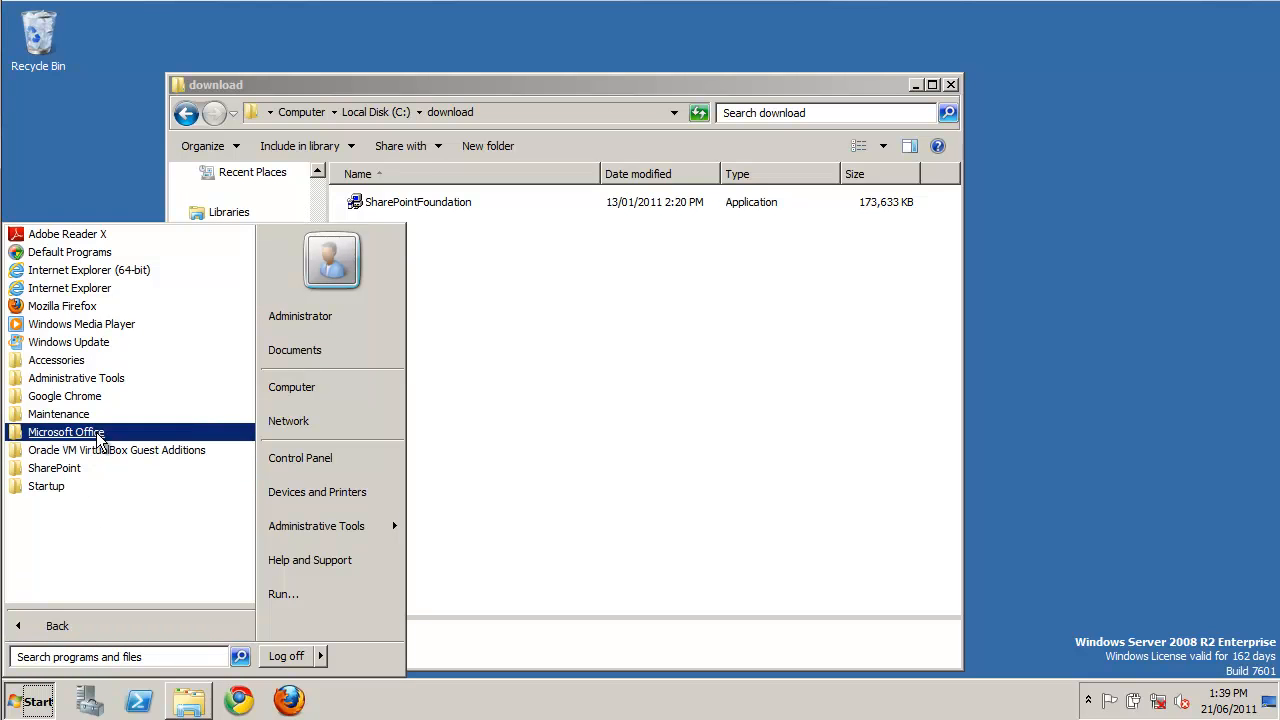
mouse_move(58, 414)
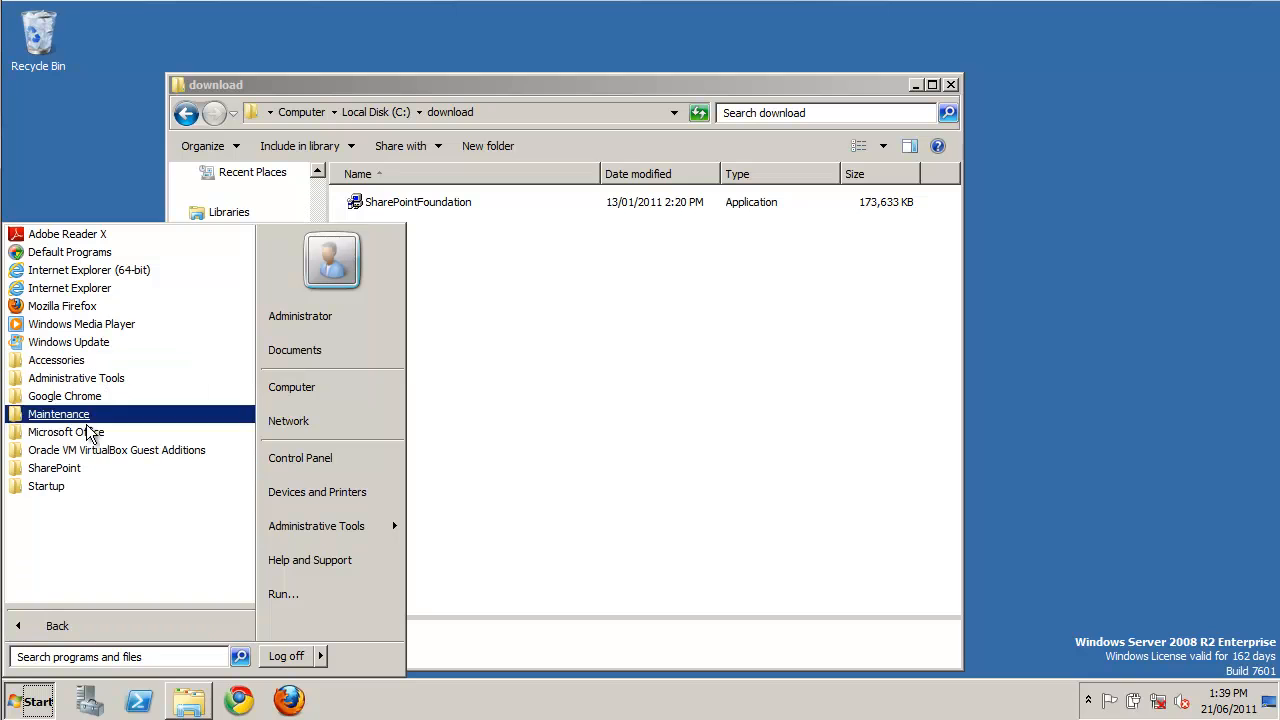
mouse_move(56, 360)
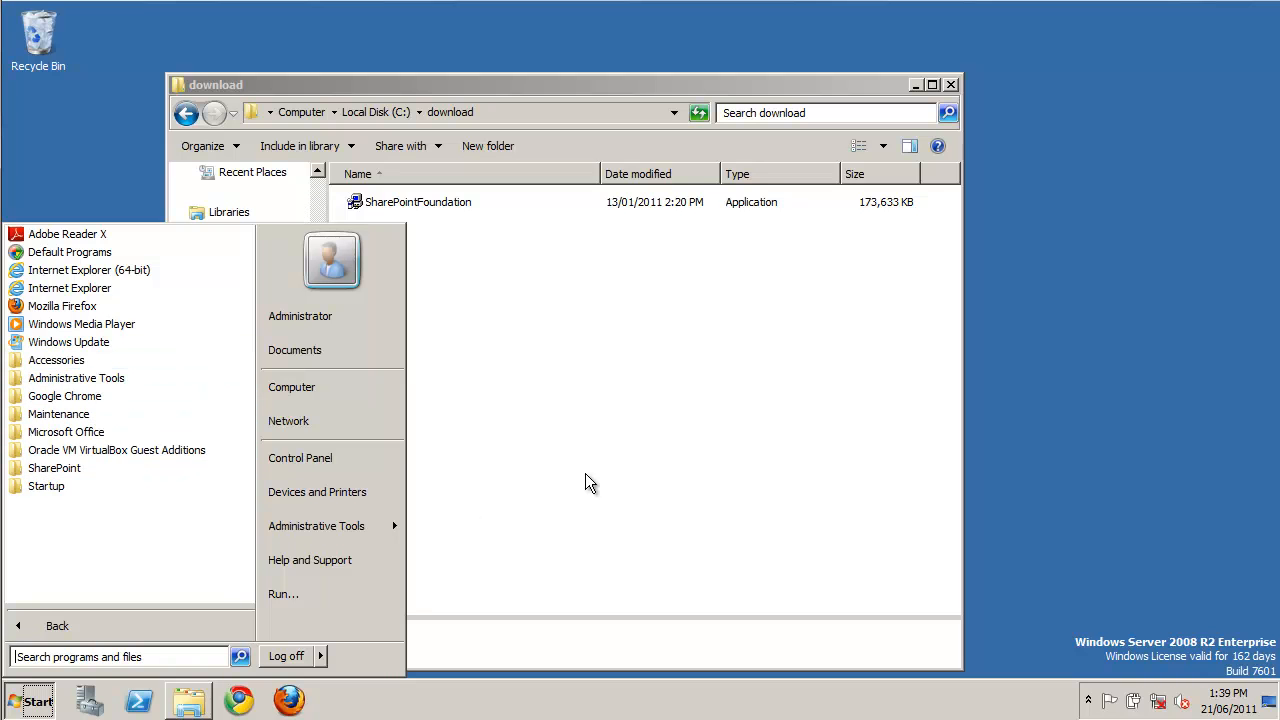
left_click(590, 482)
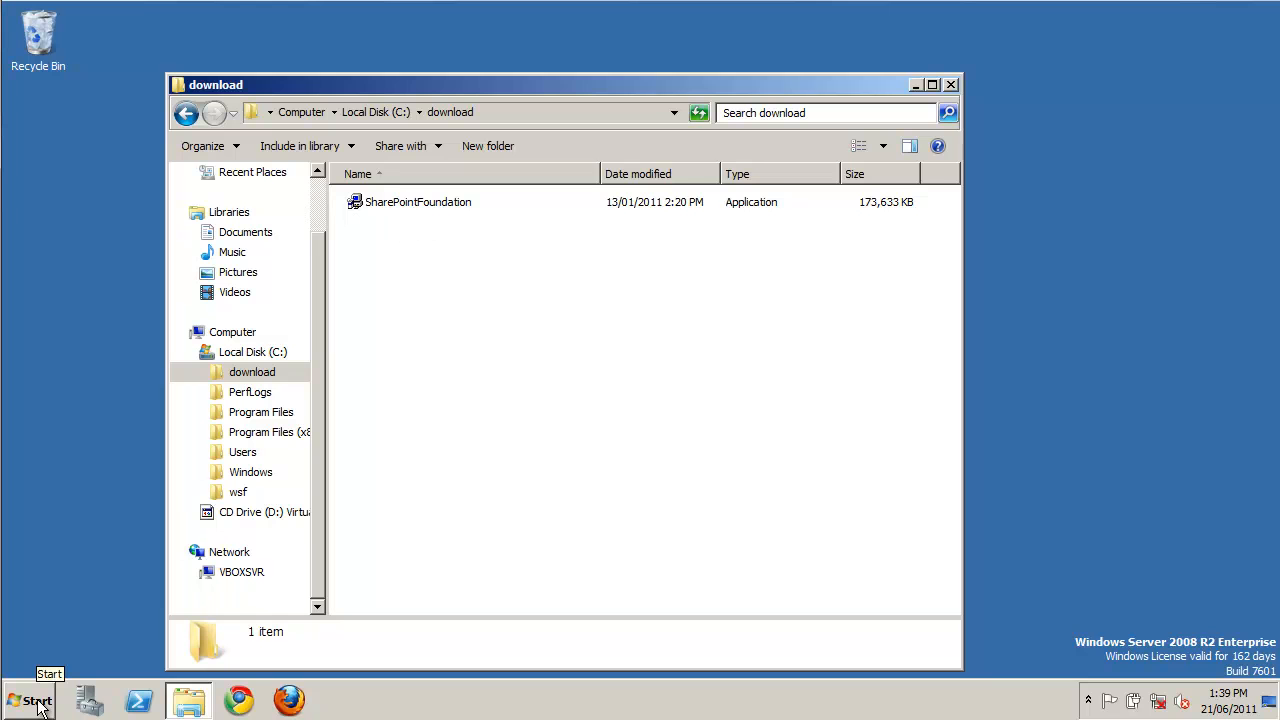
- Enter the Run command c:\download\SharePointFoundation.exe /extract, ready to execute
left_click(36, 700)
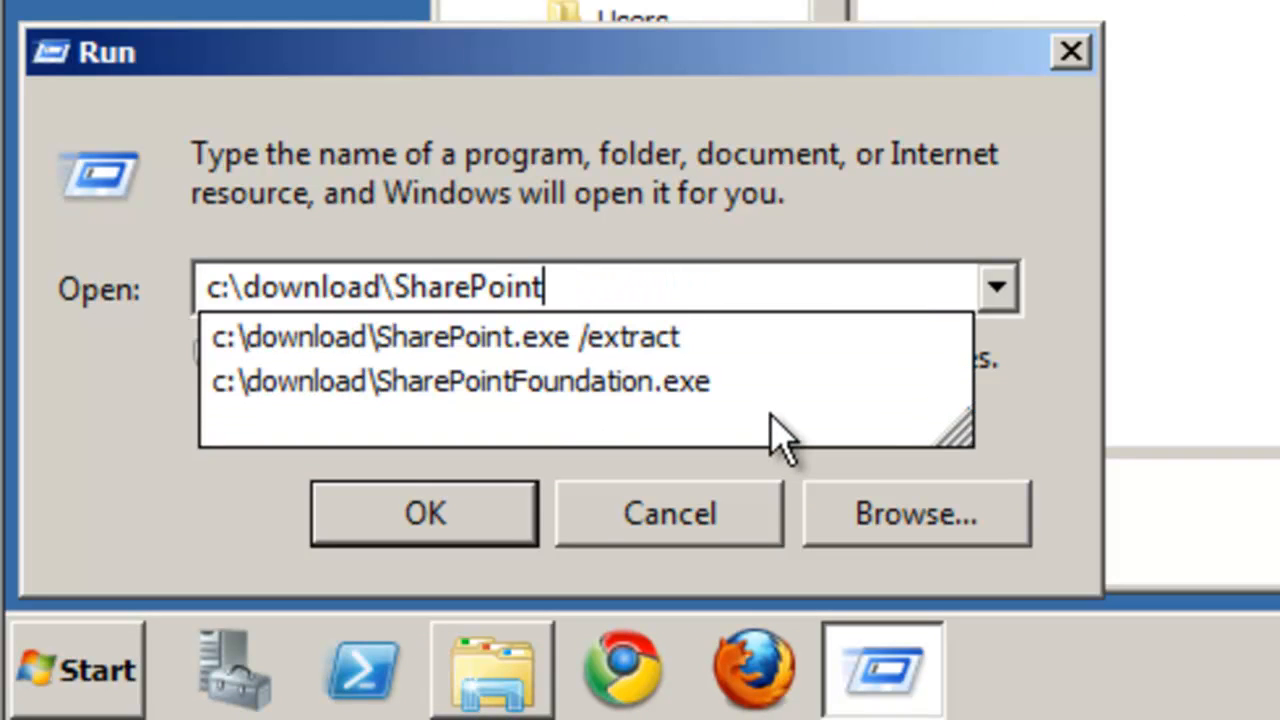
left_click(444, 336)
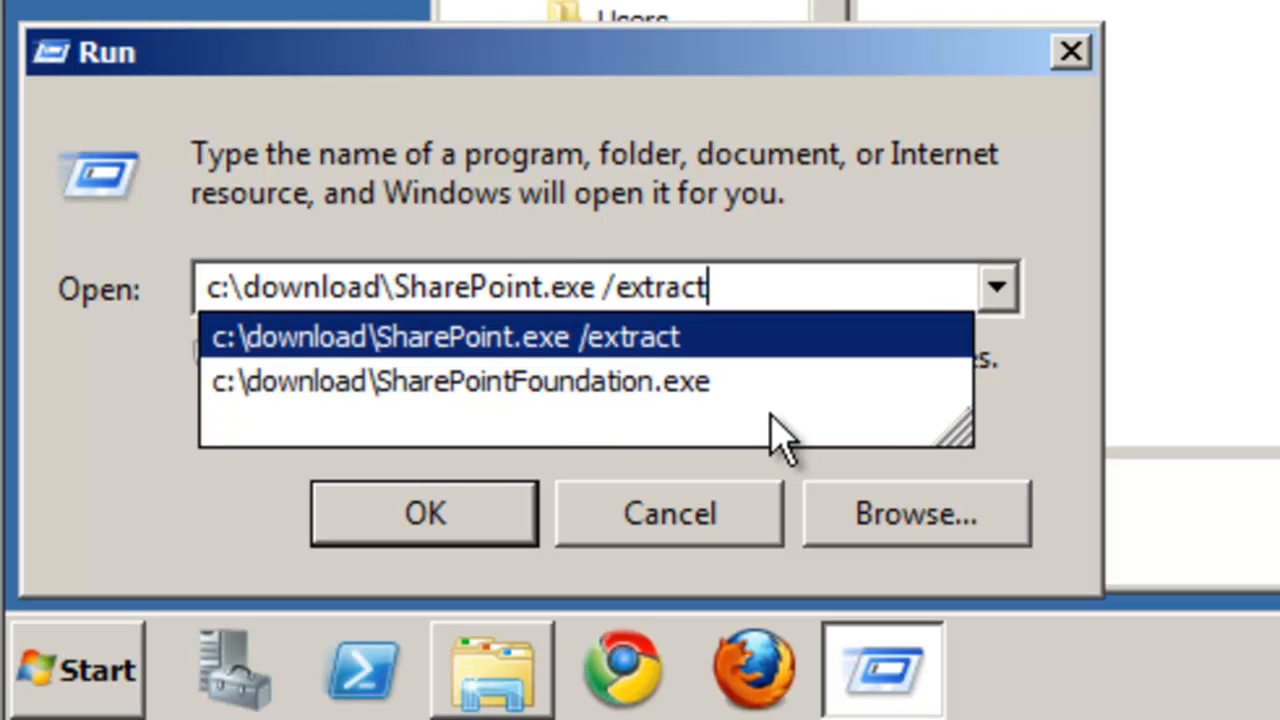
left_click(460, 380)
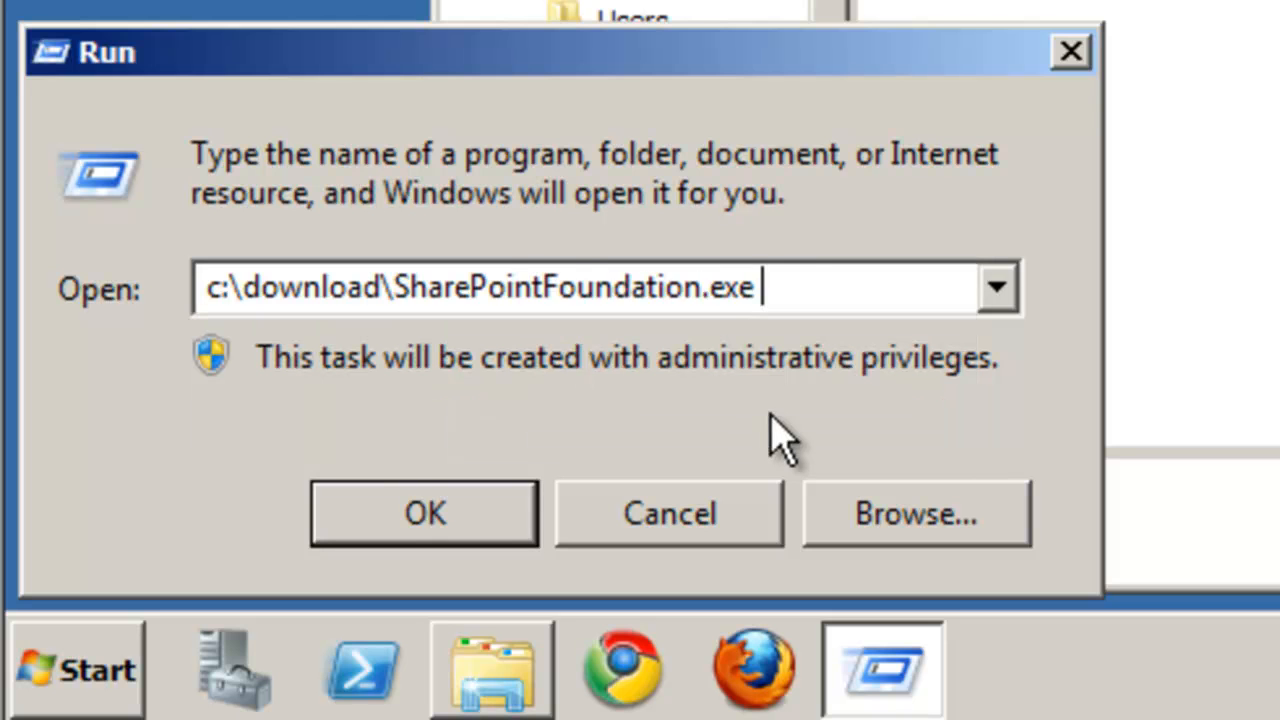
type("/extract")
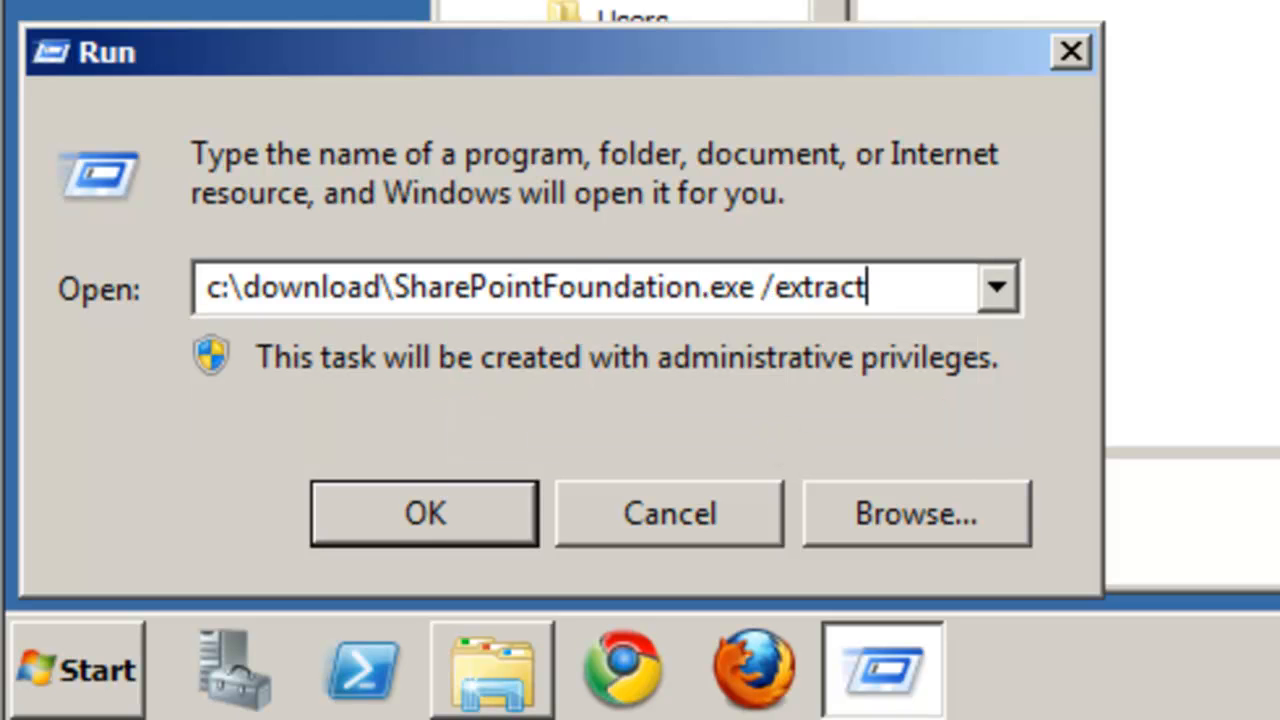
mouse_move(876, 336)
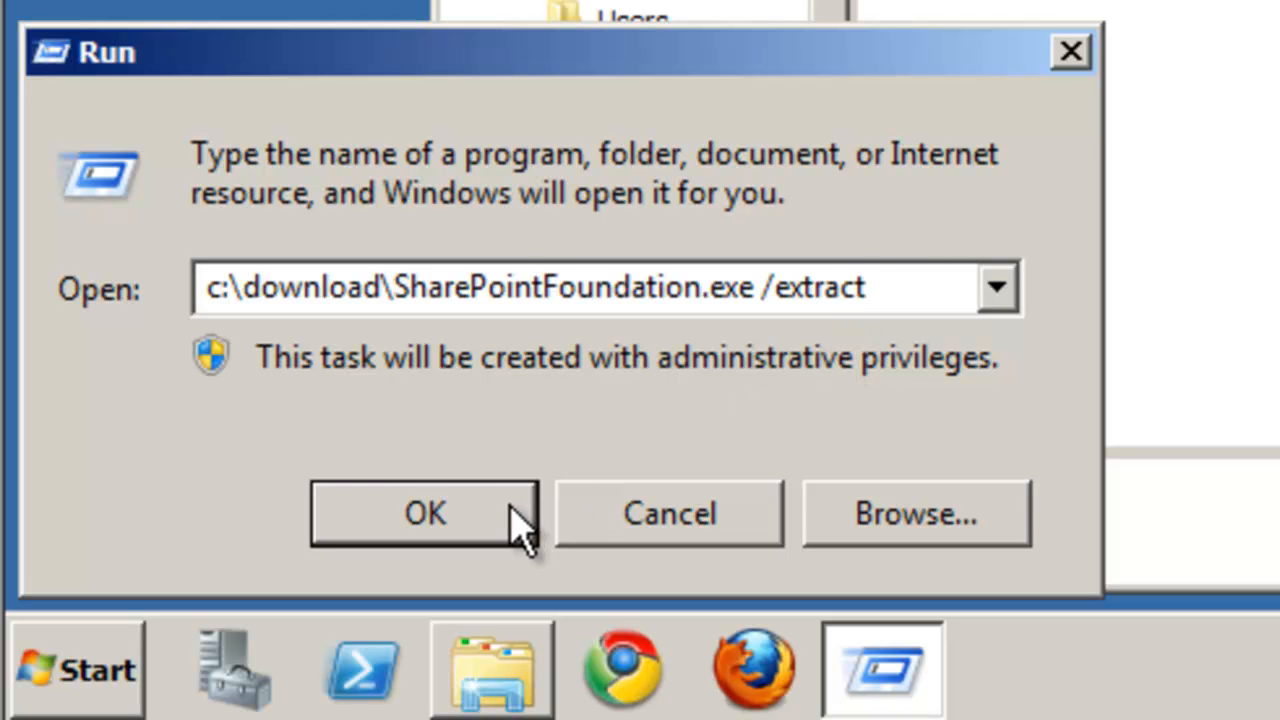
- Run the extraction into C:\wsf and acknowledge the success message
left_click(424, 512)
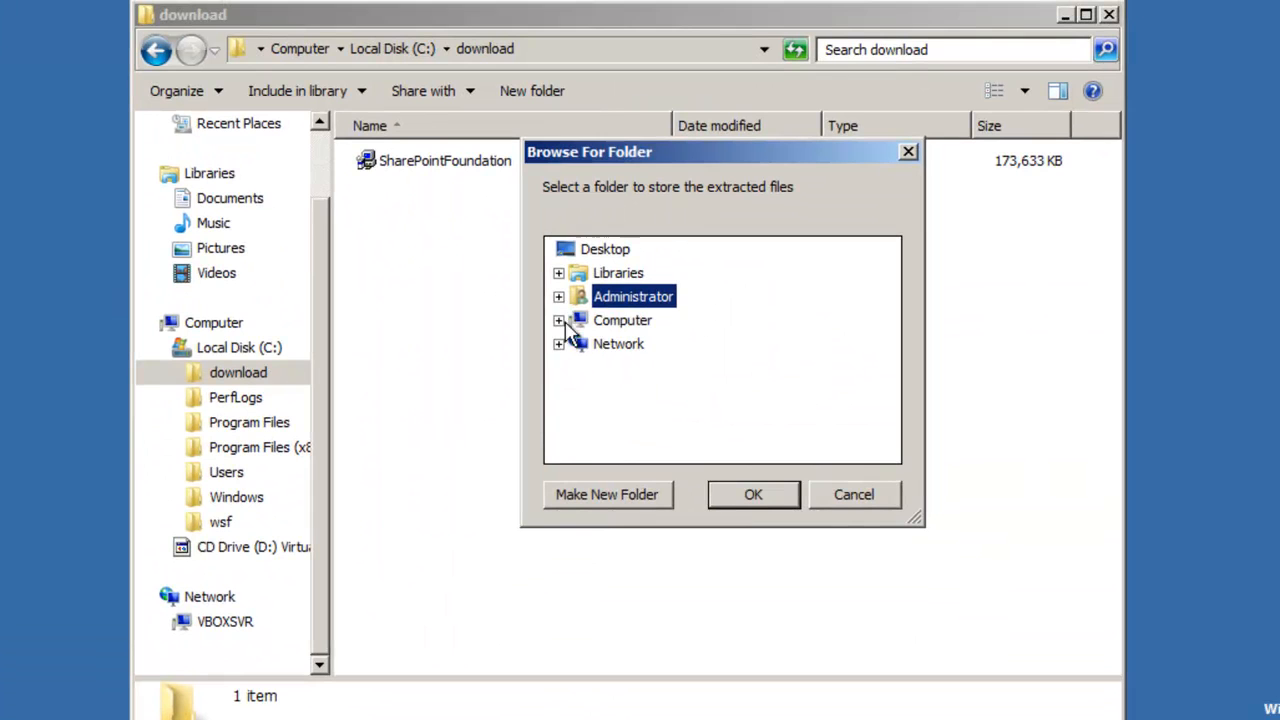
left_click(560, 320)
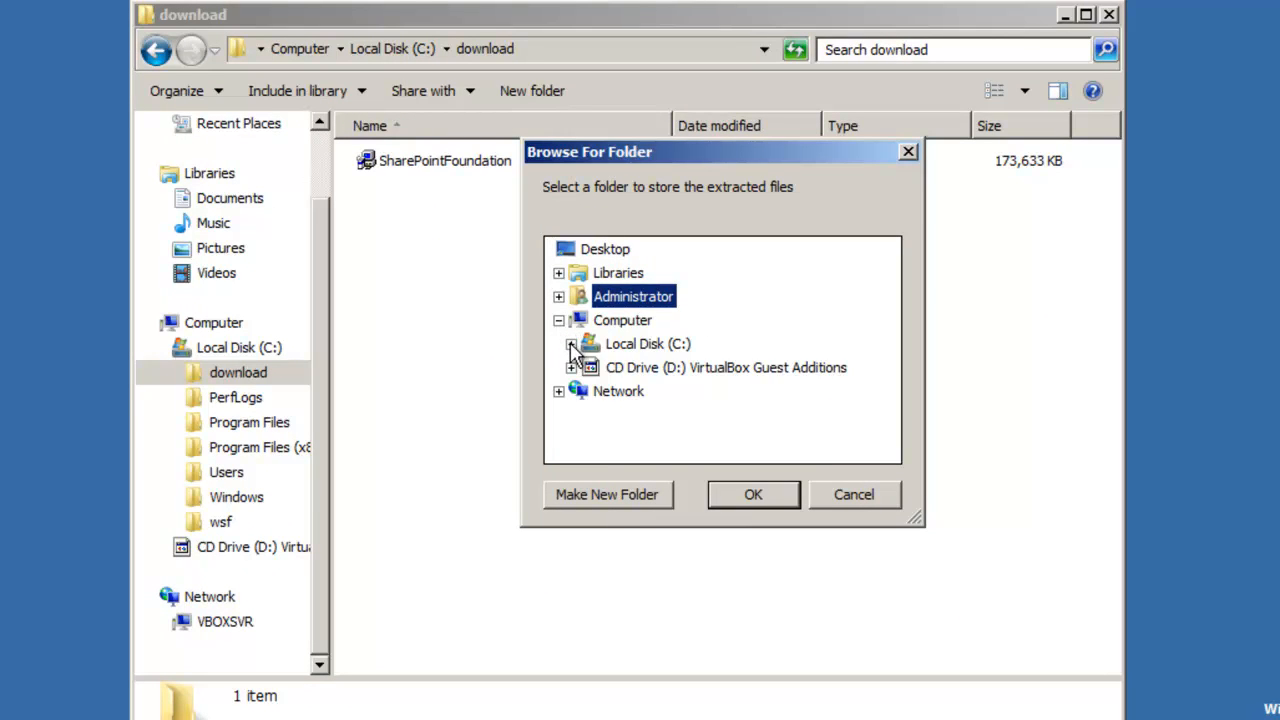
left_click(572, 344)
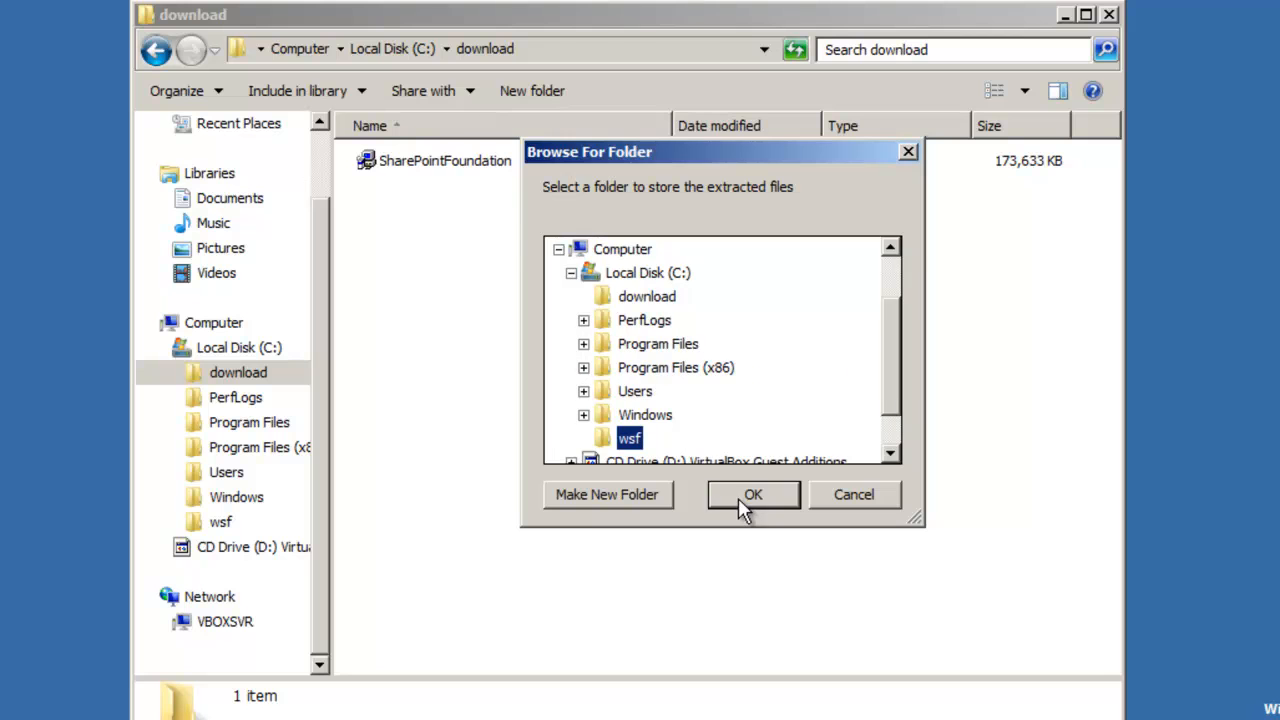
left_click(752, 494)
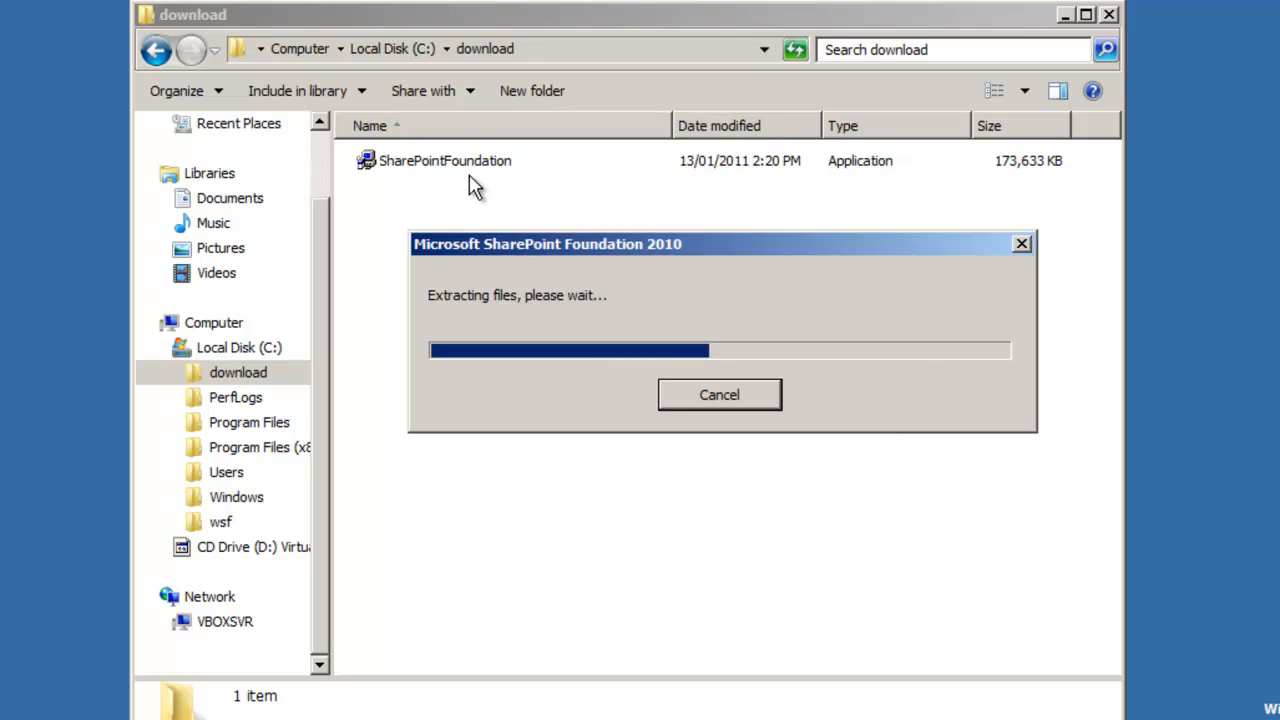
mouse_move(530, 472)
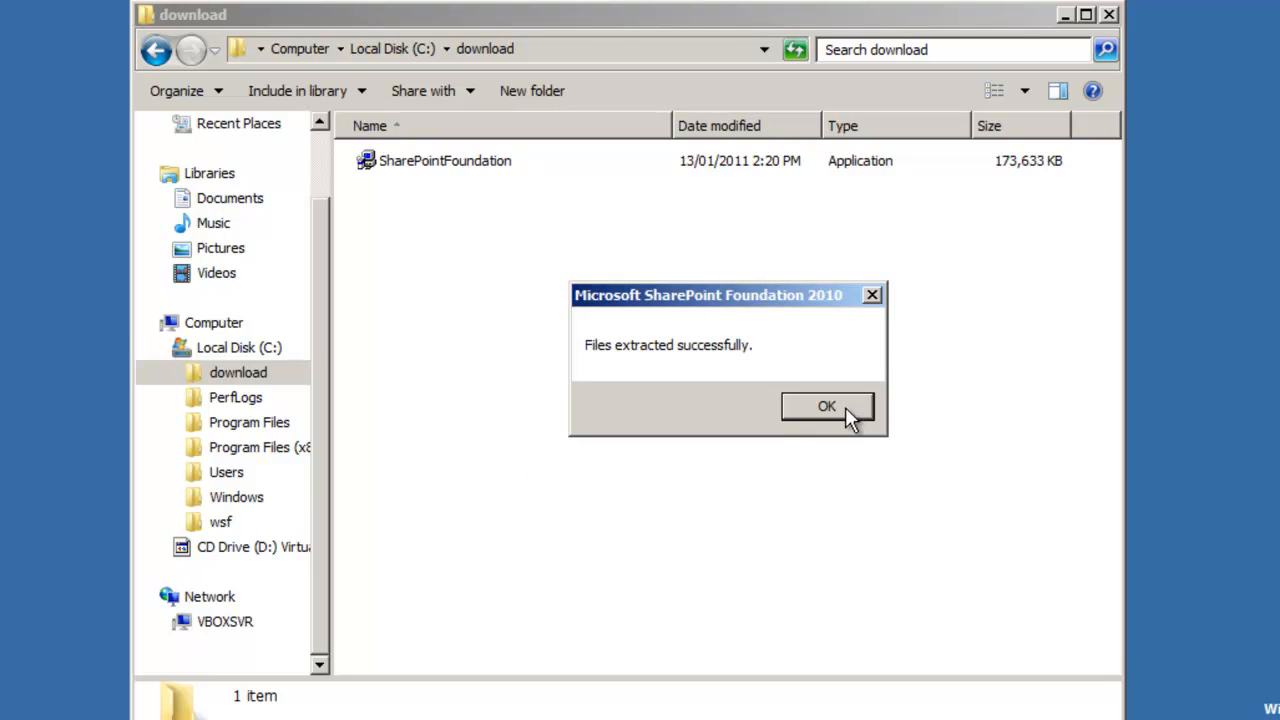
mouse_move(676, 384)
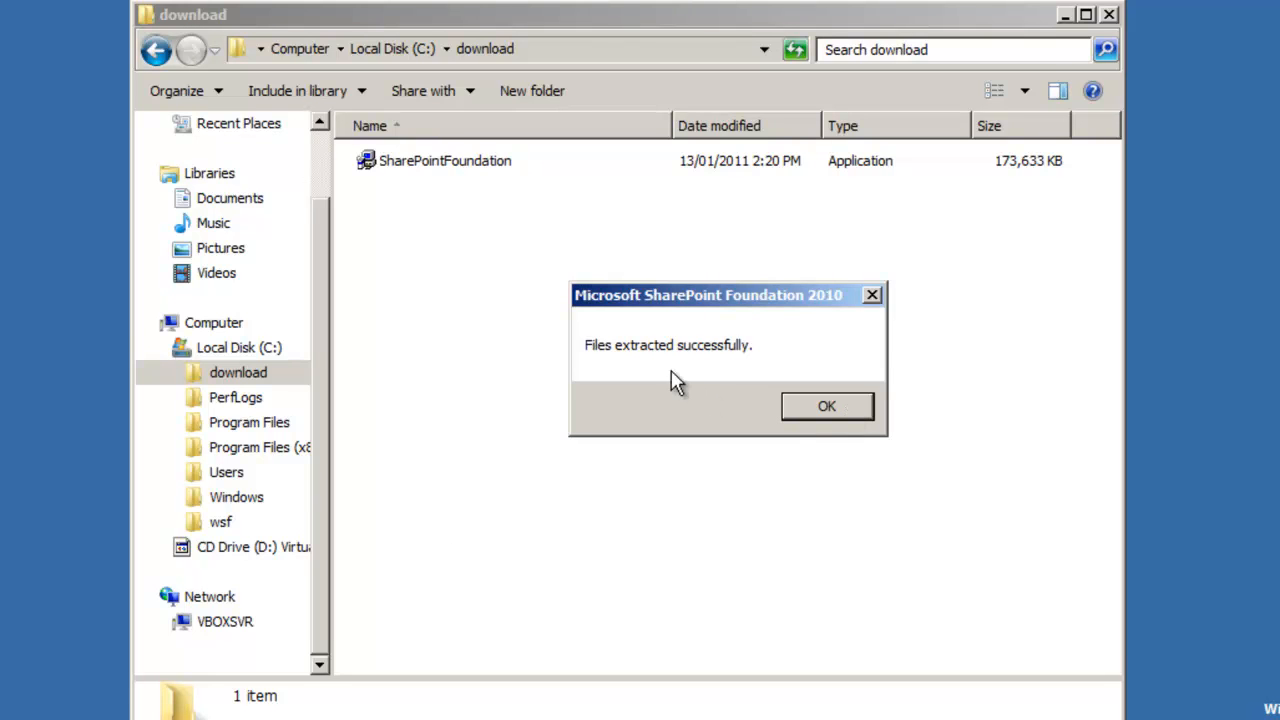
left_click(826, 404)
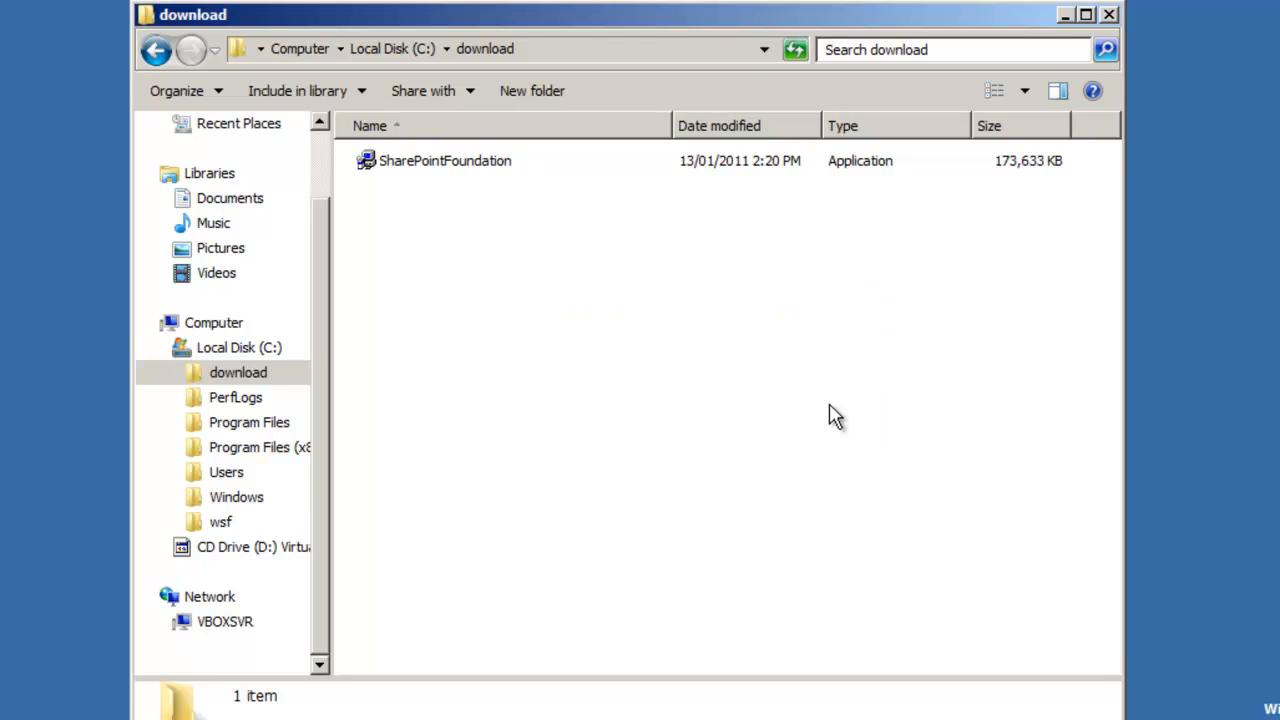
- Browse into C:\wsf and bring up the context menu for PrerequisiteInstaller
left_click(220, 520)
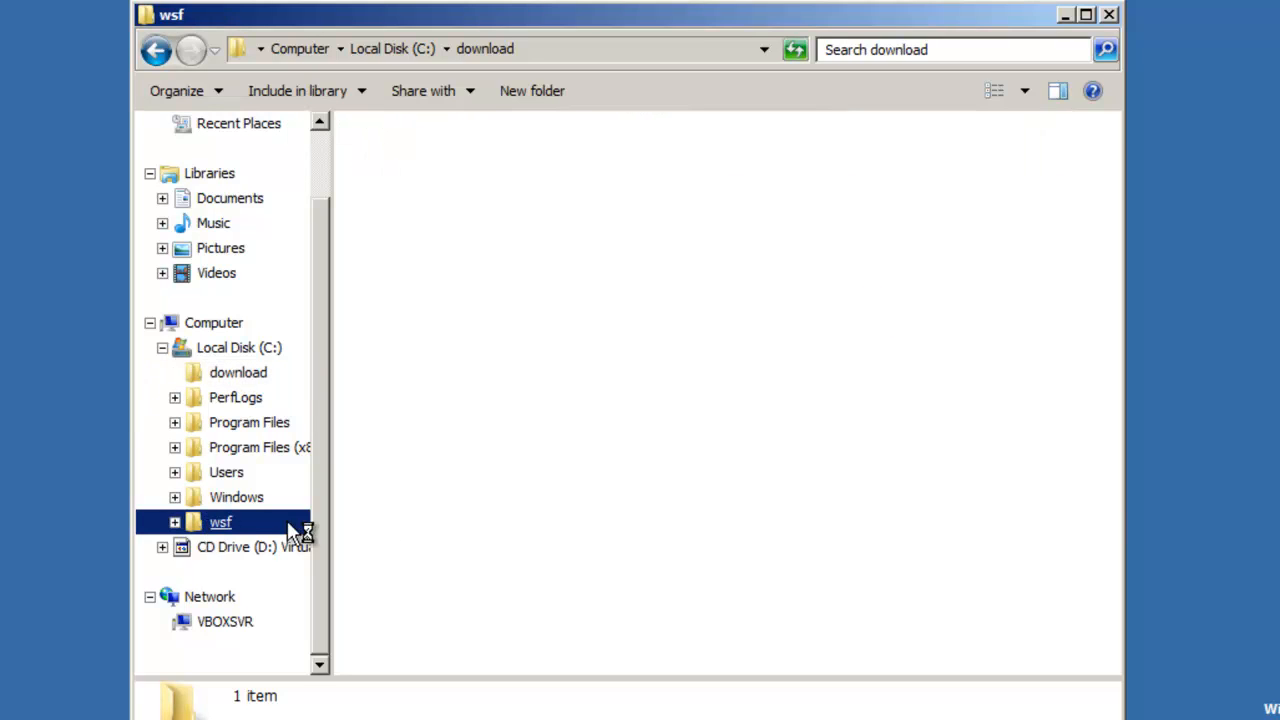
mouse_move(300, 524)
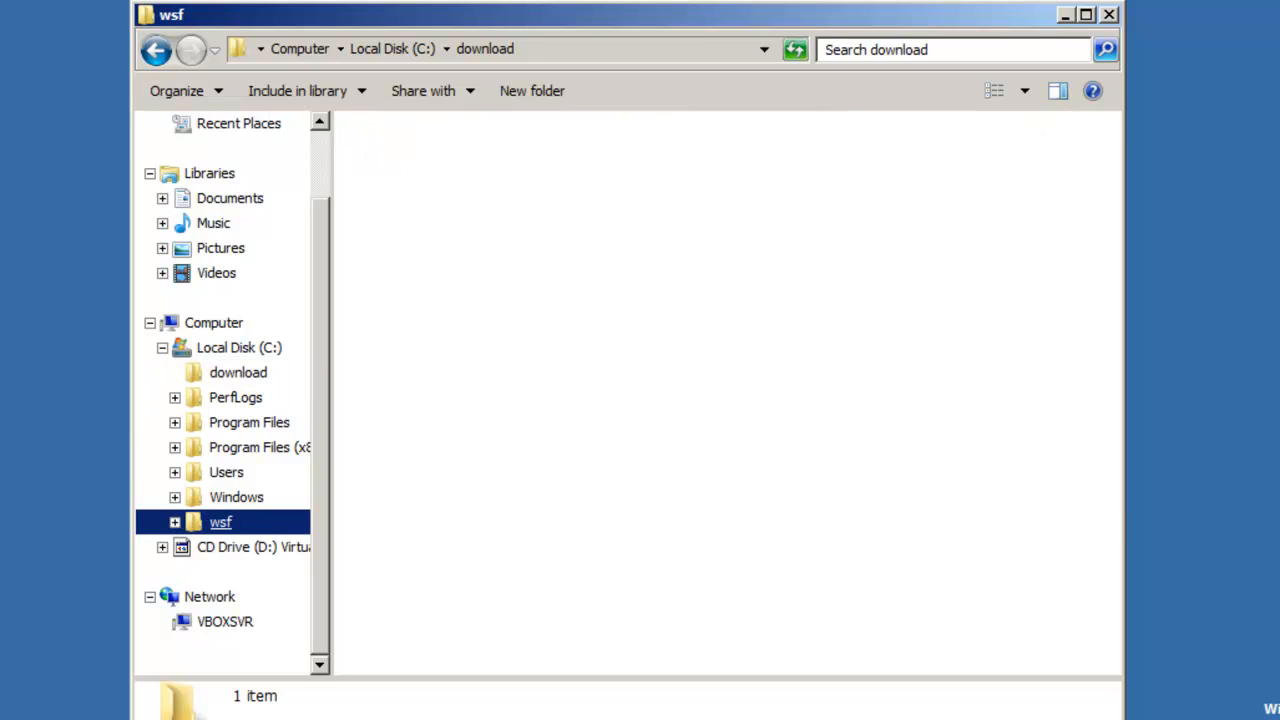
double_click(220, 520)
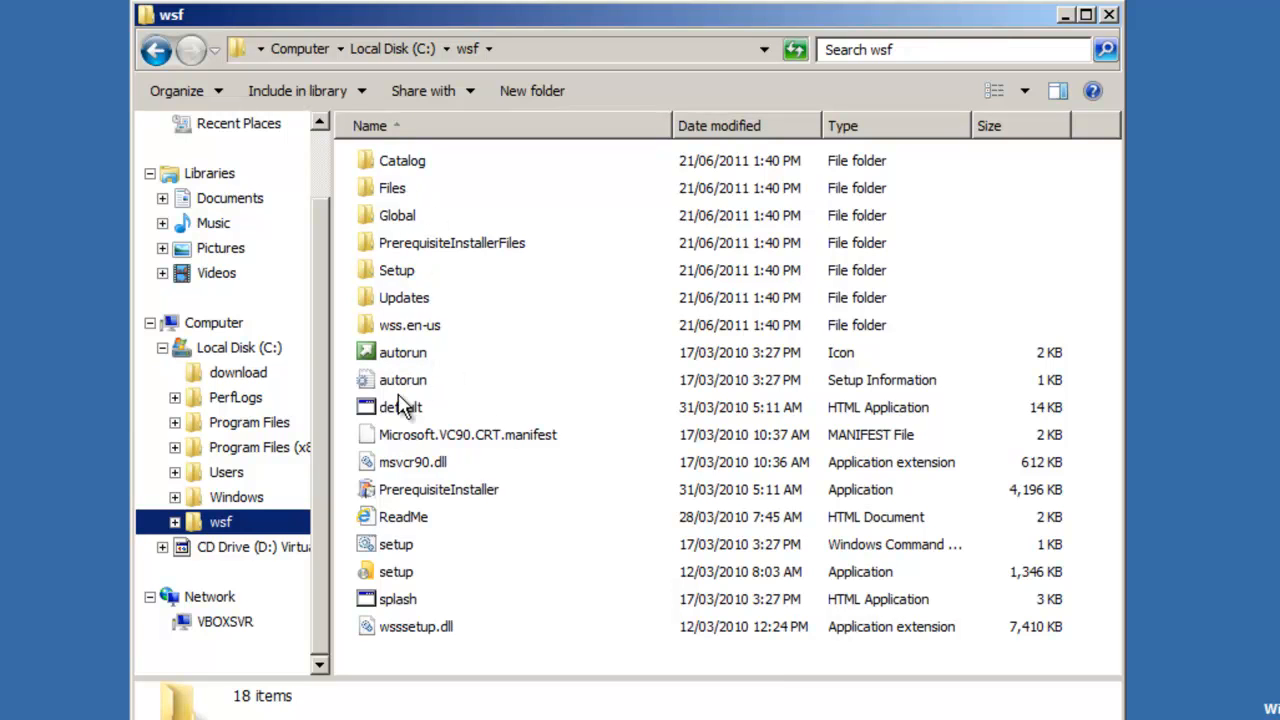
mouse_move(390, 572)
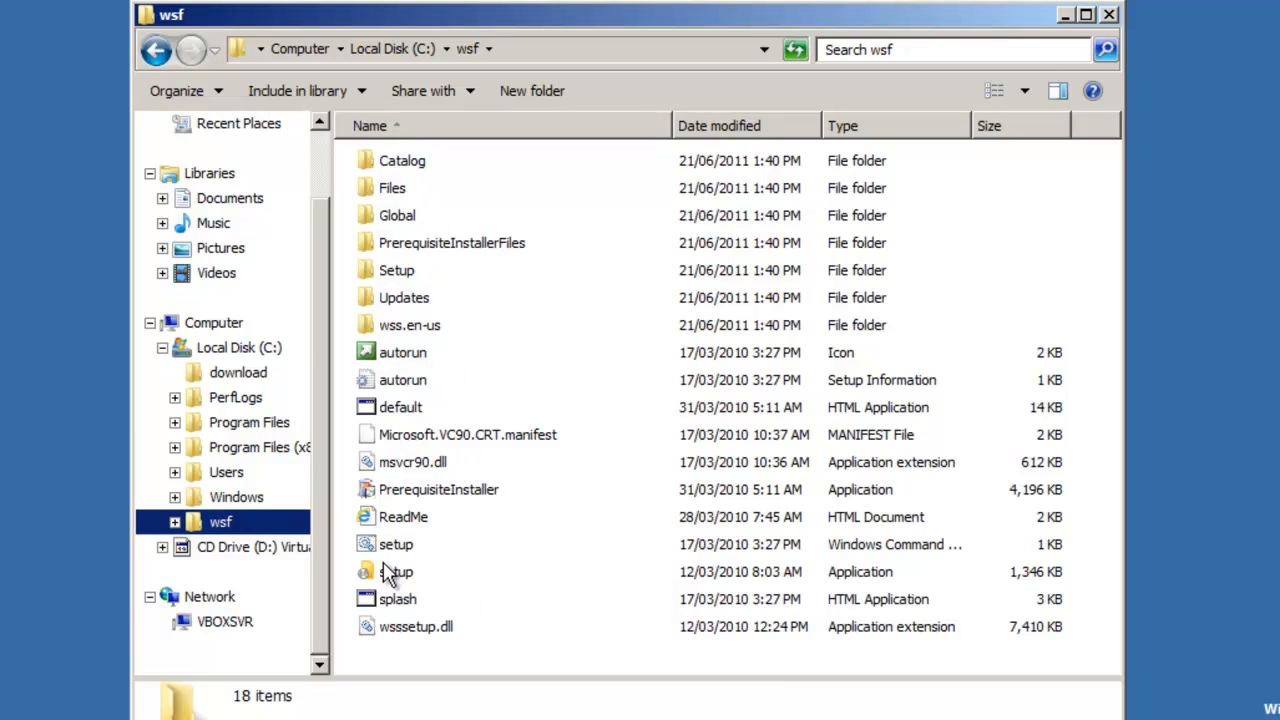
left_click(396, 572)
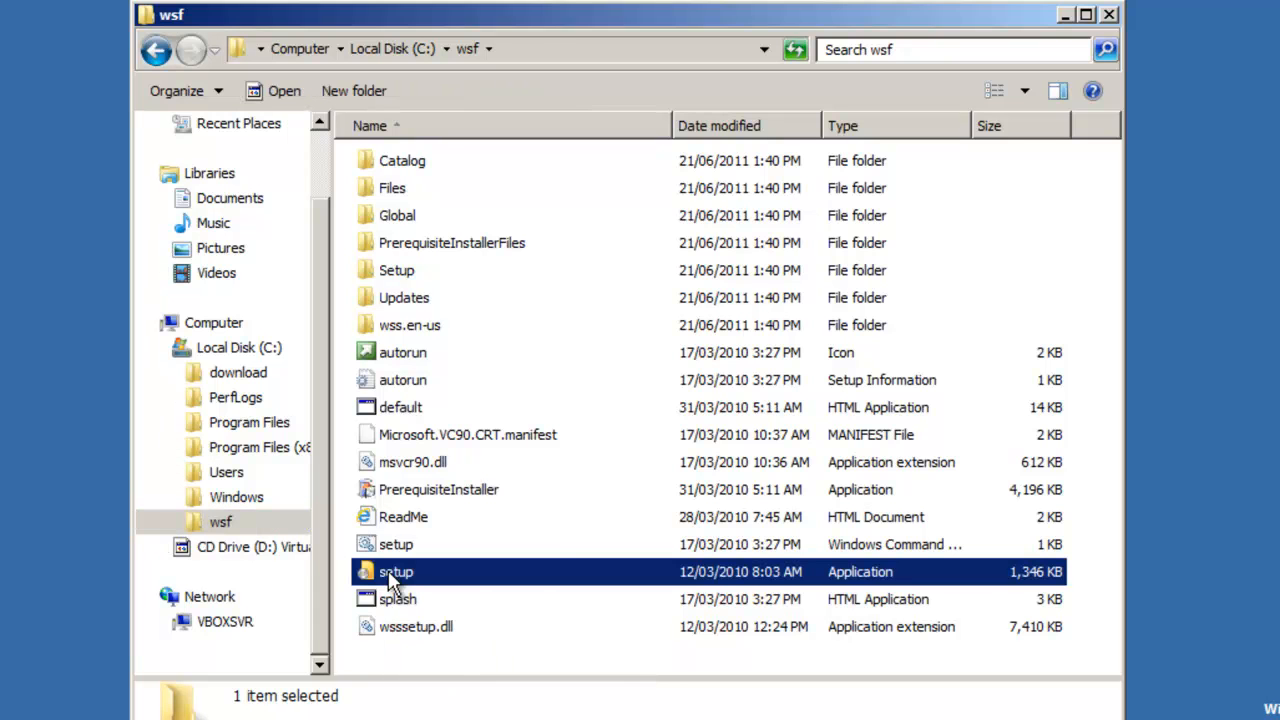
left_click(438, 488)
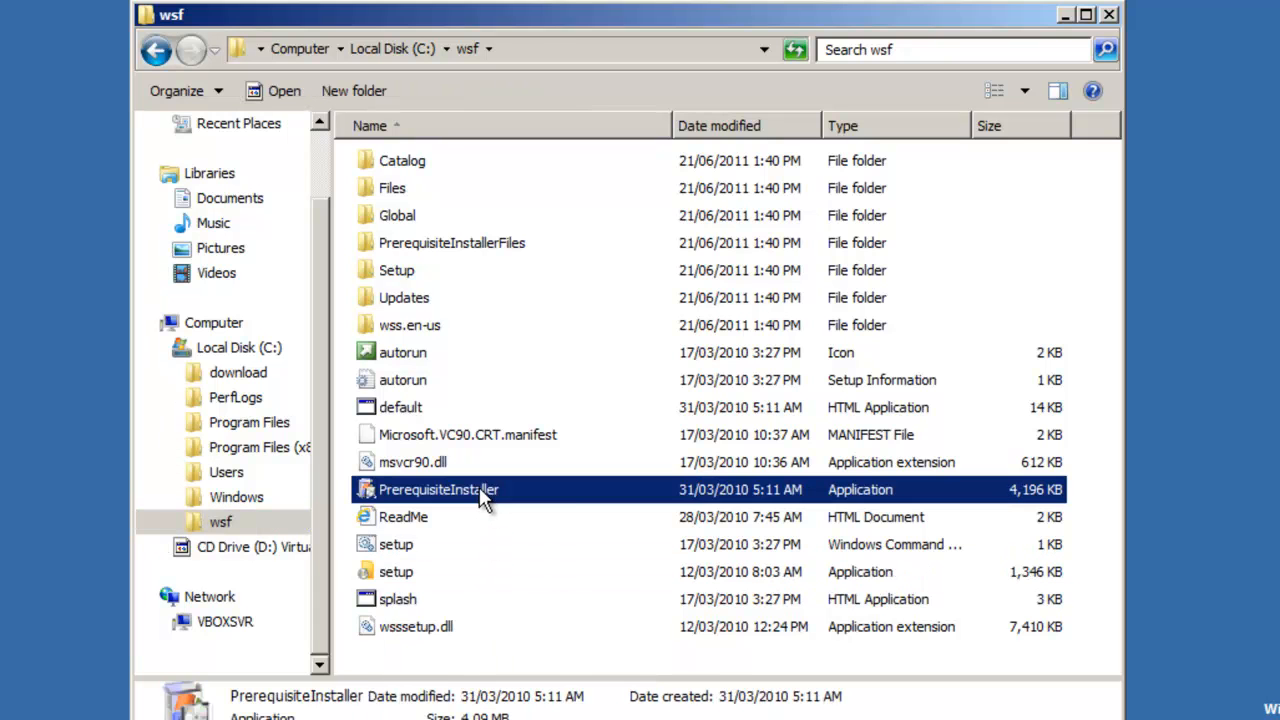
mouse_move(470, 496)
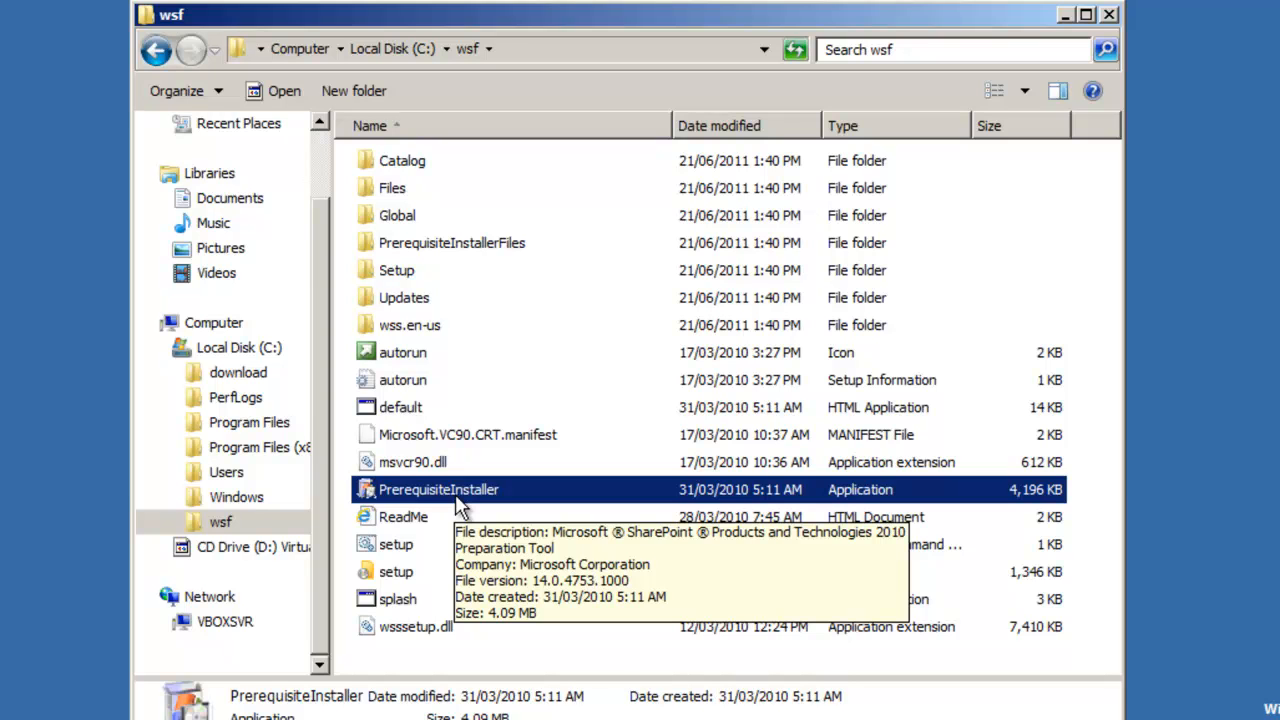
right_click(438, 488)
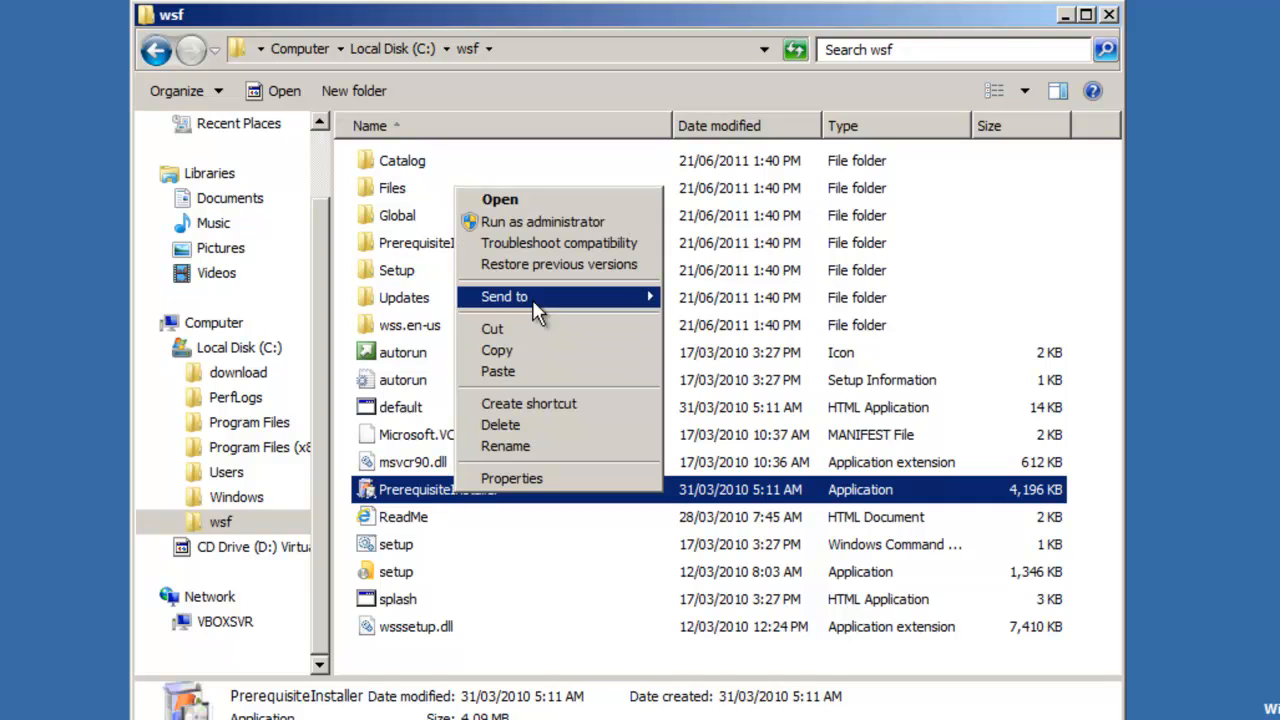
- Run PrerequisiteInstaller as administrator, accept the license agreement and begin installing prerequisites
left_click(500, 200)
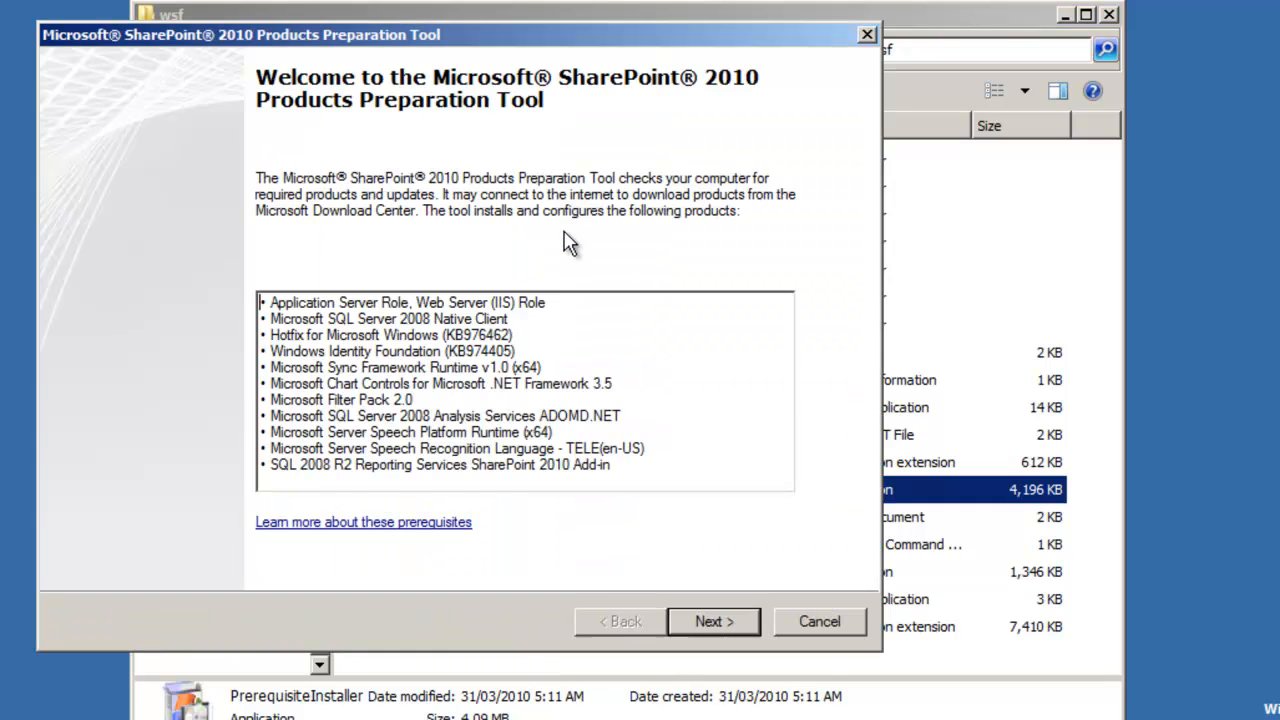
mouse_move(300, 90)
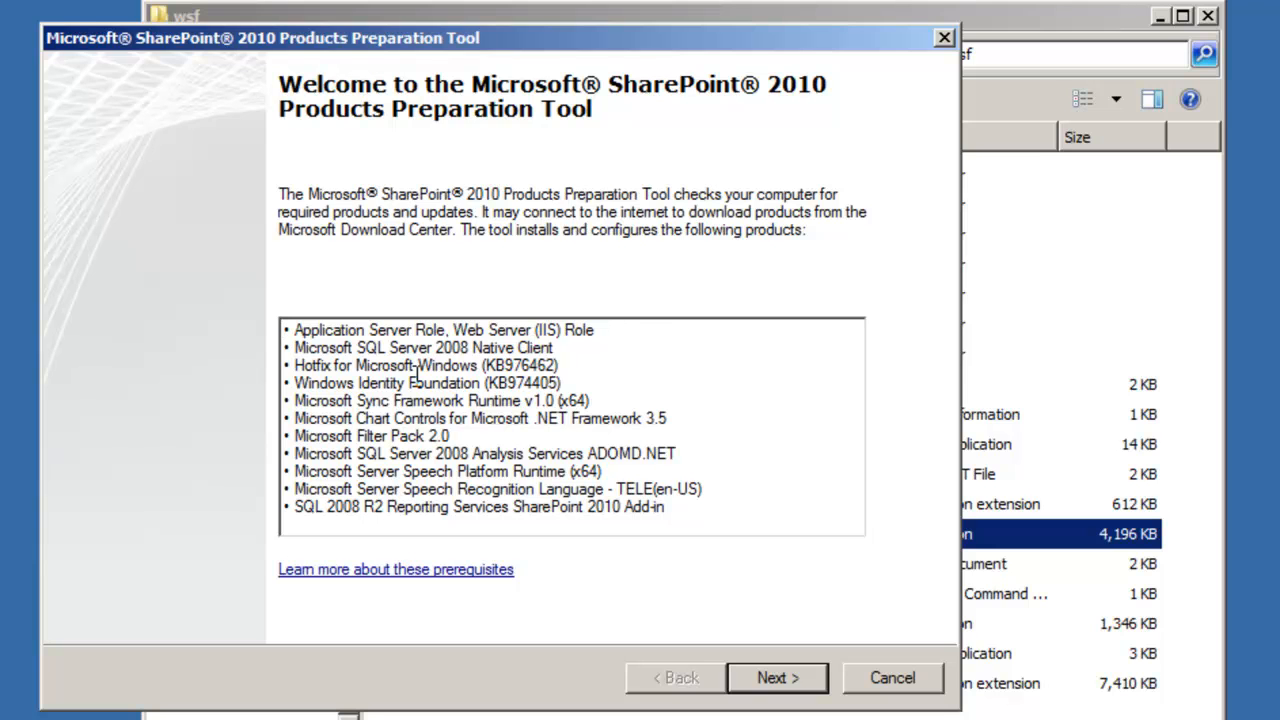
mouse_move(452, 390)
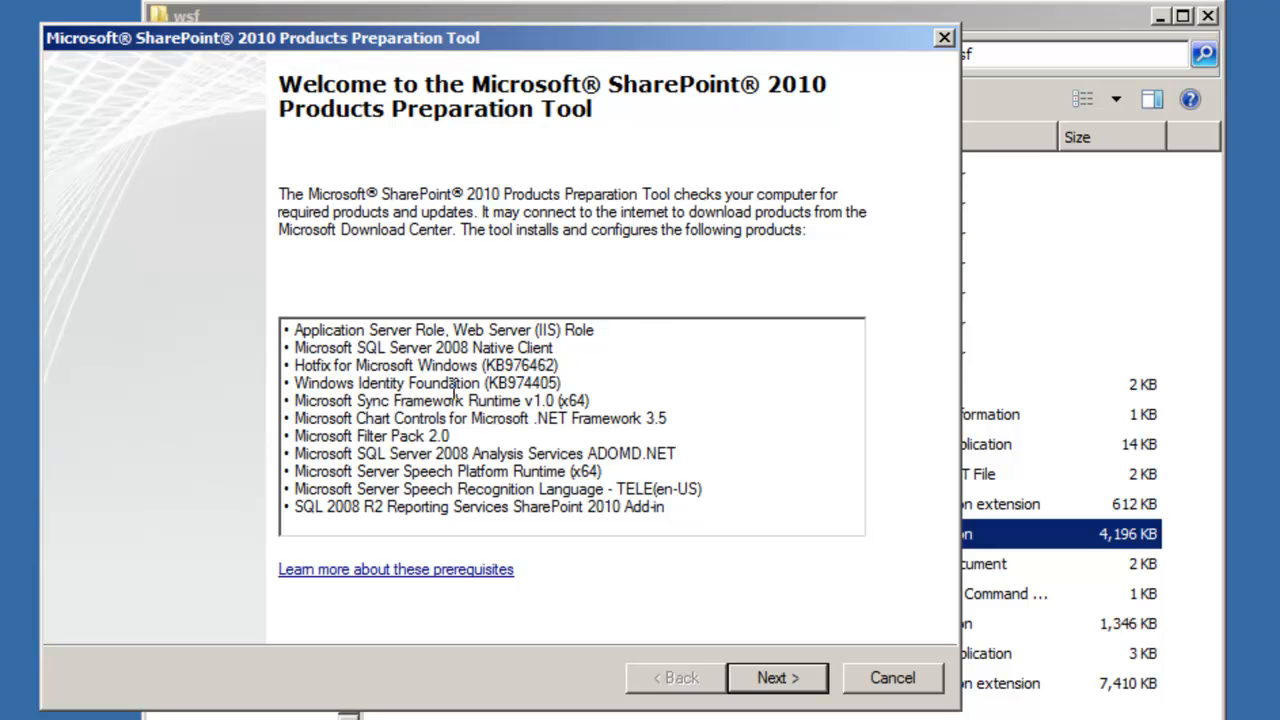
mouse_move(720, 640)
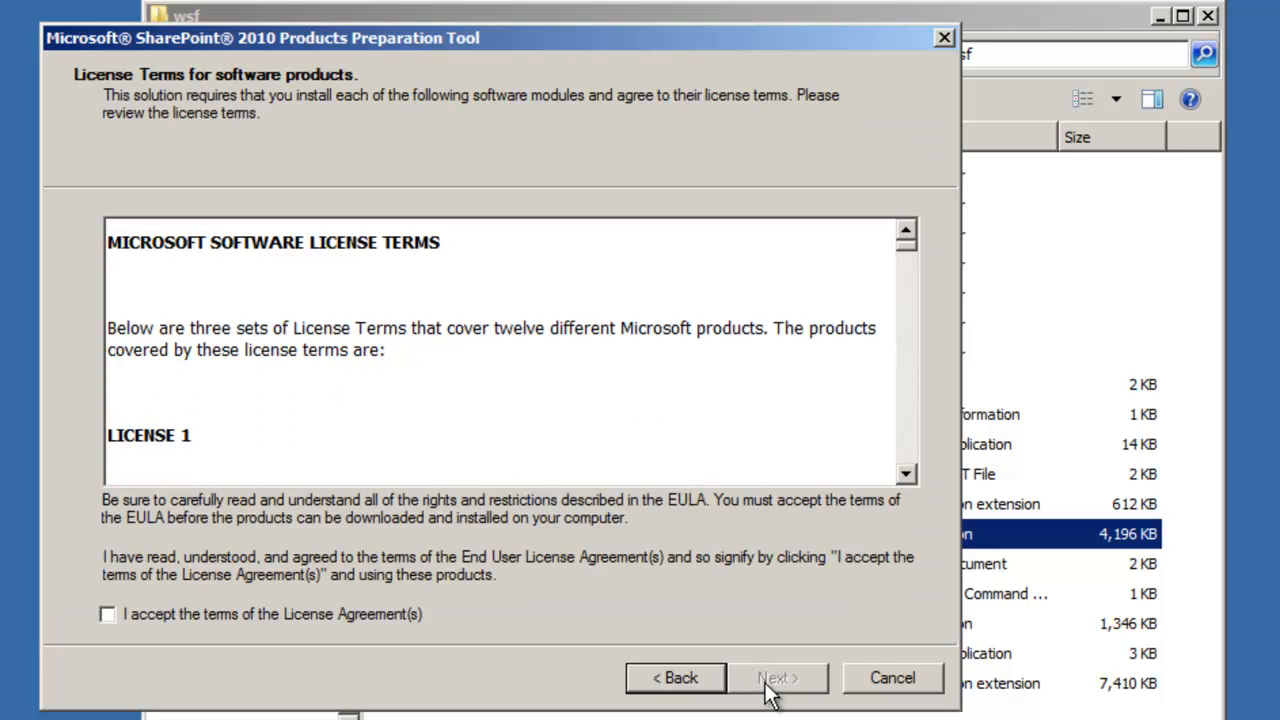
left_click(108, 614)
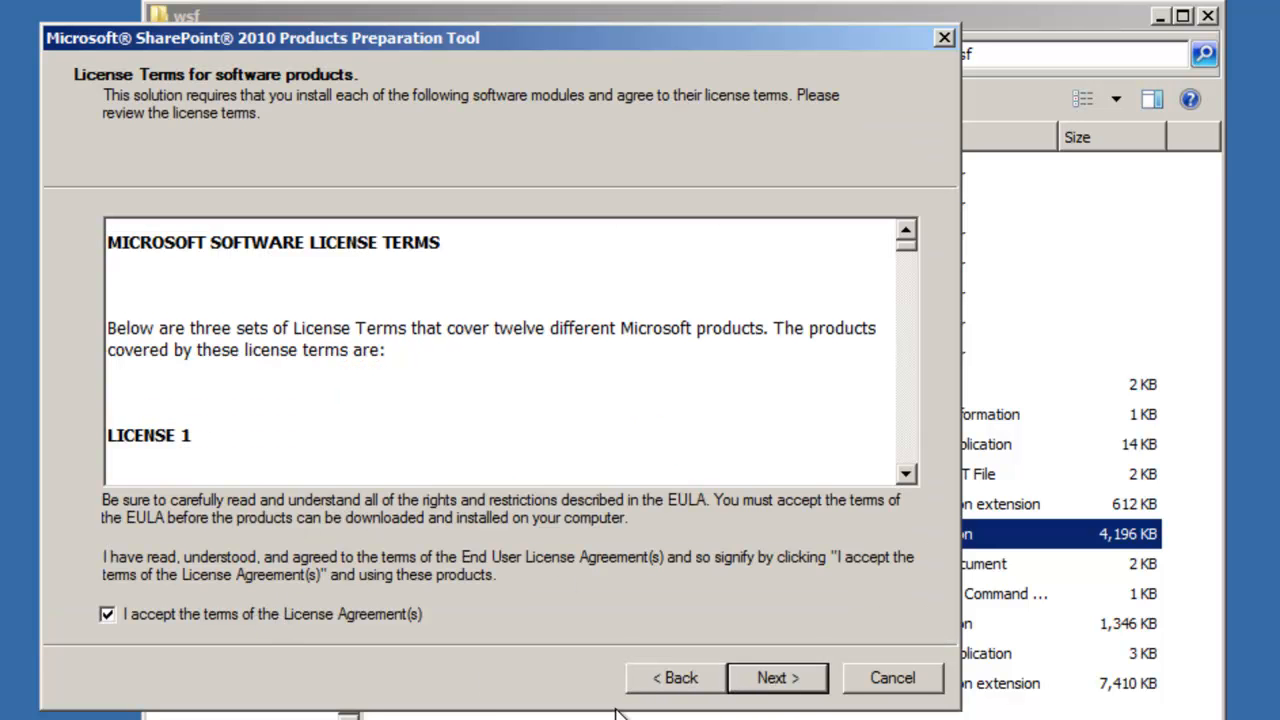
left_click(776, 676)
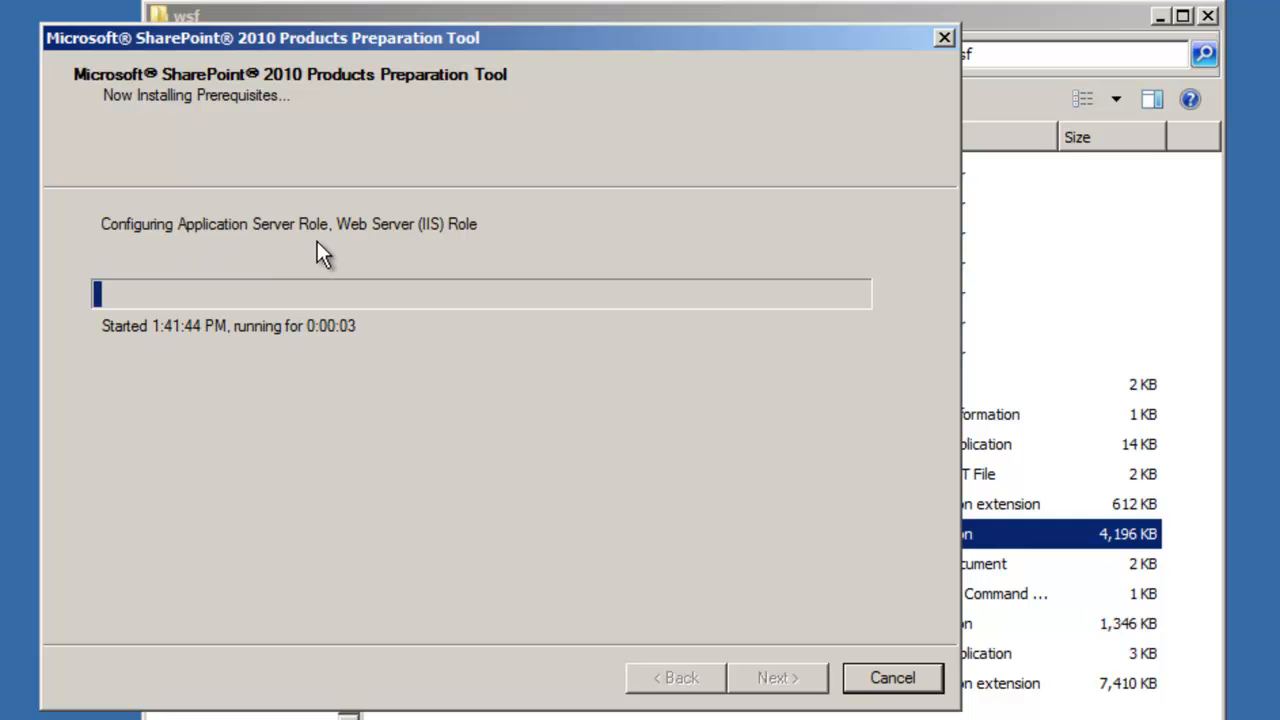
mouse_move(210, 252)
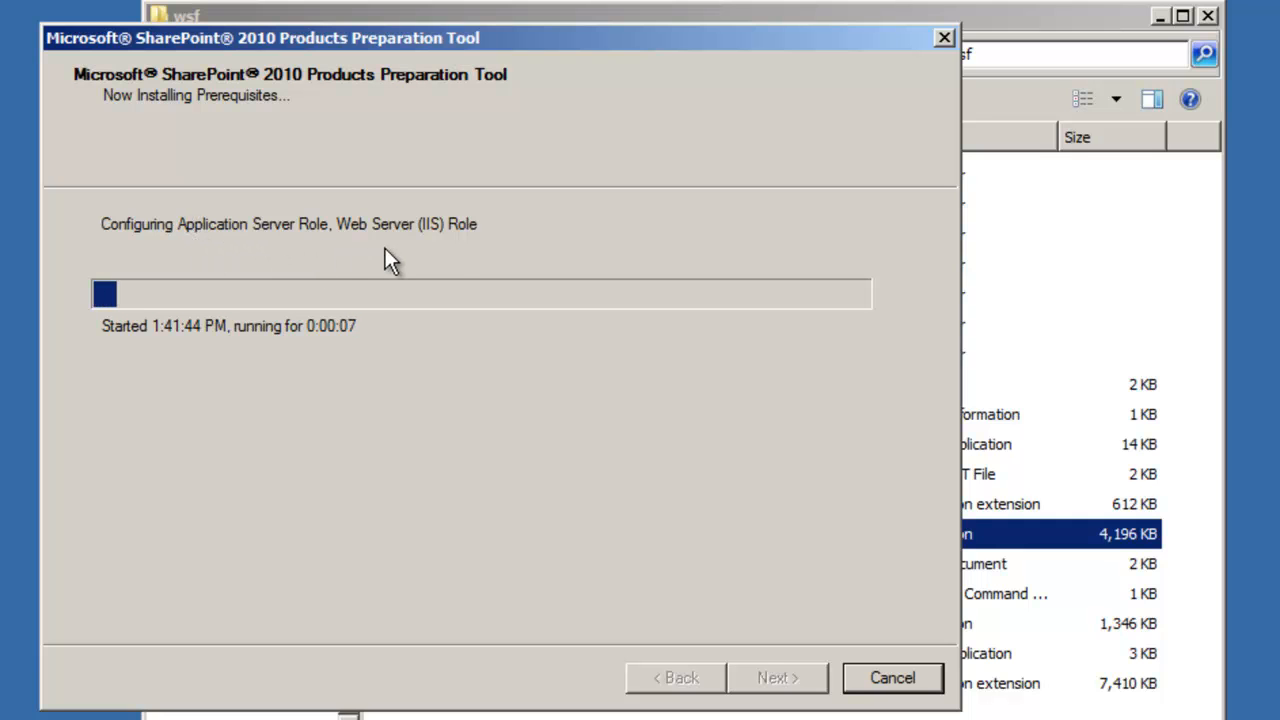
mouse_move(572, 420)
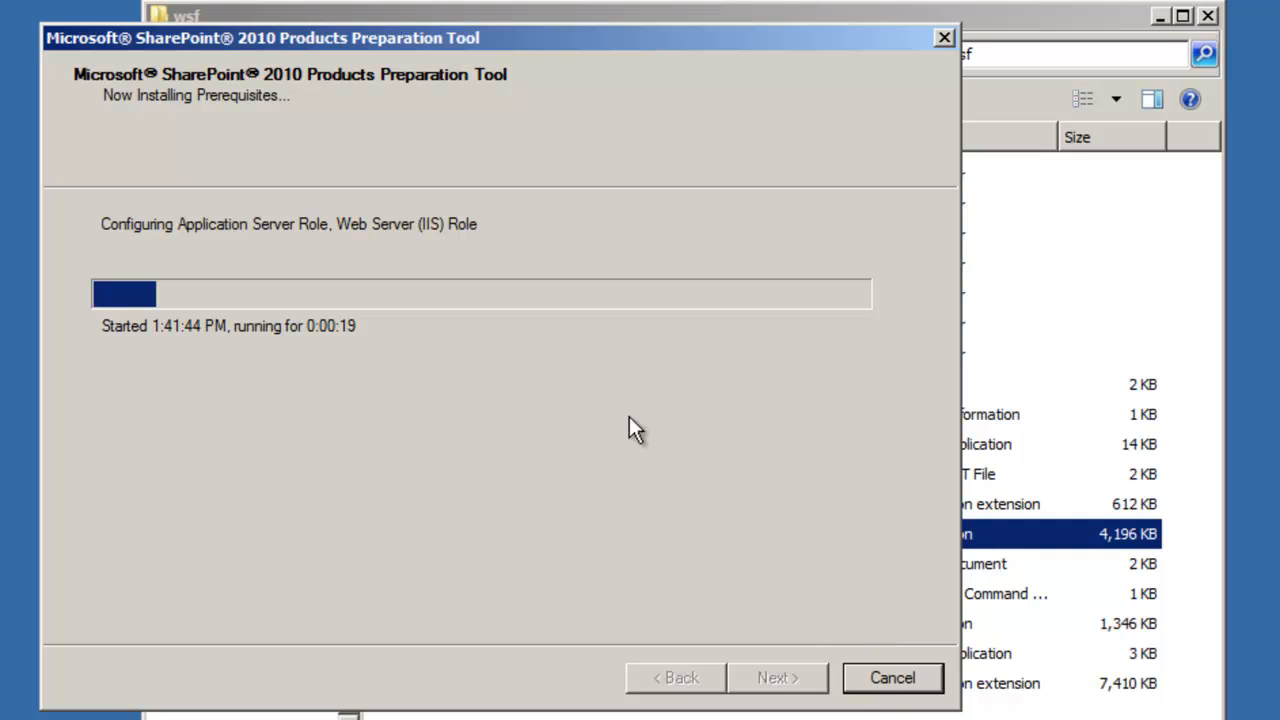
mouse_move(168, 336)
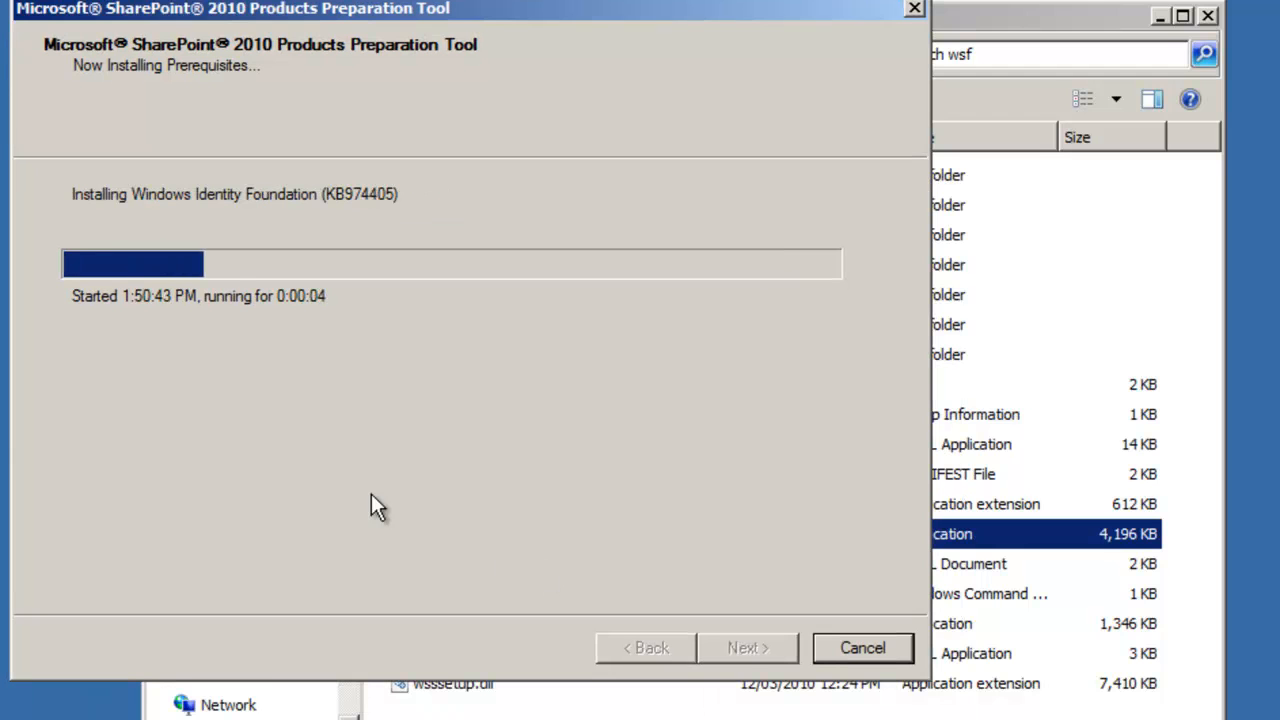
mouse_move(140, 264)
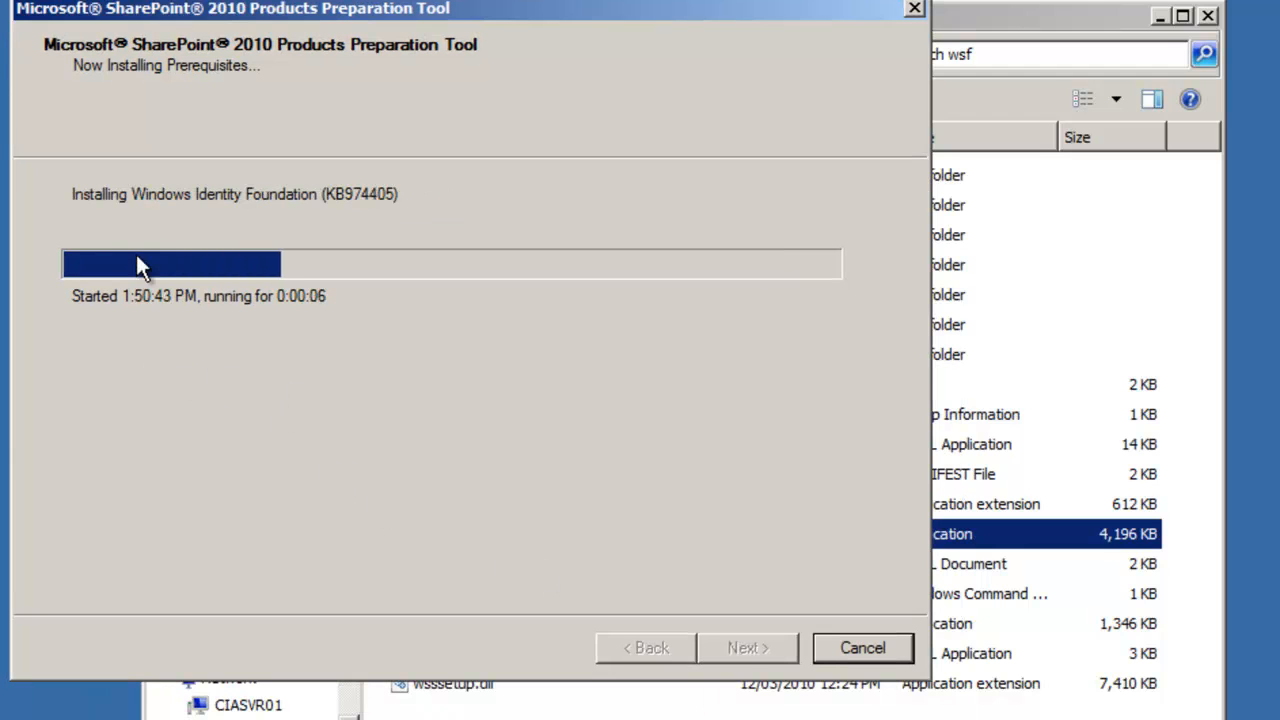
mouse_move(336, 388)
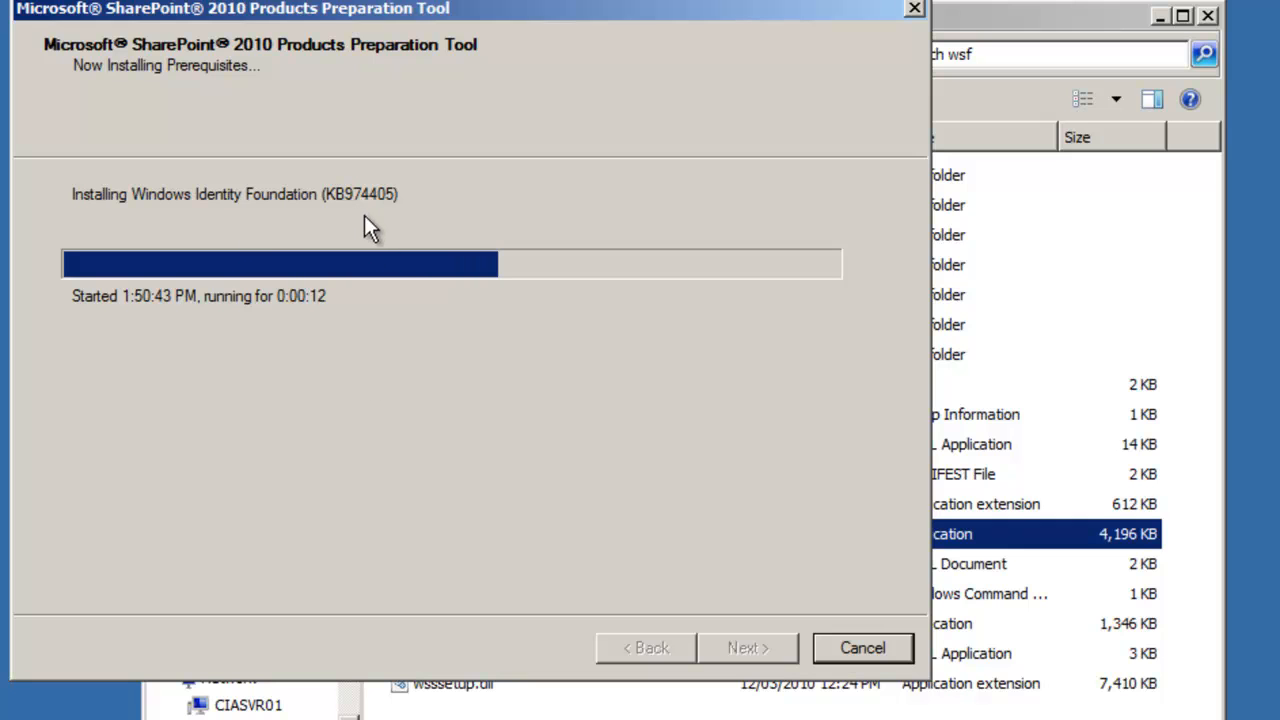
mouse_move(528, 418)
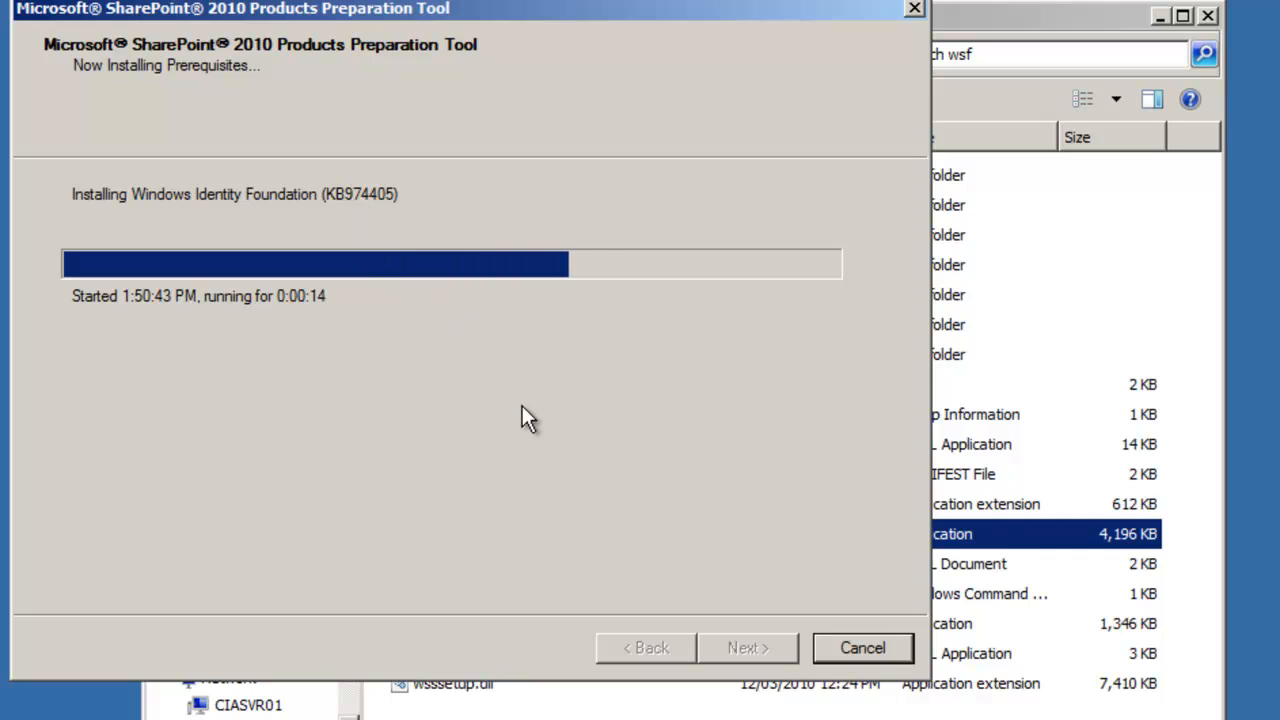
mouse_move(760, 464)
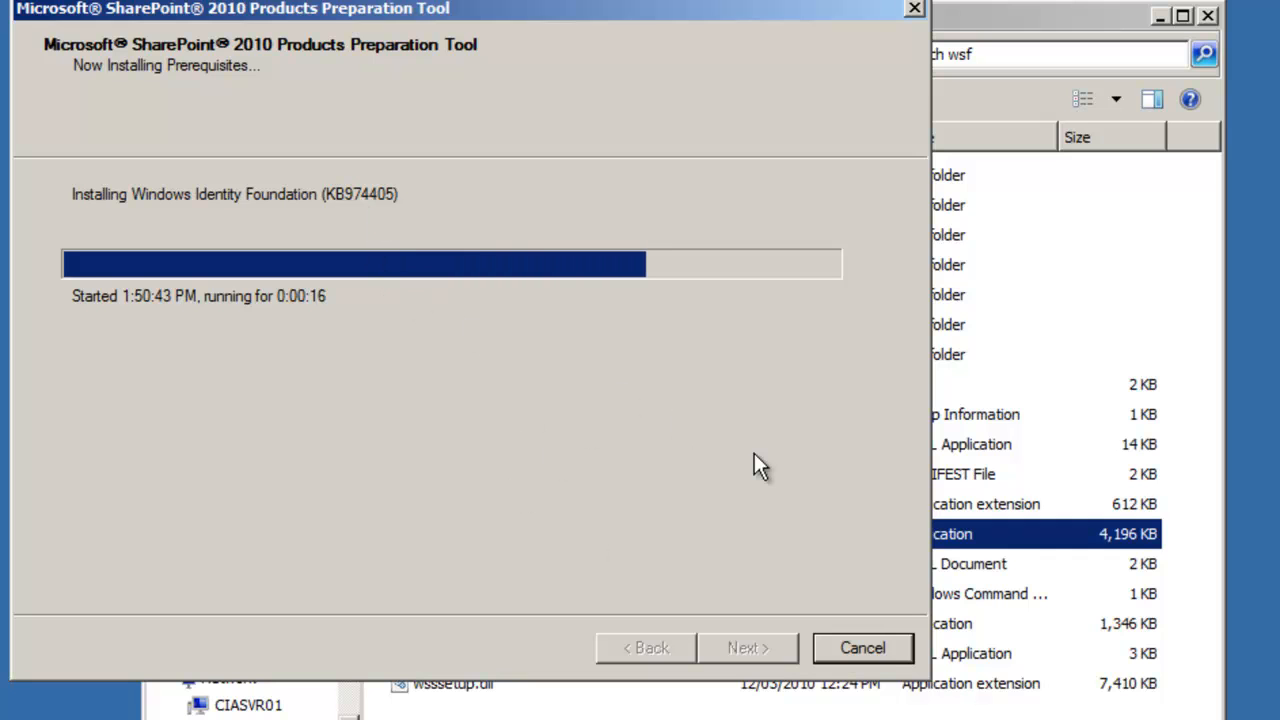
mouse_move(776, 630)
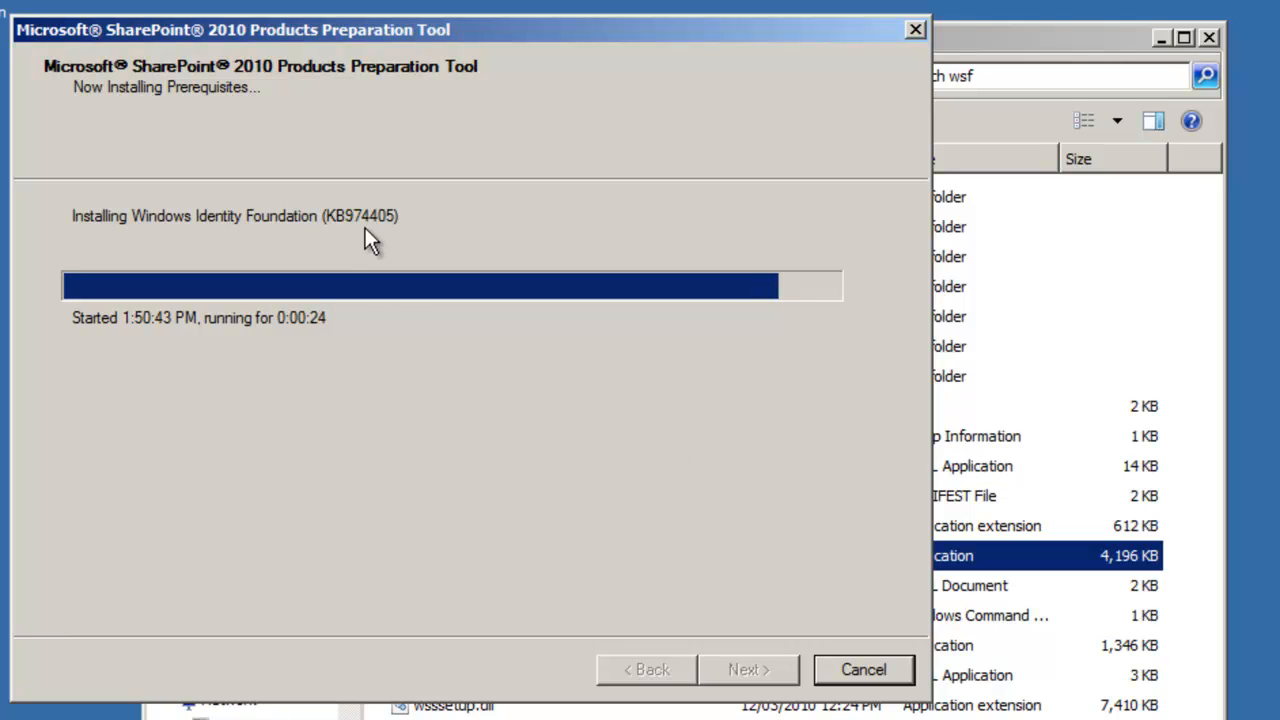
mouse_move(536, 460)
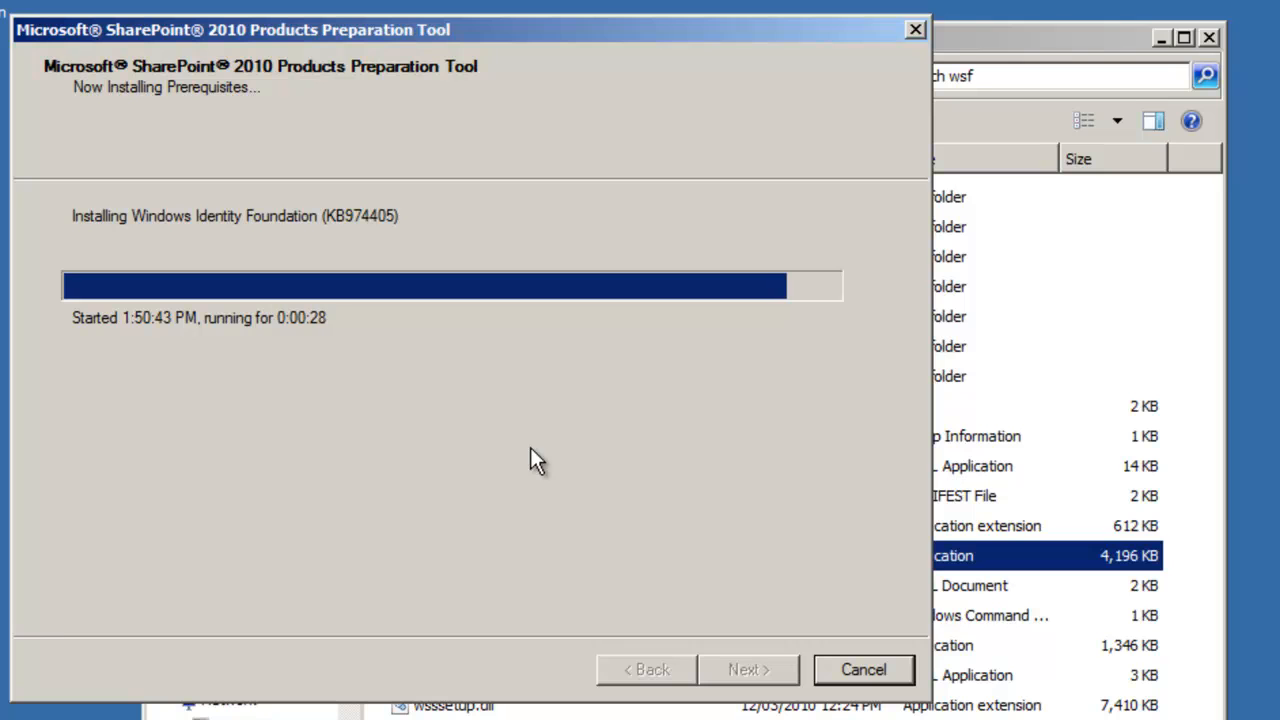
mouse_move(748, 492)
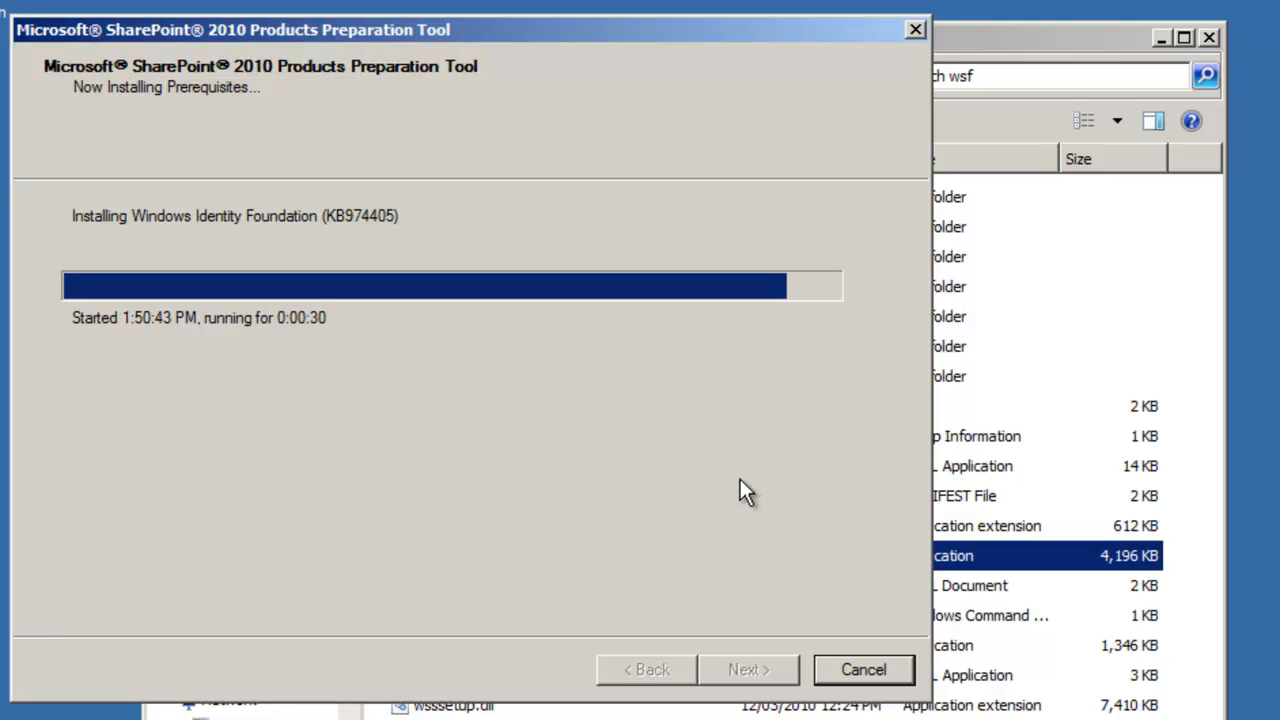
mouse_move(750, 450)
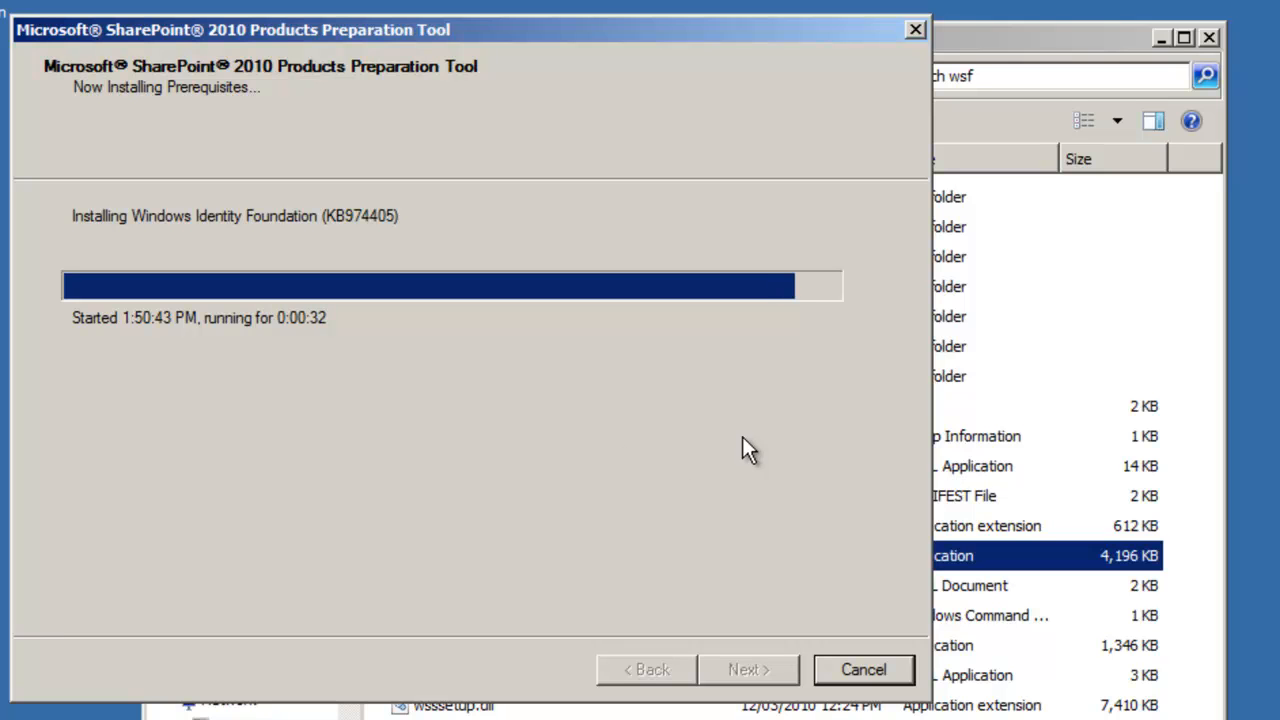
mouse_move(680, 352)
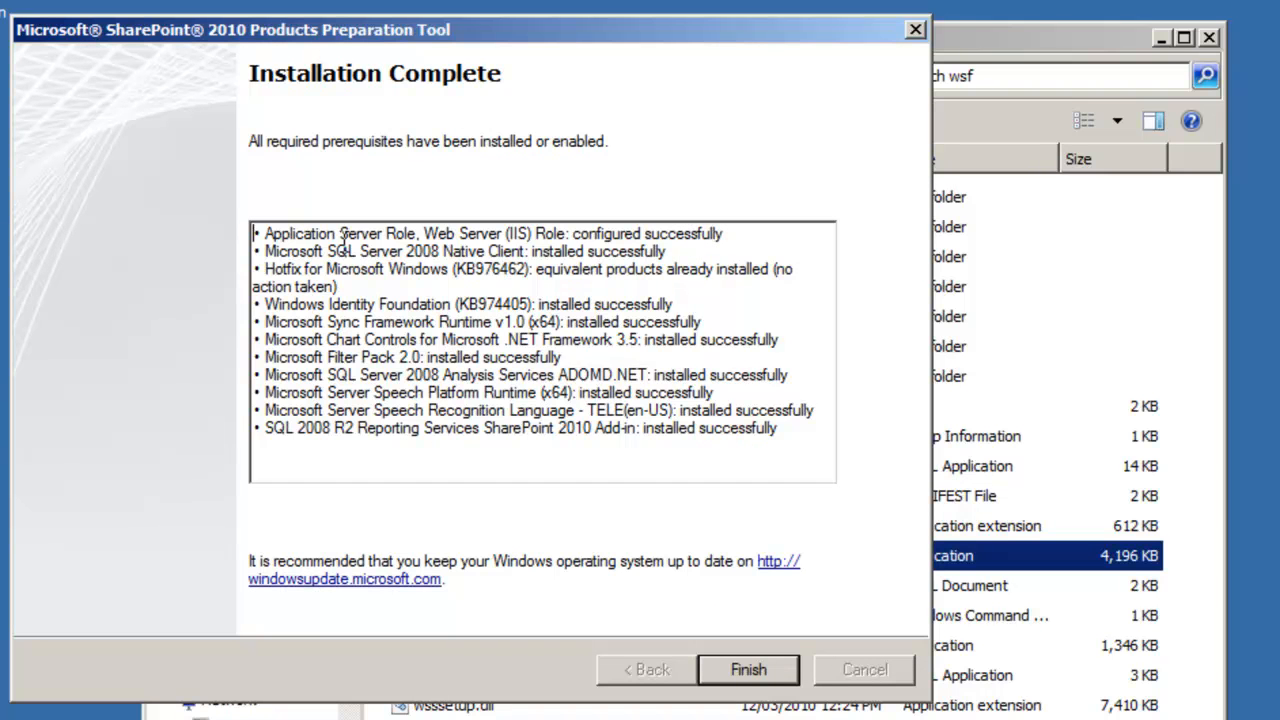
mouse_move(524, 428)
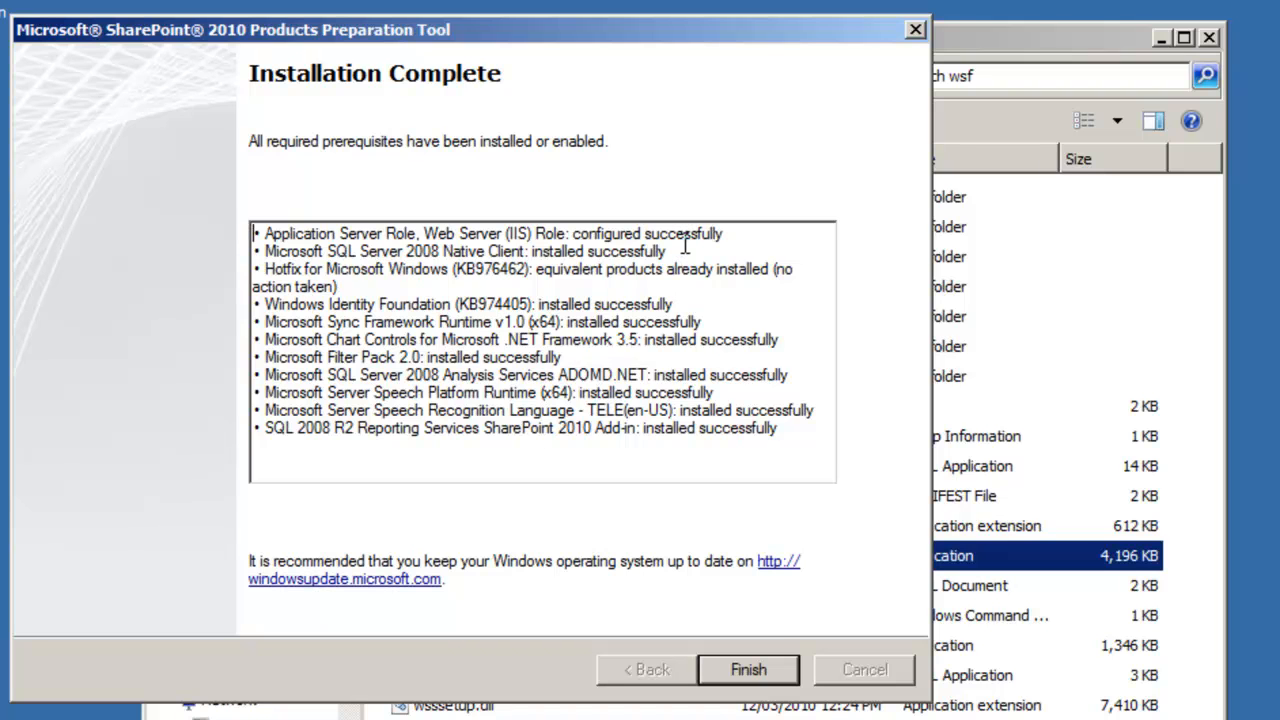
mouse_move(608, 268)
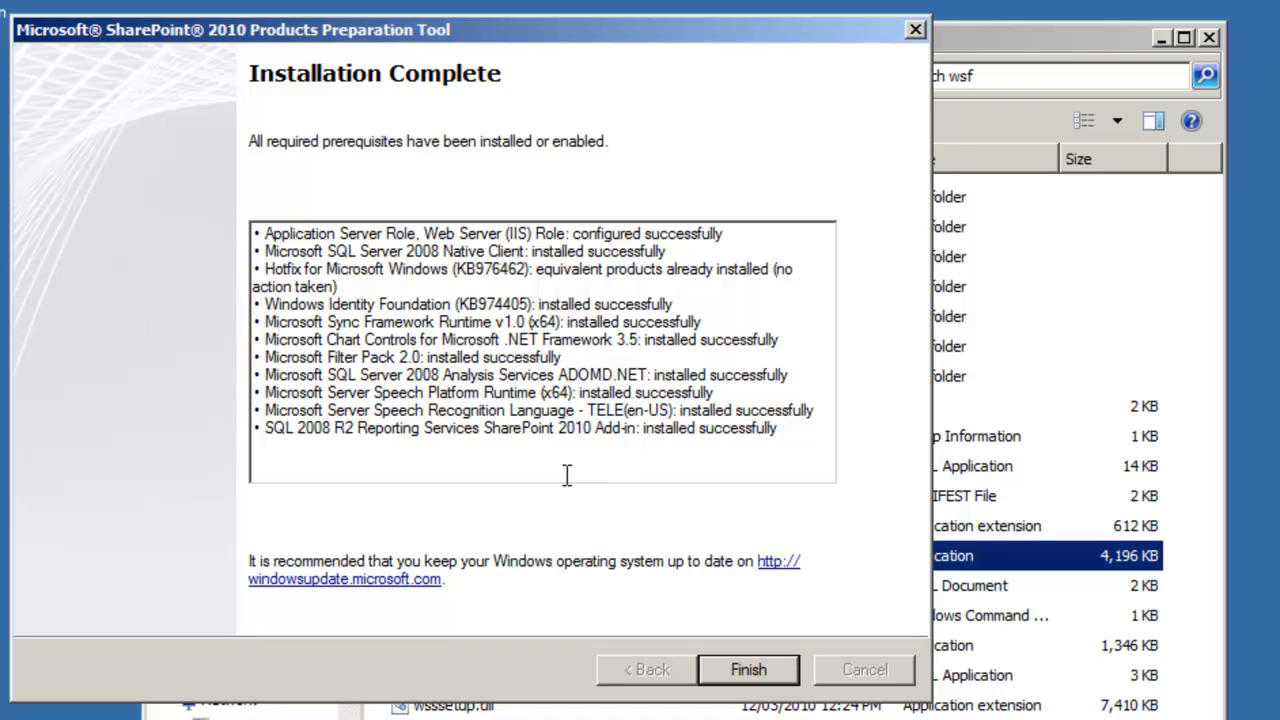
mouse_move(640, 388)
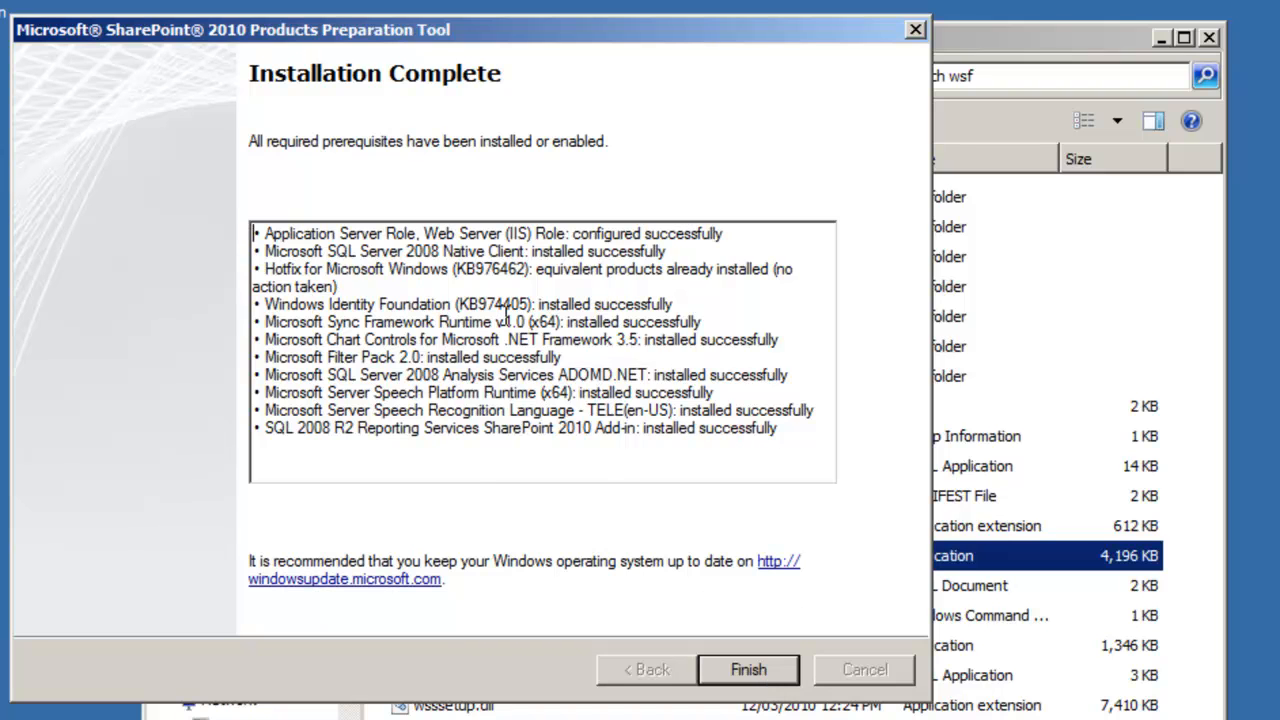
mouse_move(748, 668)
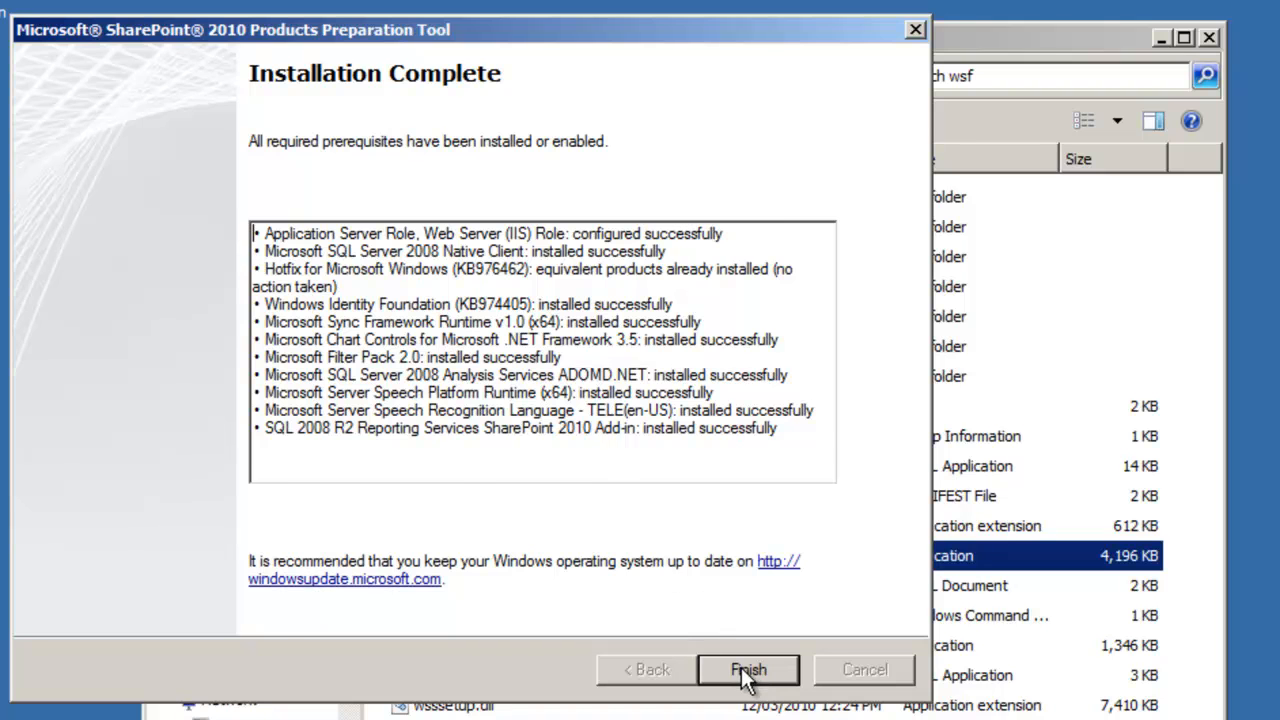
- Finish the Preparation Tool after all prerequisites report installed
left_click(748, 668)
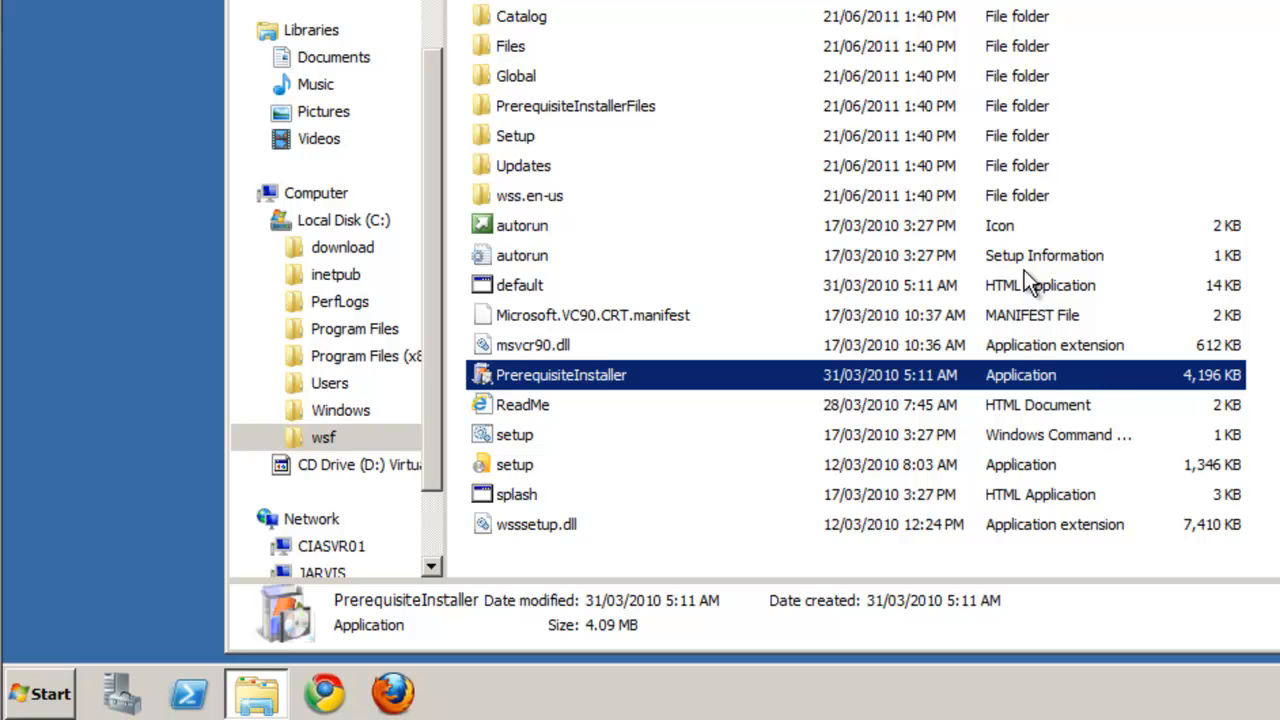
mouse_move(1176, 156)
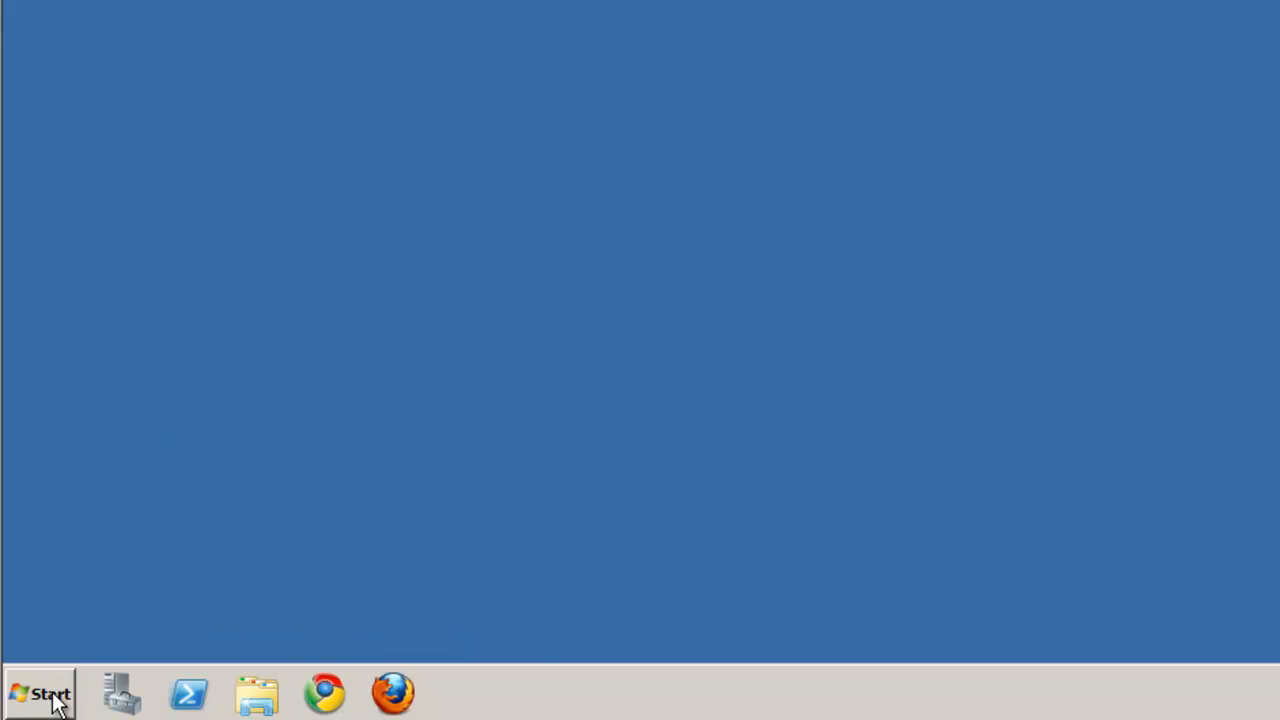
- Restart the server as a planned reconfiguration and dismiss the password notification after reboot
left_click(40, 694)
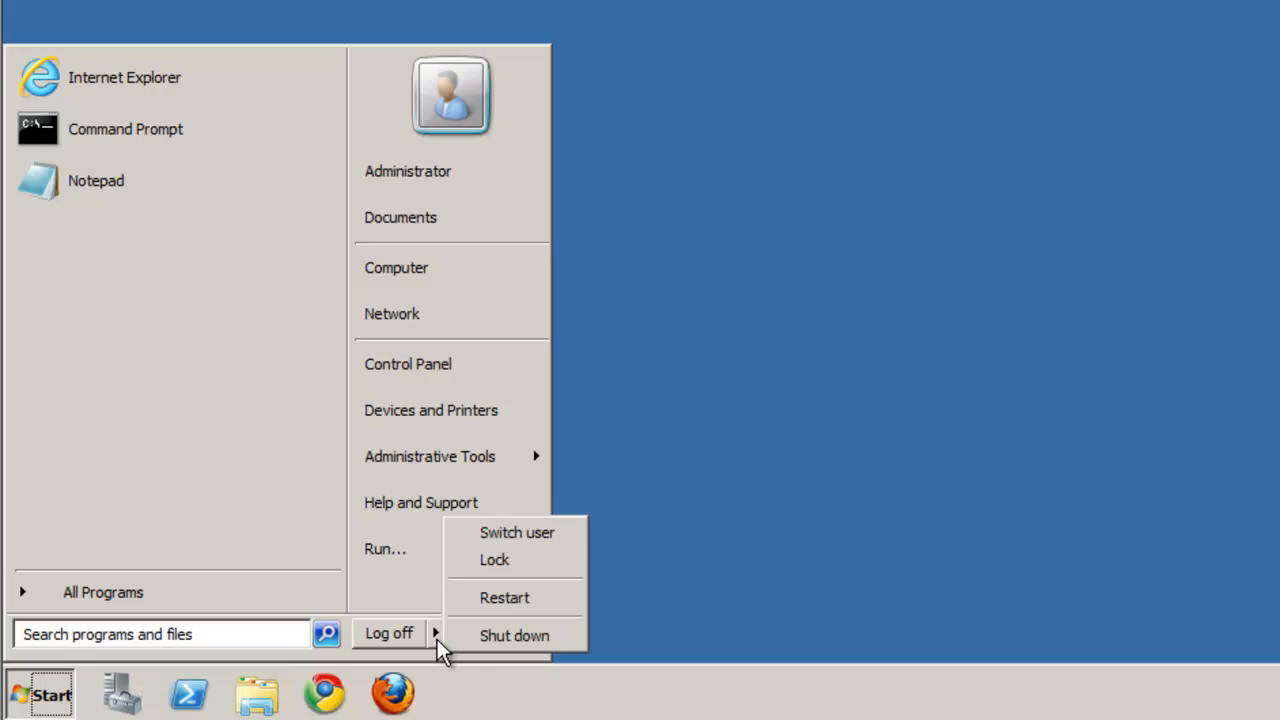
left_click(514, 636)
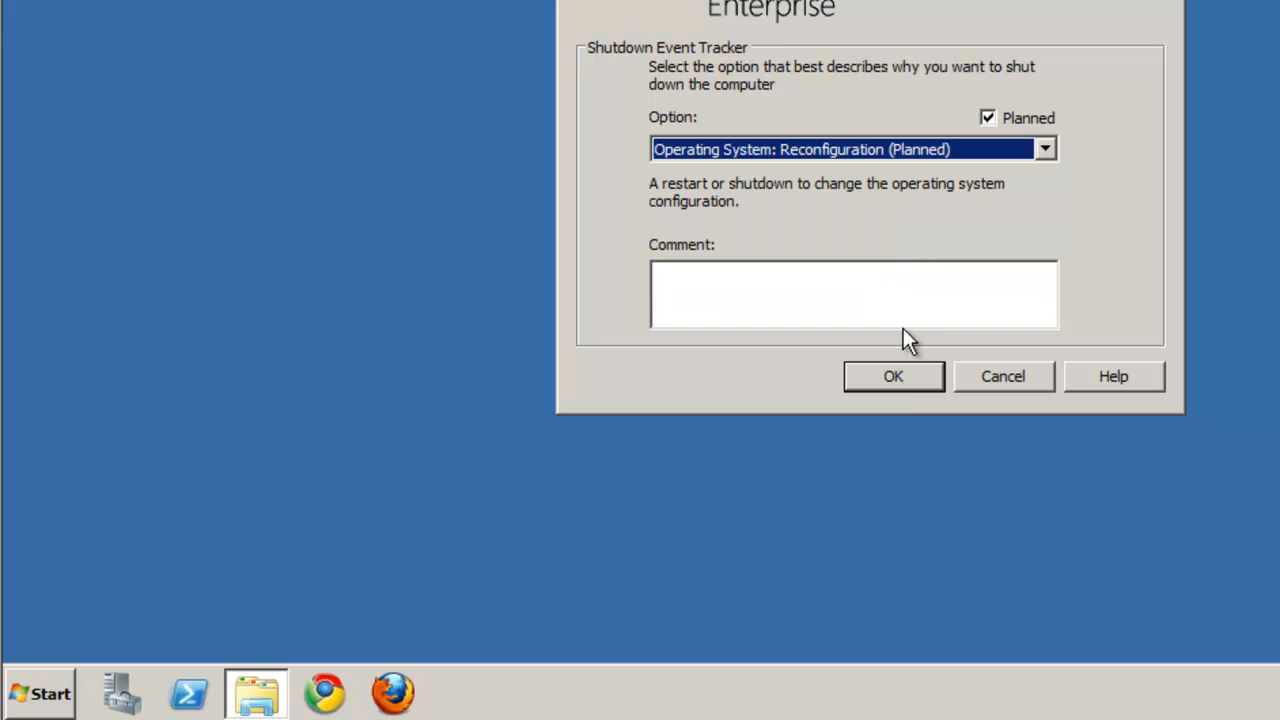
left_click(892, 376)
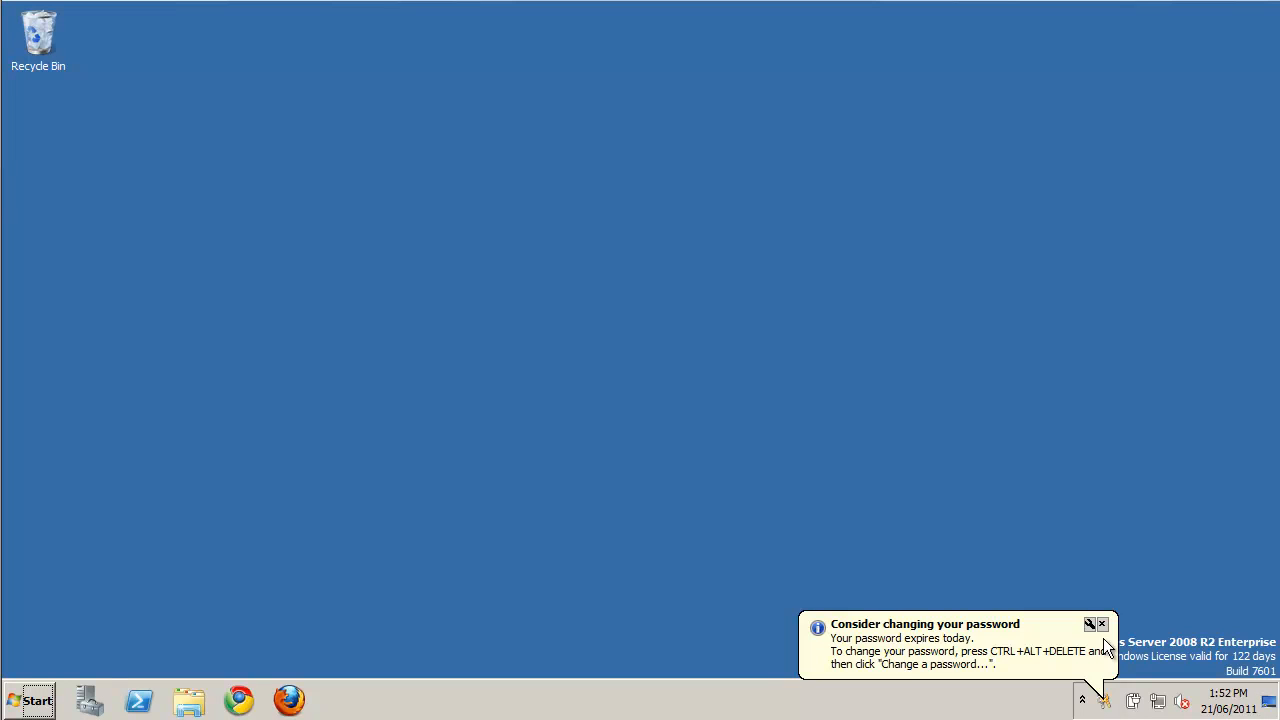
left_click(1102, 624)
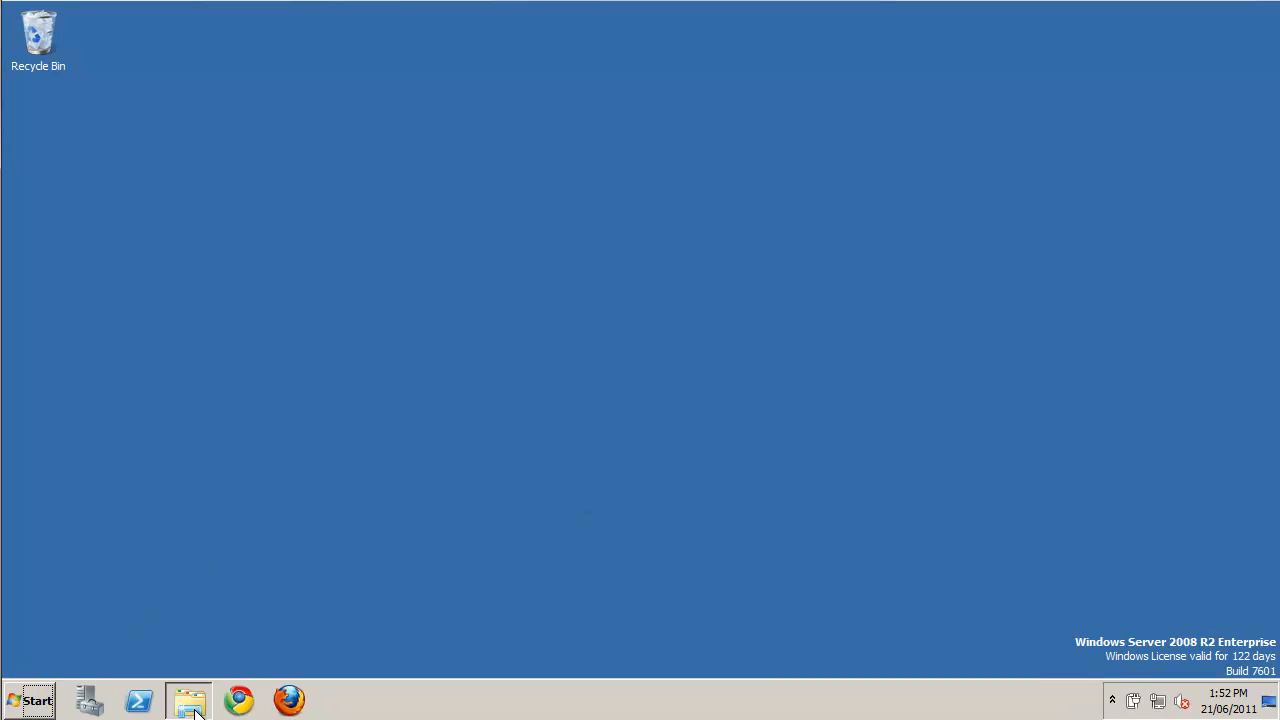
- Launch setup from C:\wsf so SharePoint Foundation setup begins preparing files
left_click(188, 700)
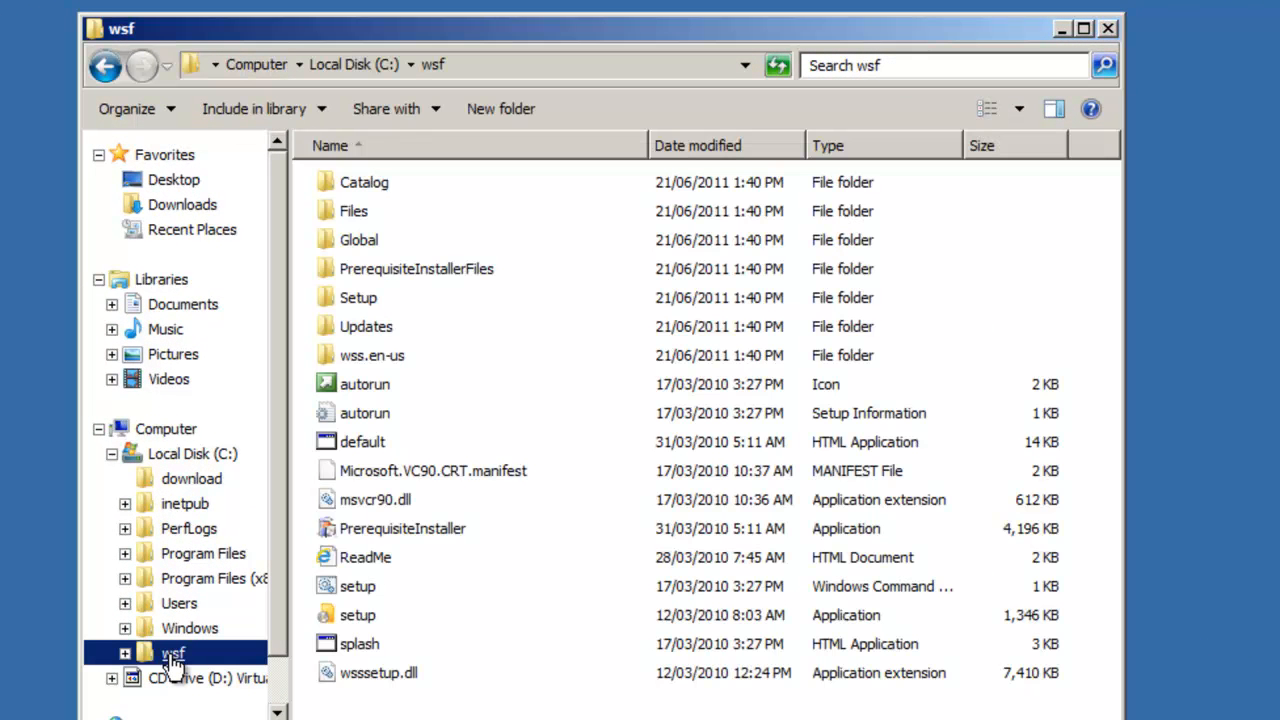
left_click(358, 616)
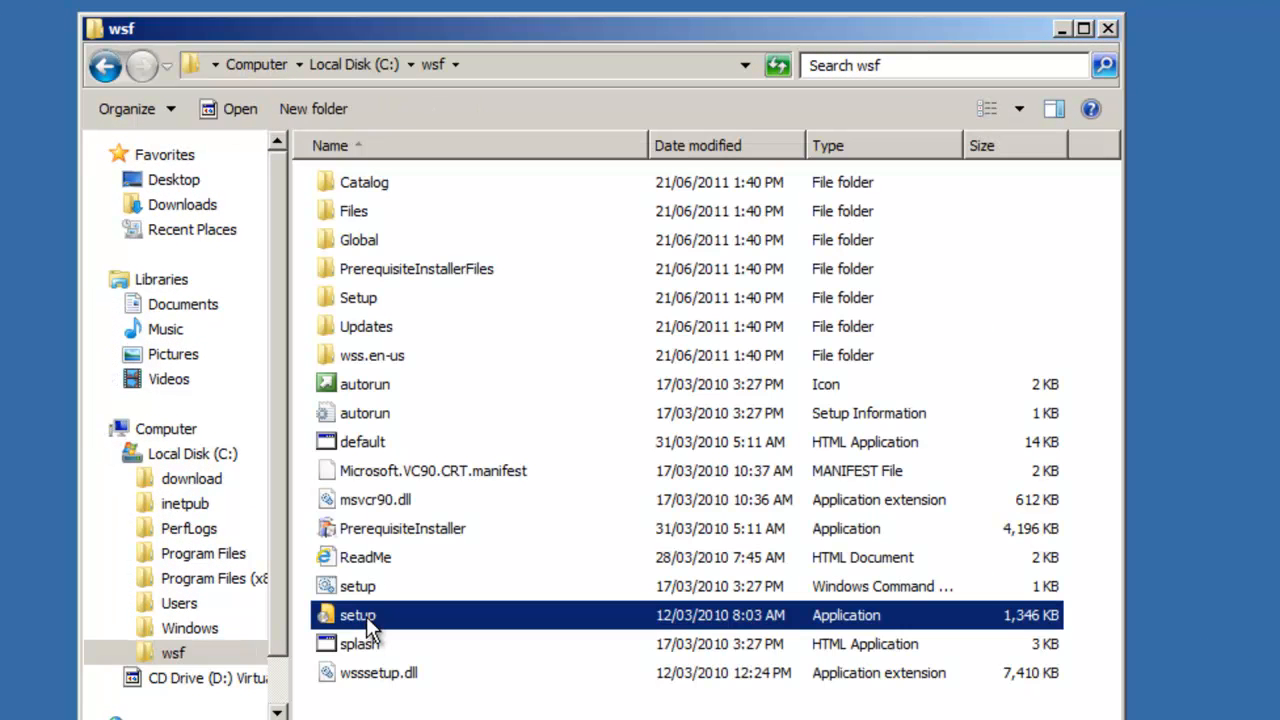
right_click(358, 616)
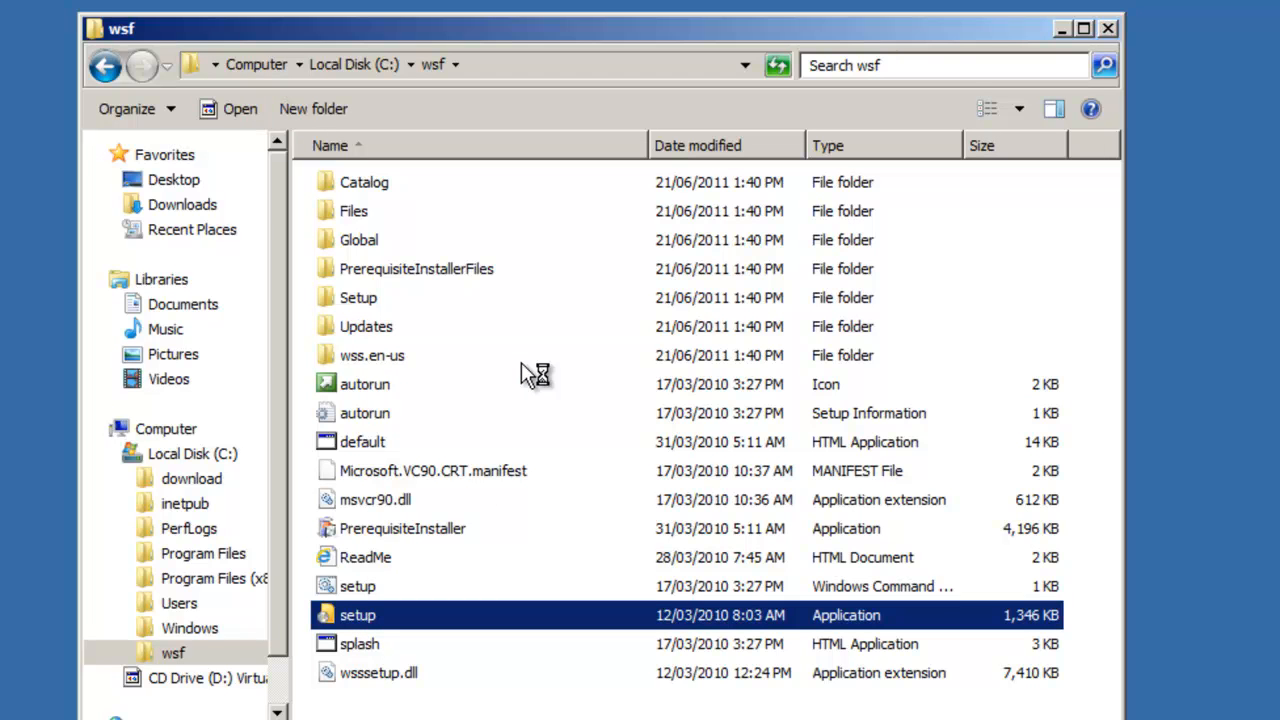
double_click(356, 616)
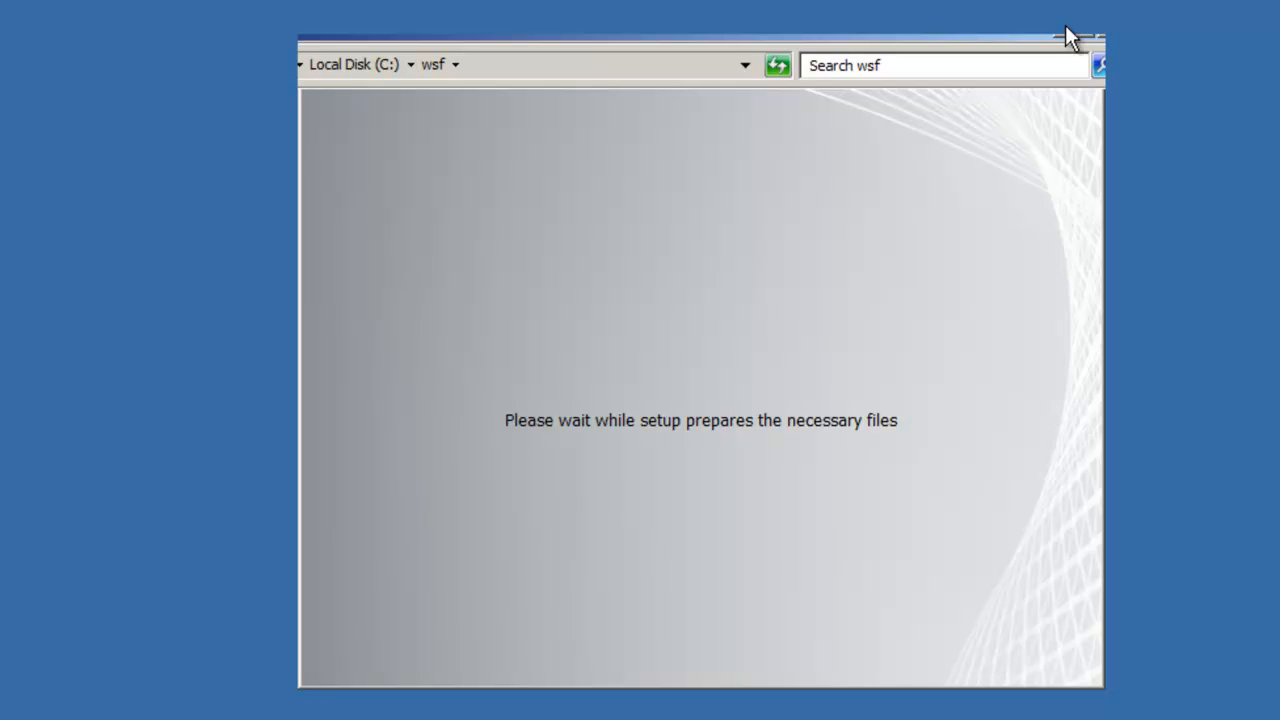
mouse_move(844, 430)
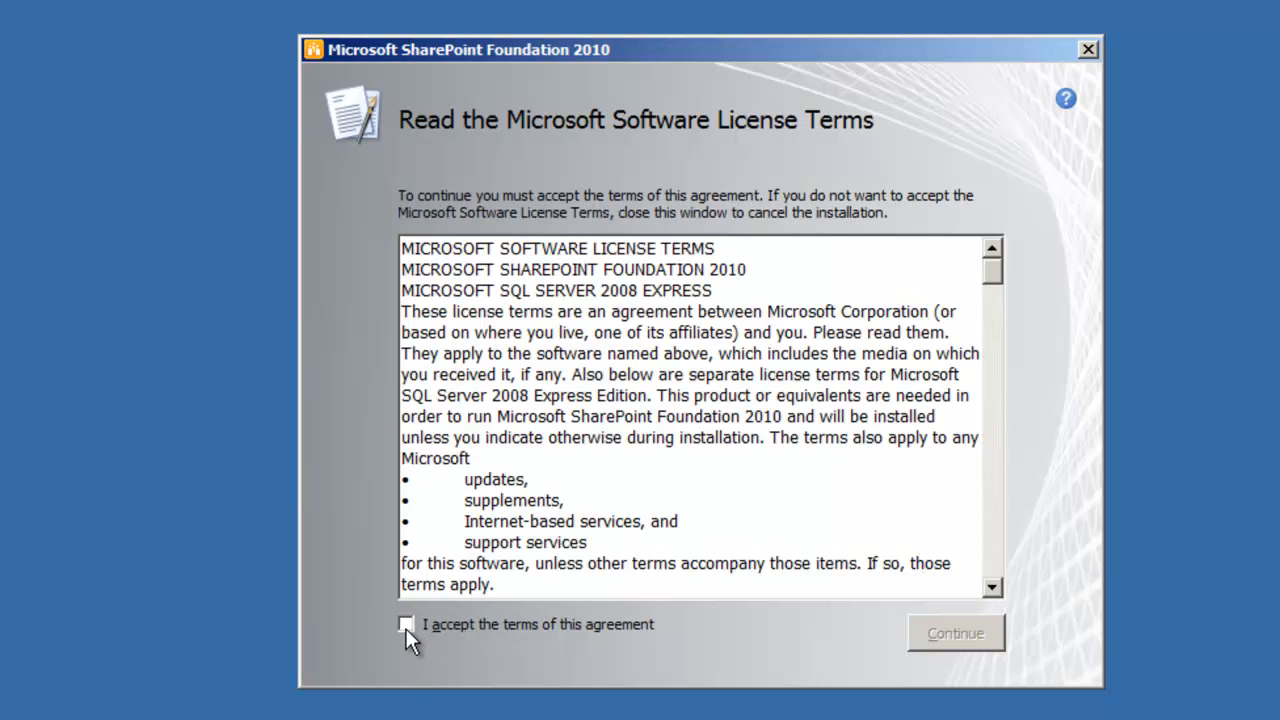
- Accept the license agreement and choose the Standalone installation type
left_click(406, 624)
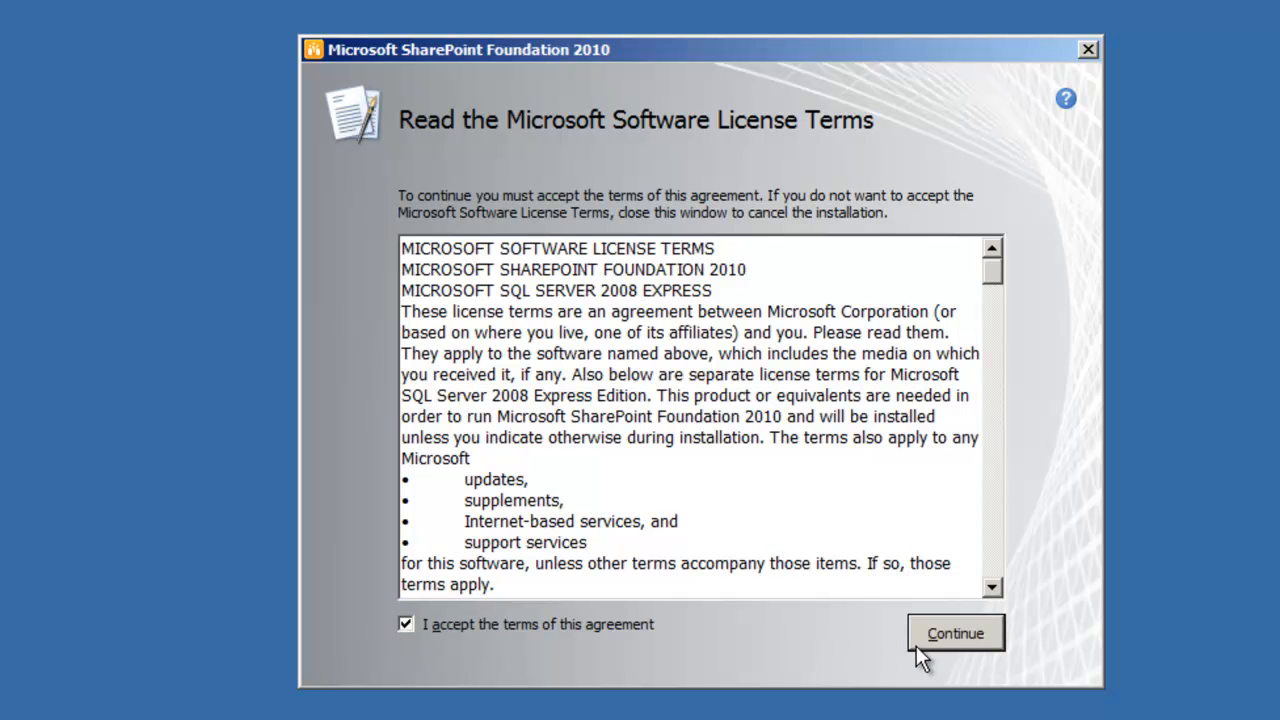
left_click(956, 632)
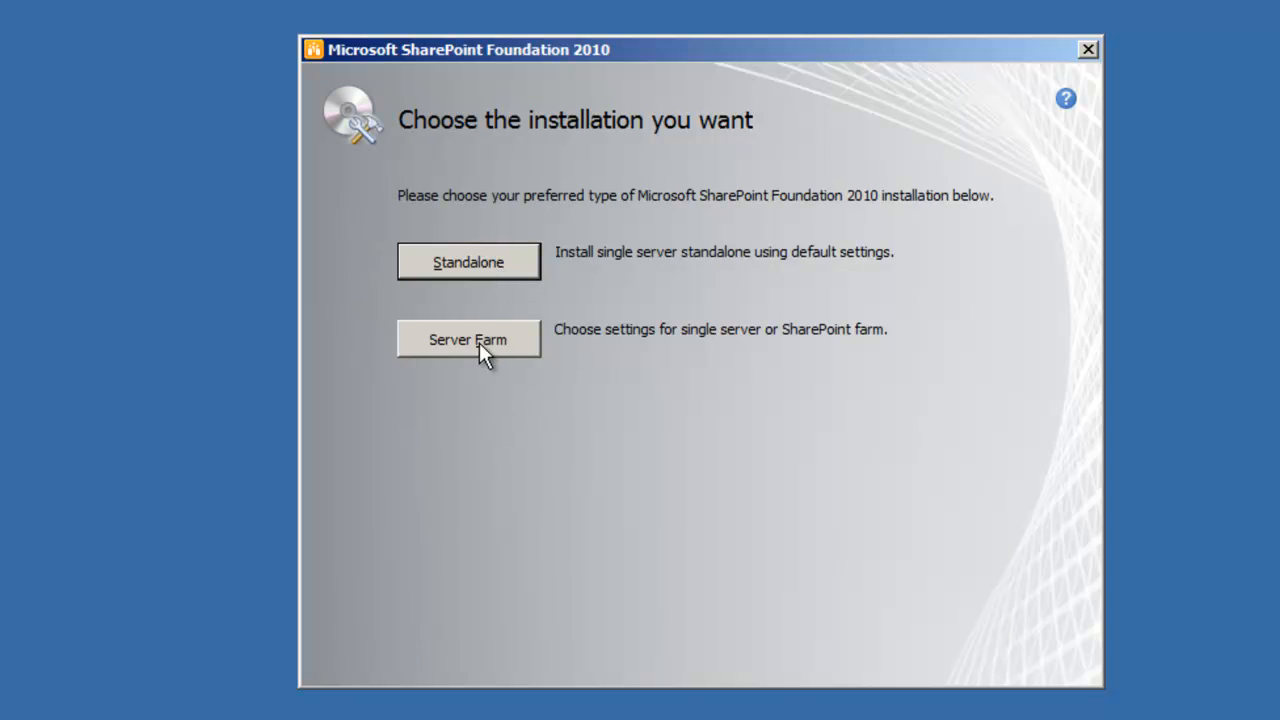
mouse_move(344, 232)
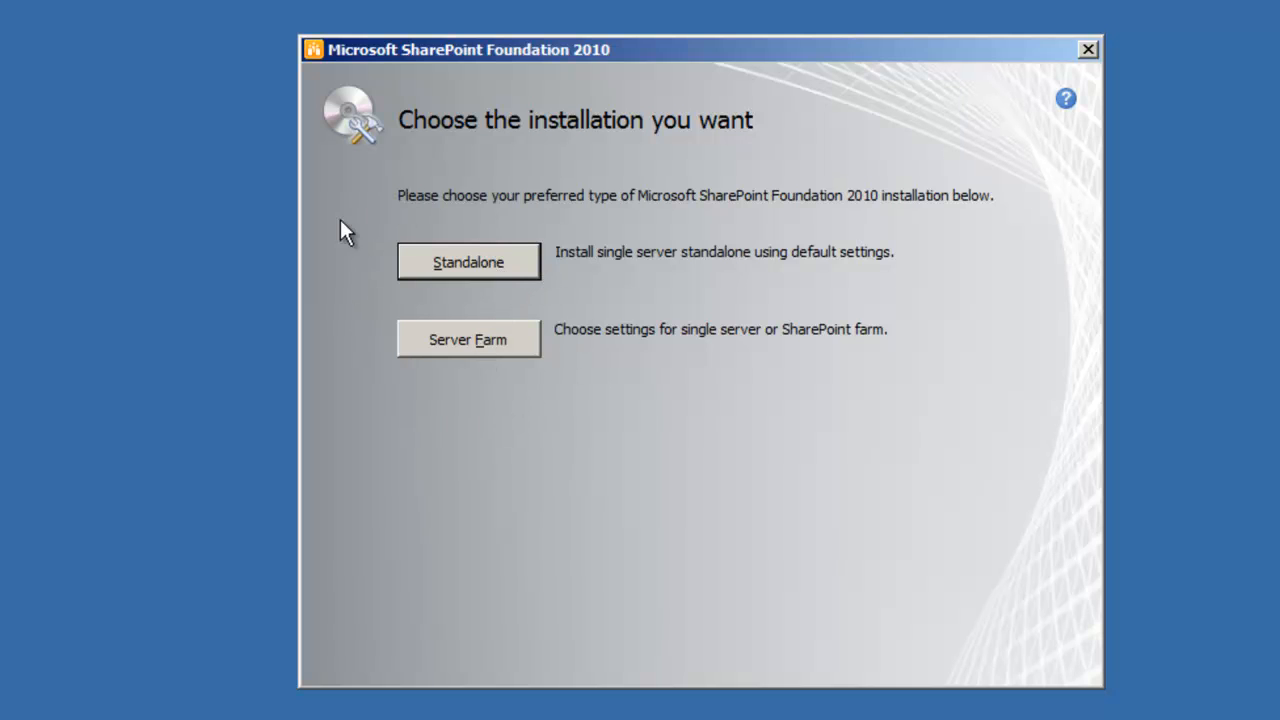
mouse_move(424, 218)
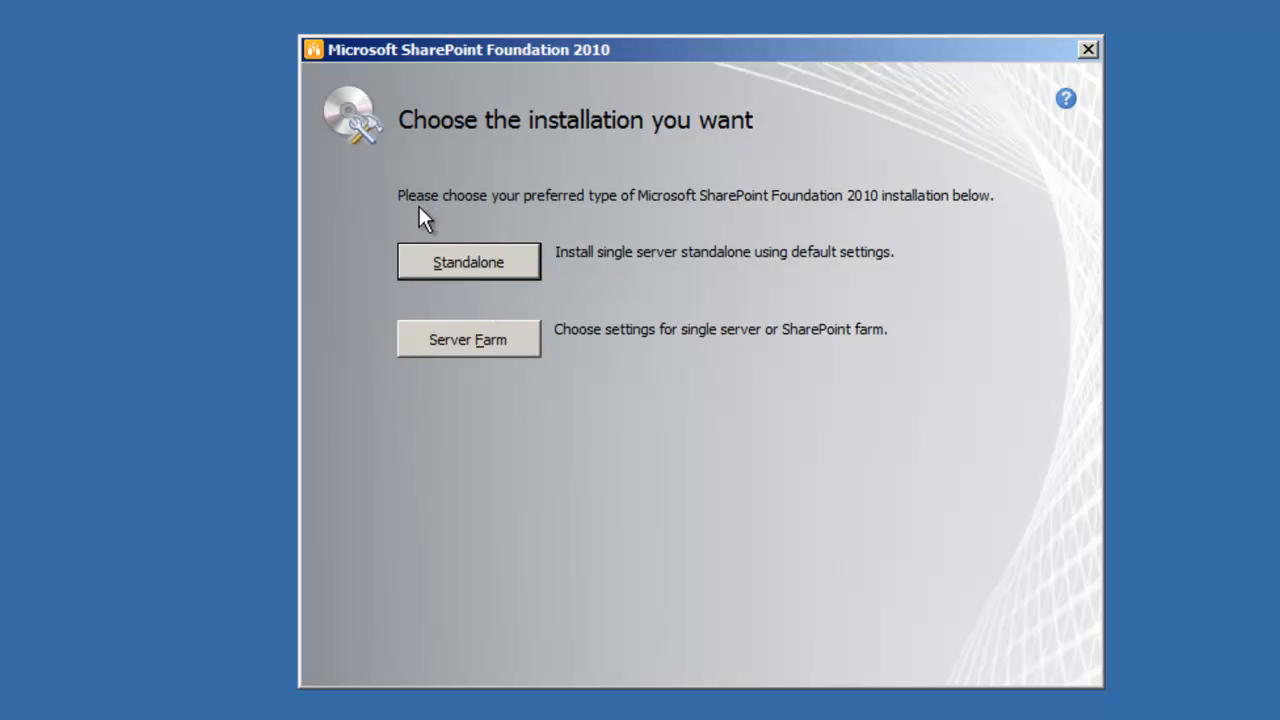
left_click(468, 260)
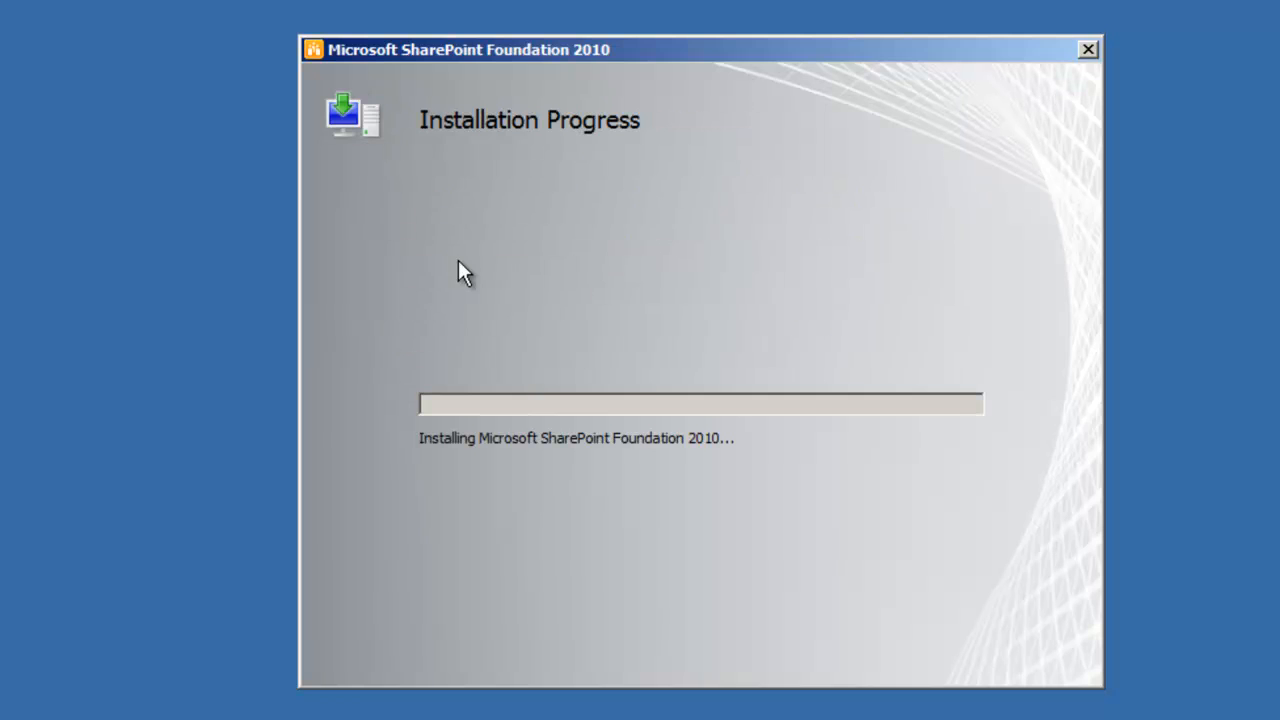
mouse_move(1058, 662)
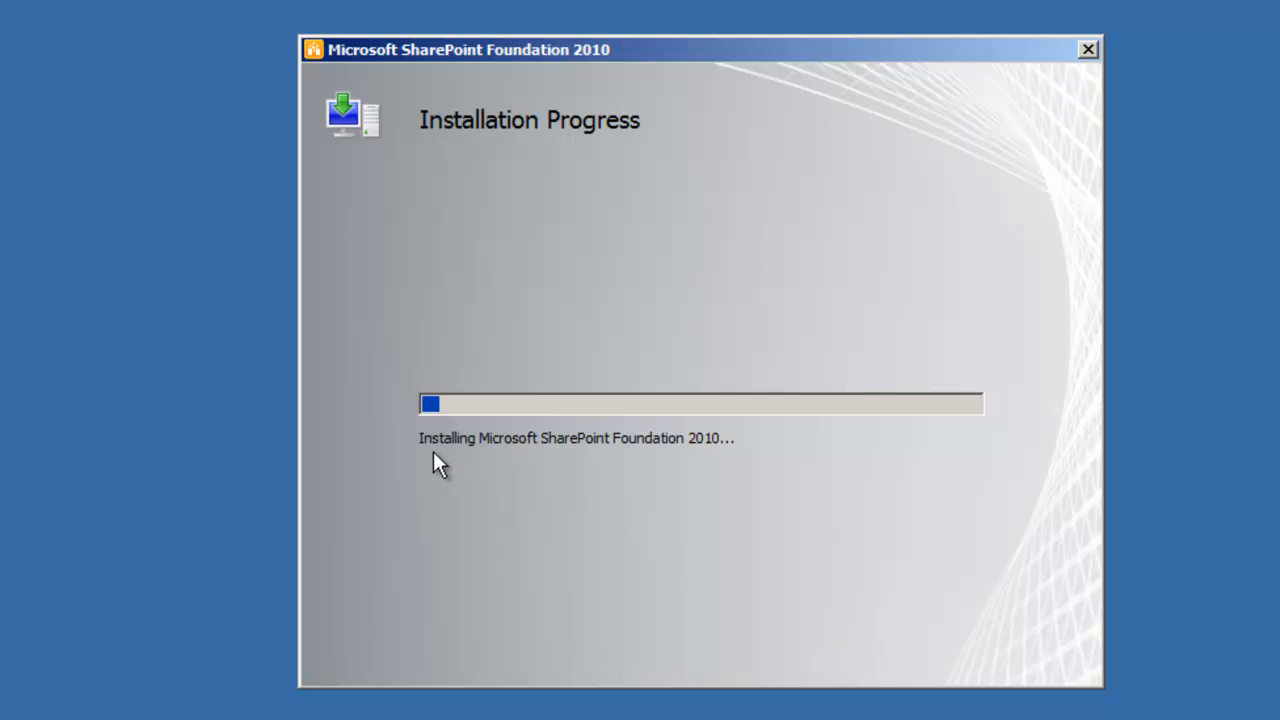
mouse_move(576, 472)
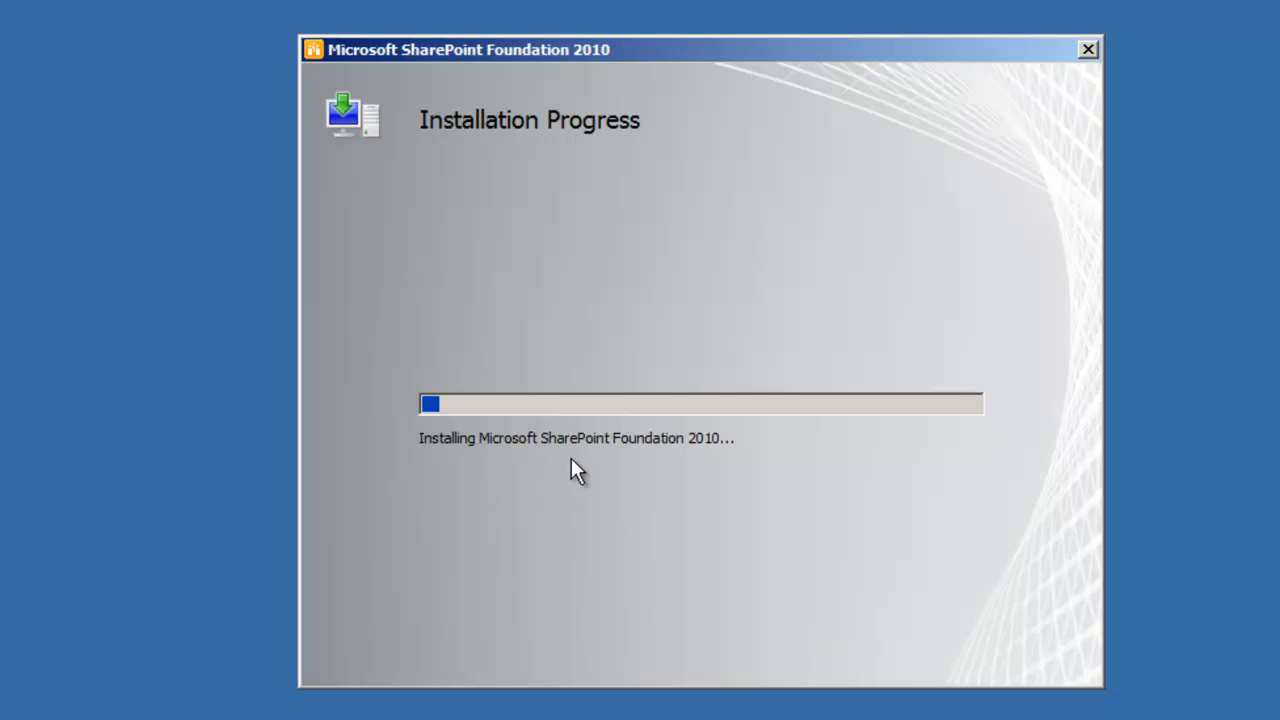
mouse_move(448, 350)
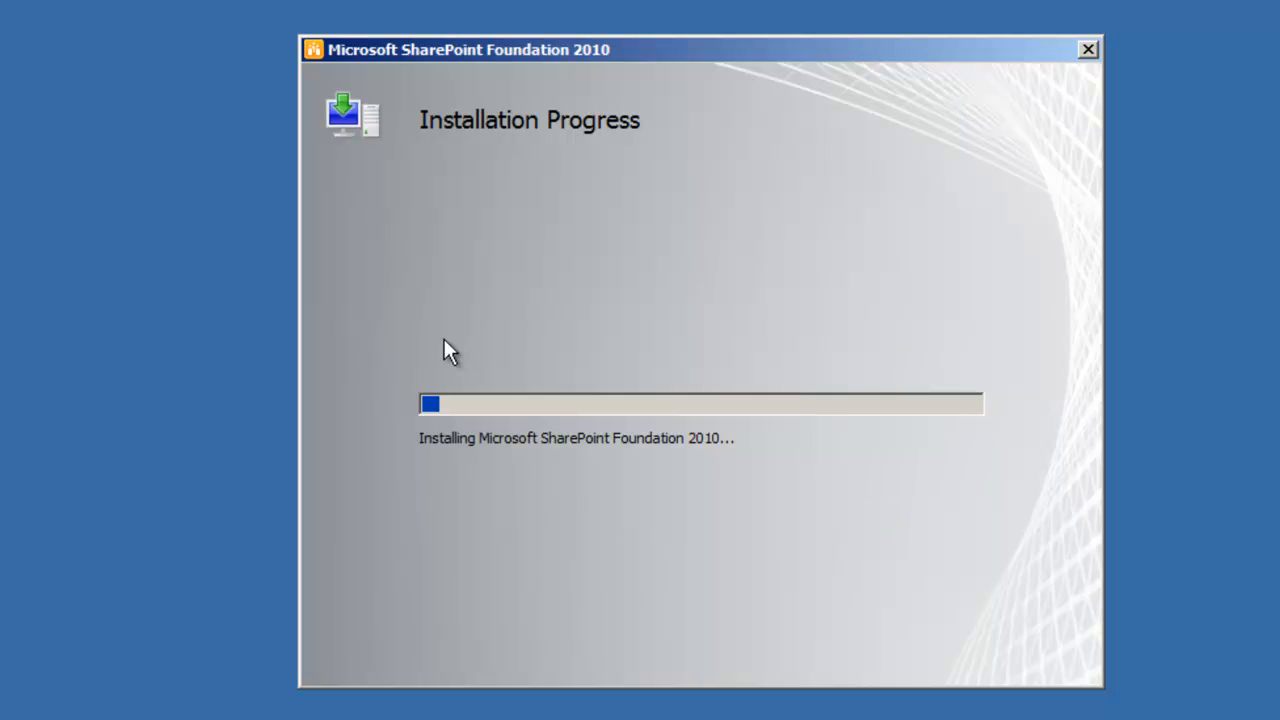
mouse_move(612, 558)
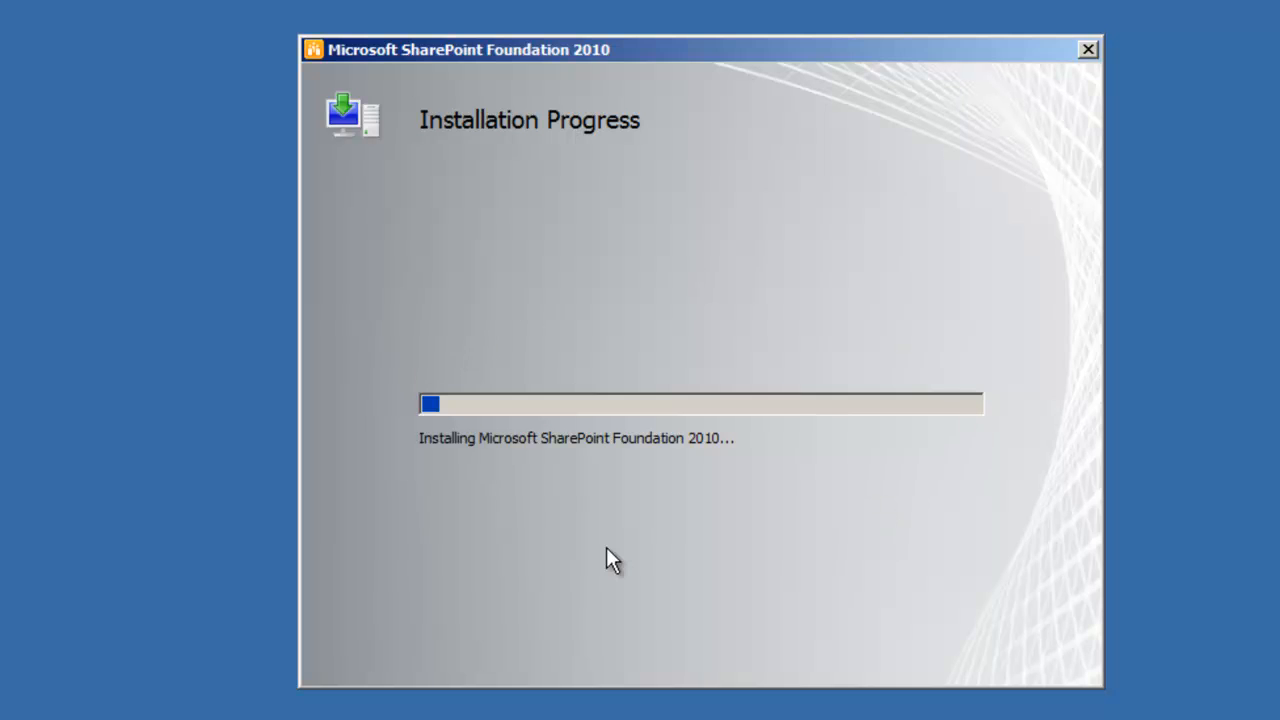
mouse_move(940, 532)
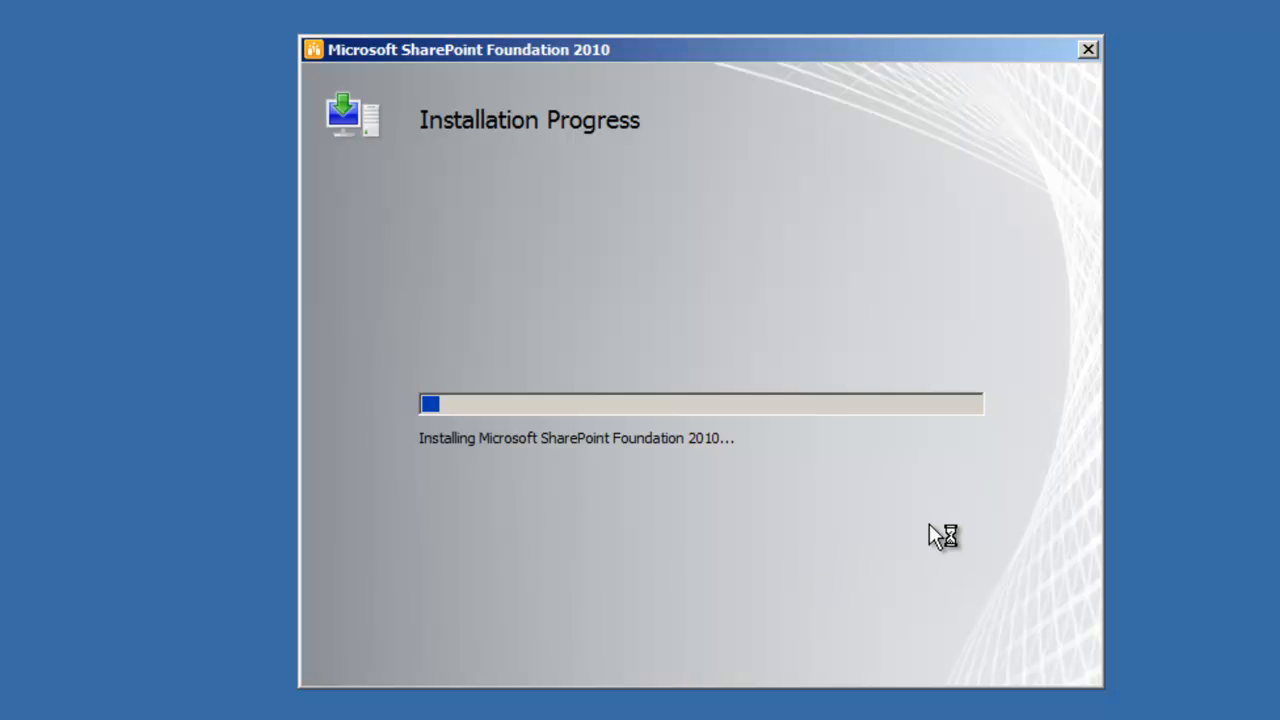
mouse_move(718, 590)
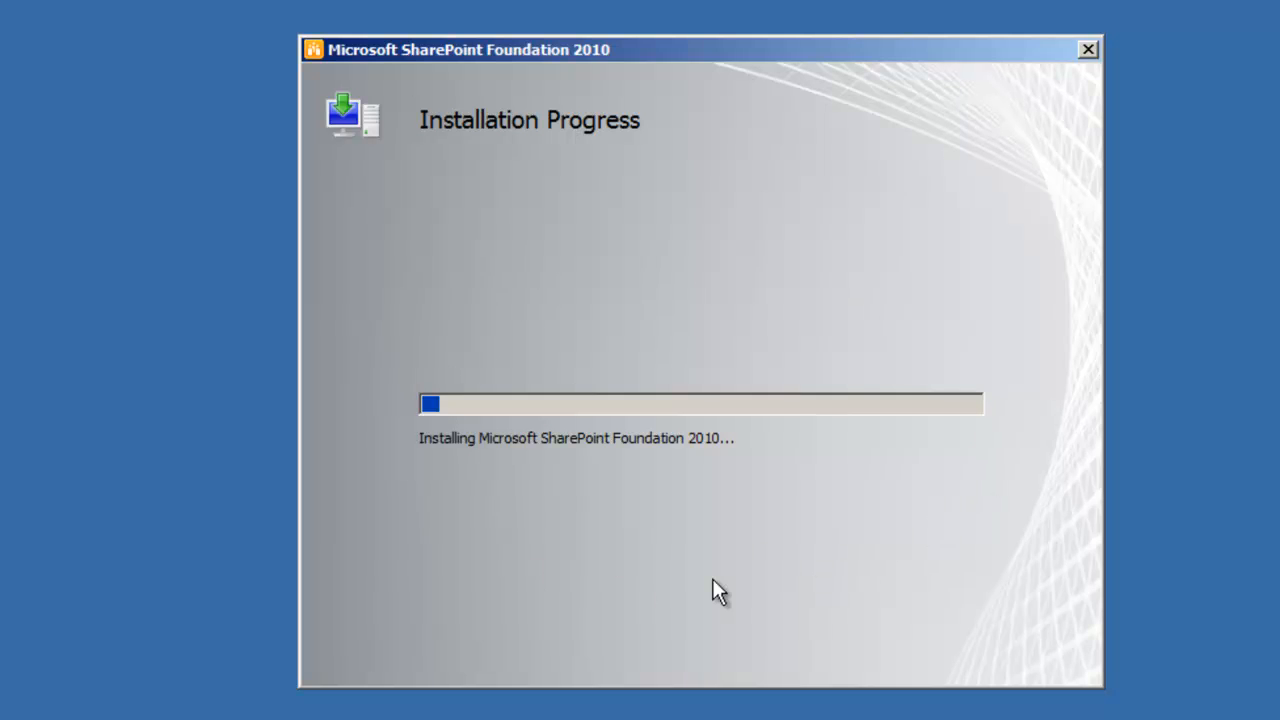
mouse_move(890, 490)
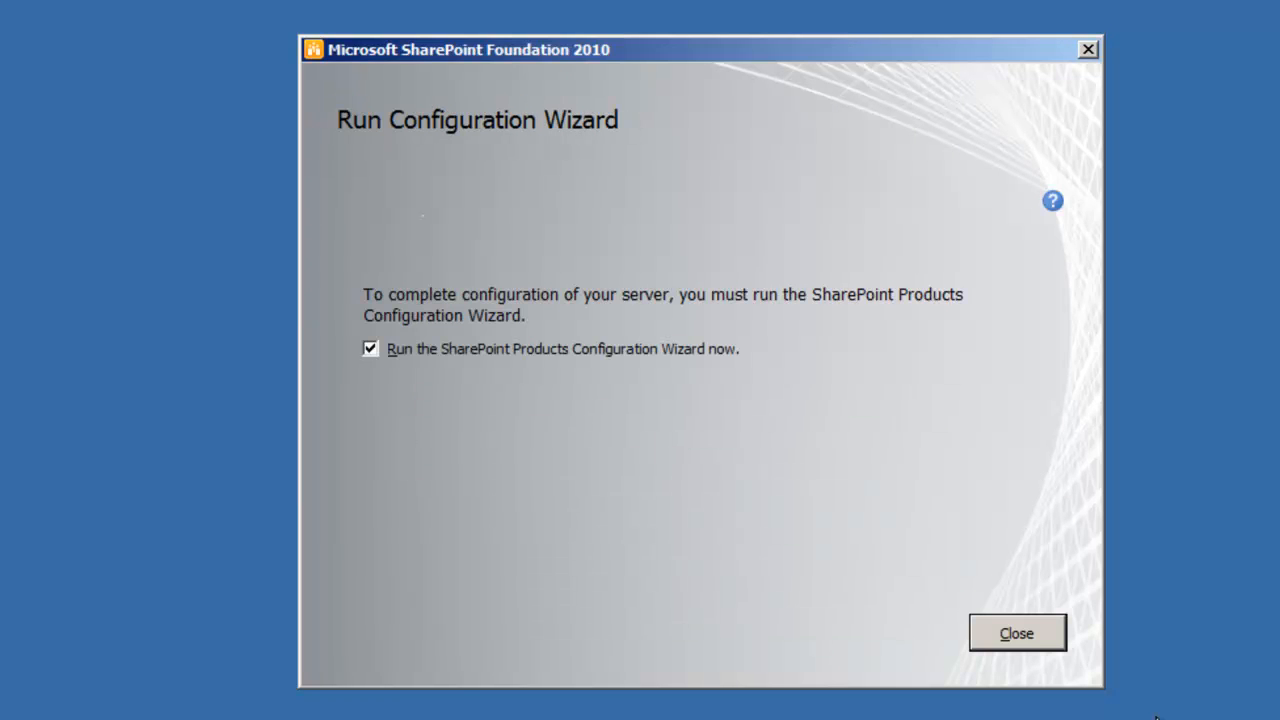
mouse_move(432, 396)
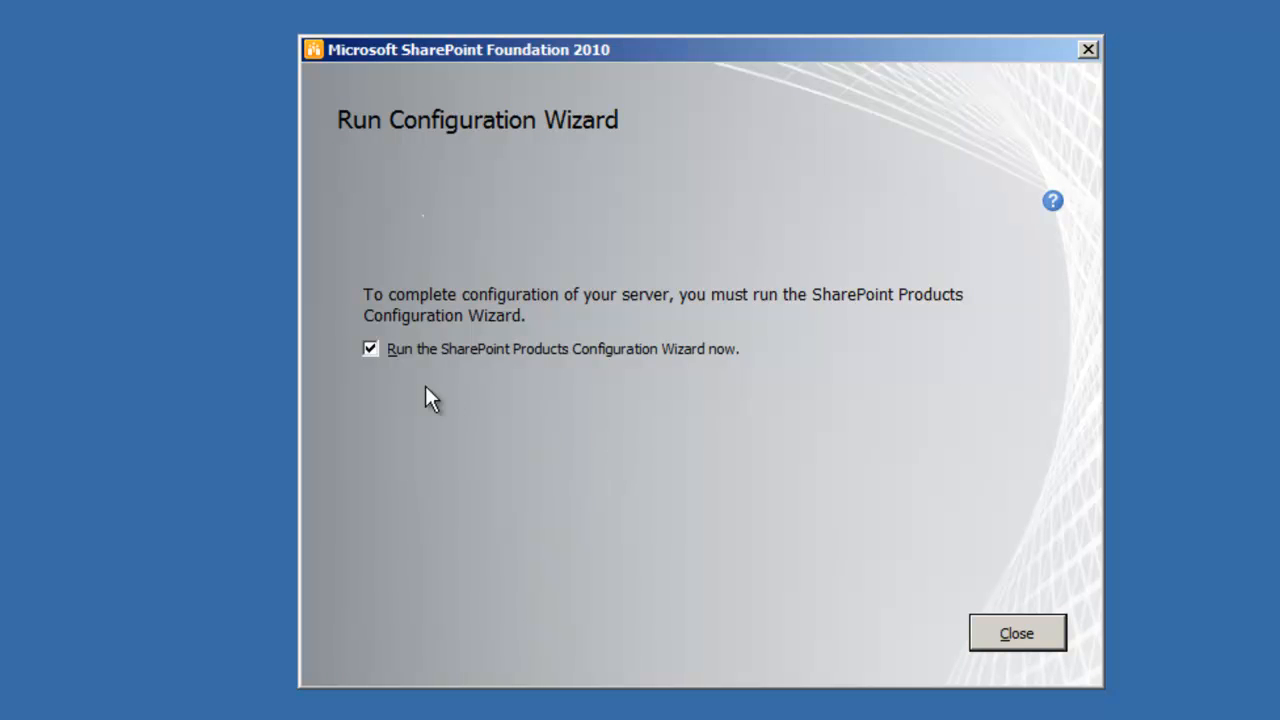
mouse_move(532, 164)
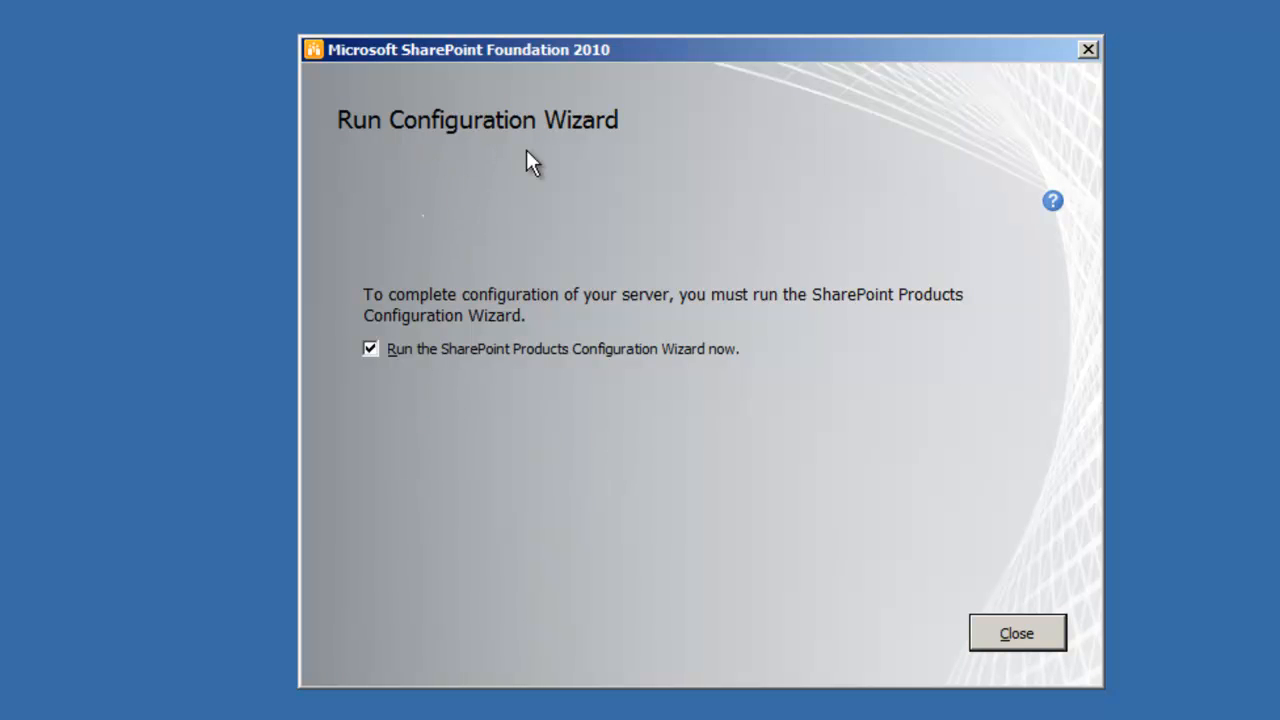
mouse_move(384, 384)
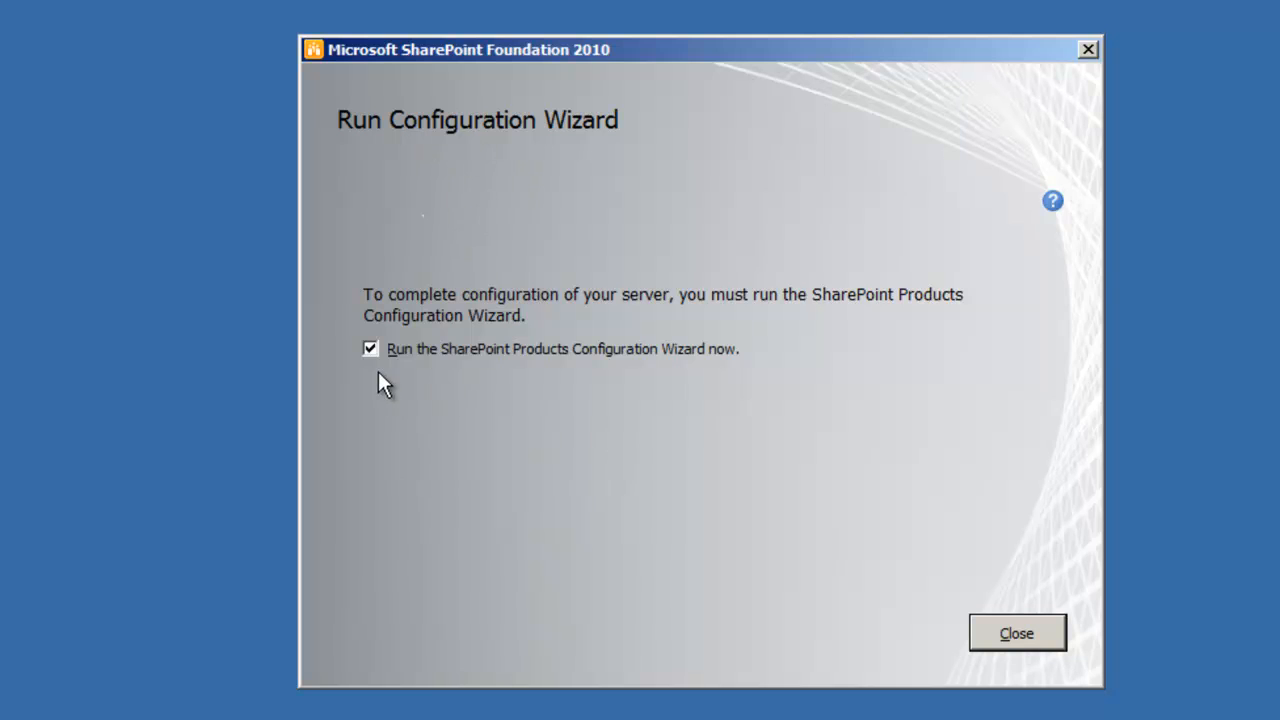
mouse_move(388, 378)
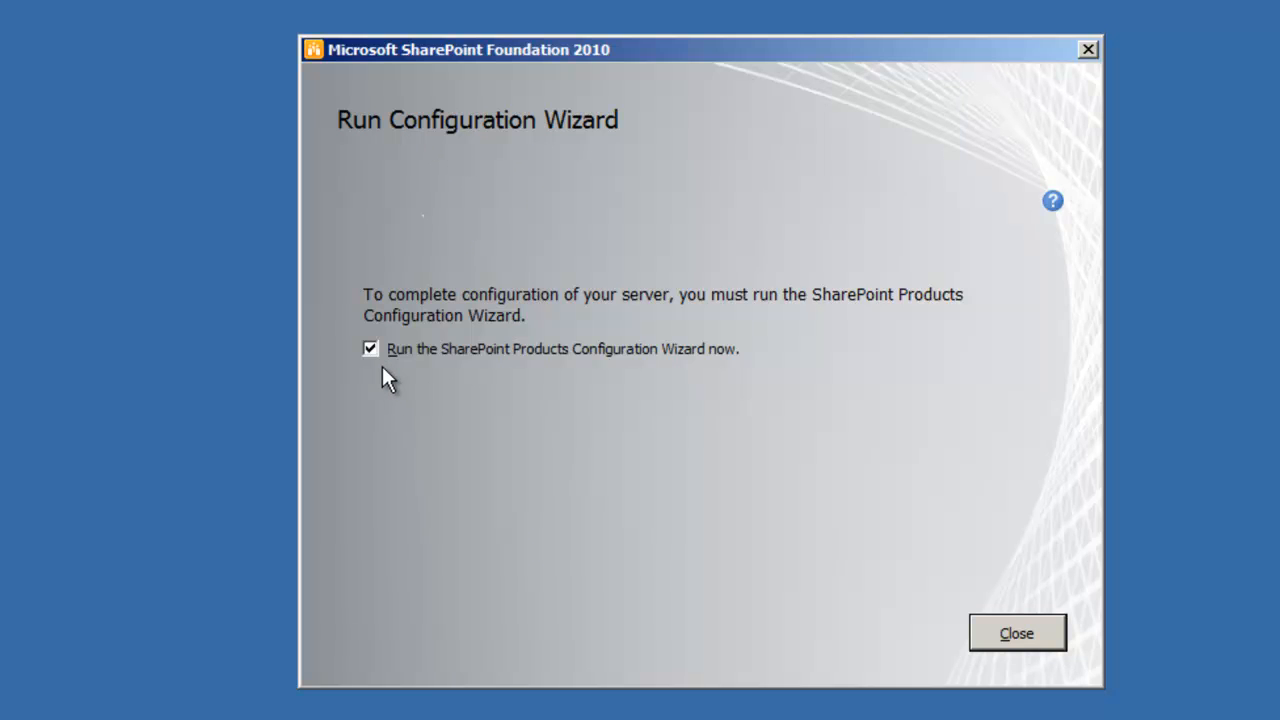
mouse_move(532, 370)
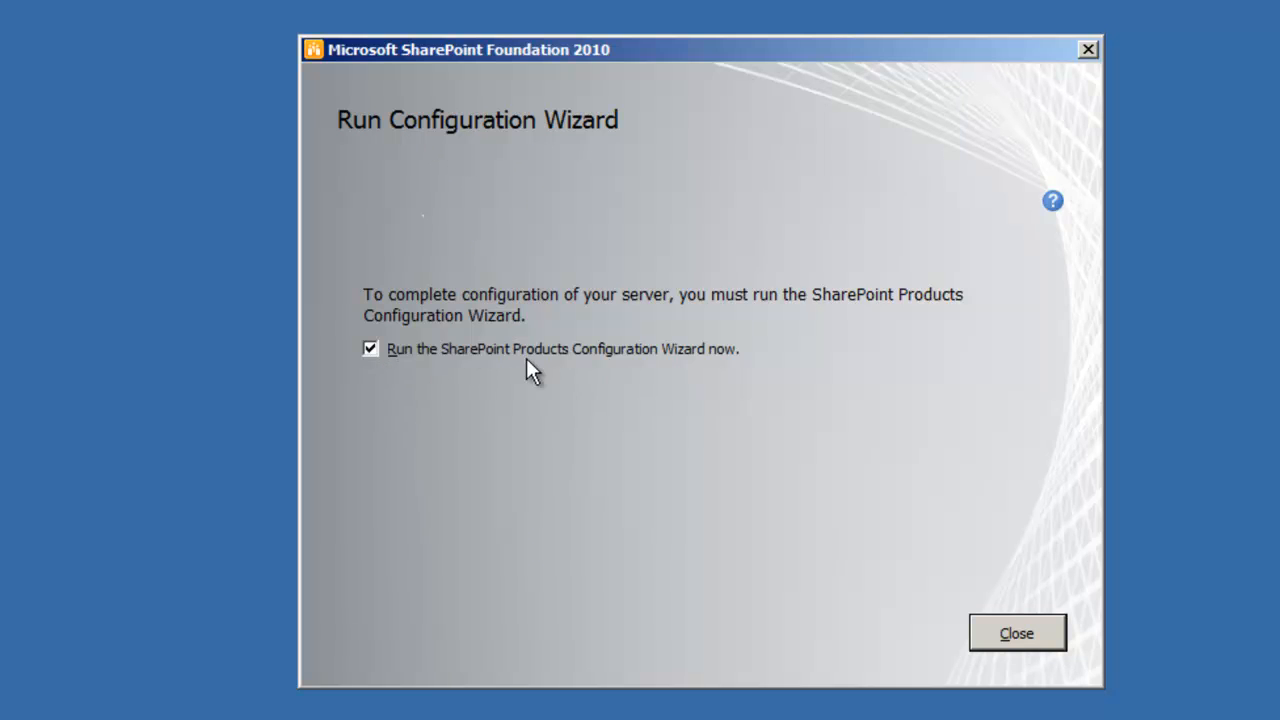
mouse_move(1016, 632)
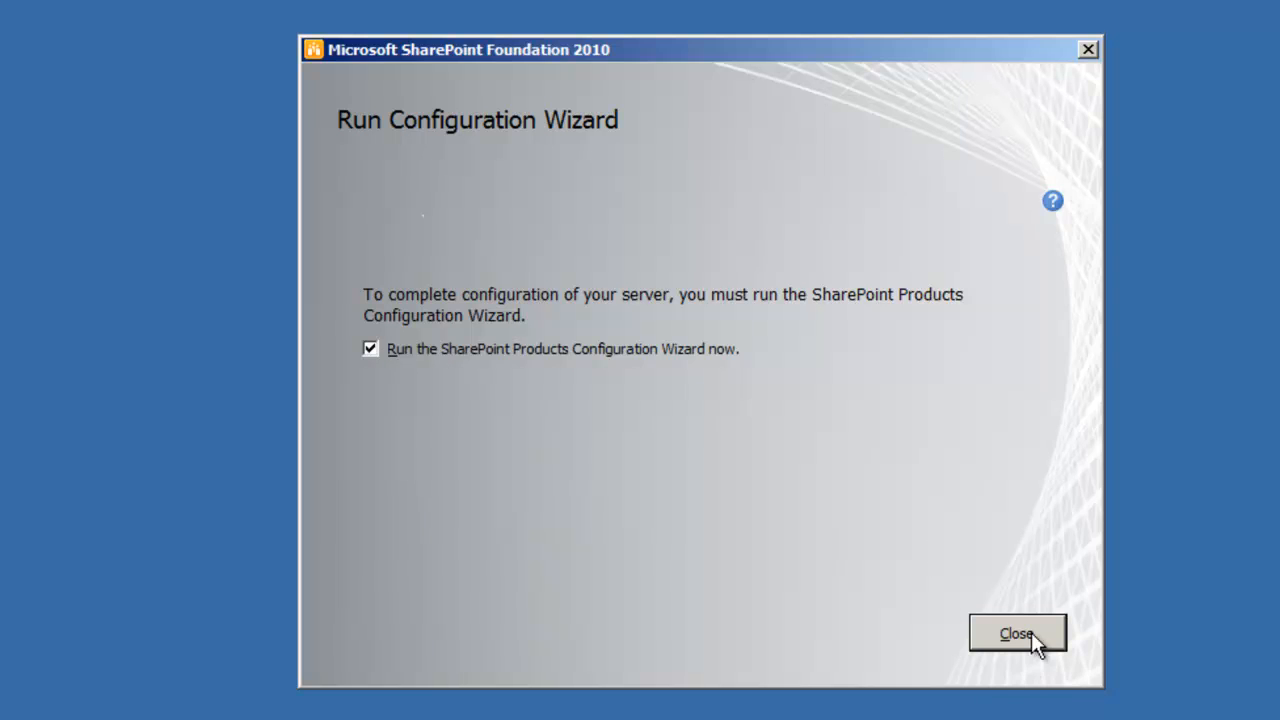
- Close setup with 'Run the SharePoint Products Configuration Wizard now' checked
left_click(1016, 632)
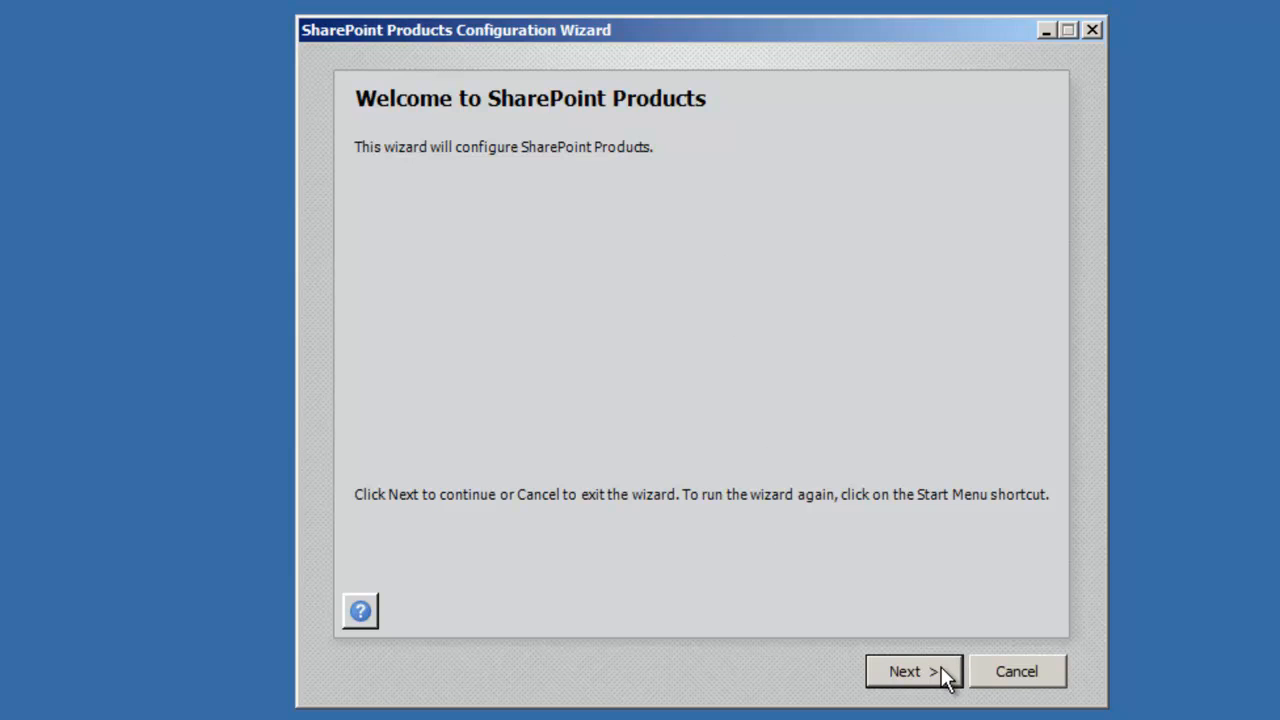
- Run the configuration, allowing services to restart, until Configuration Successful, then finish the wizard
left_click(912, 672)
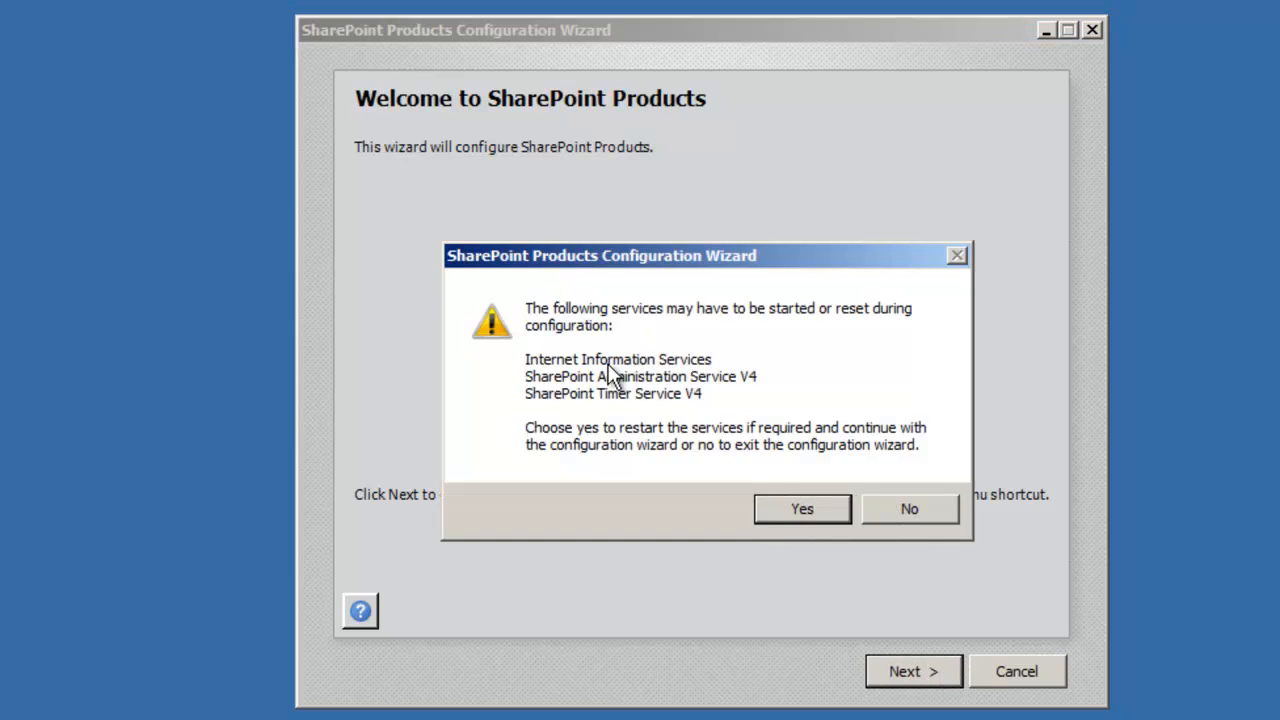
mouse_move(548, 378)
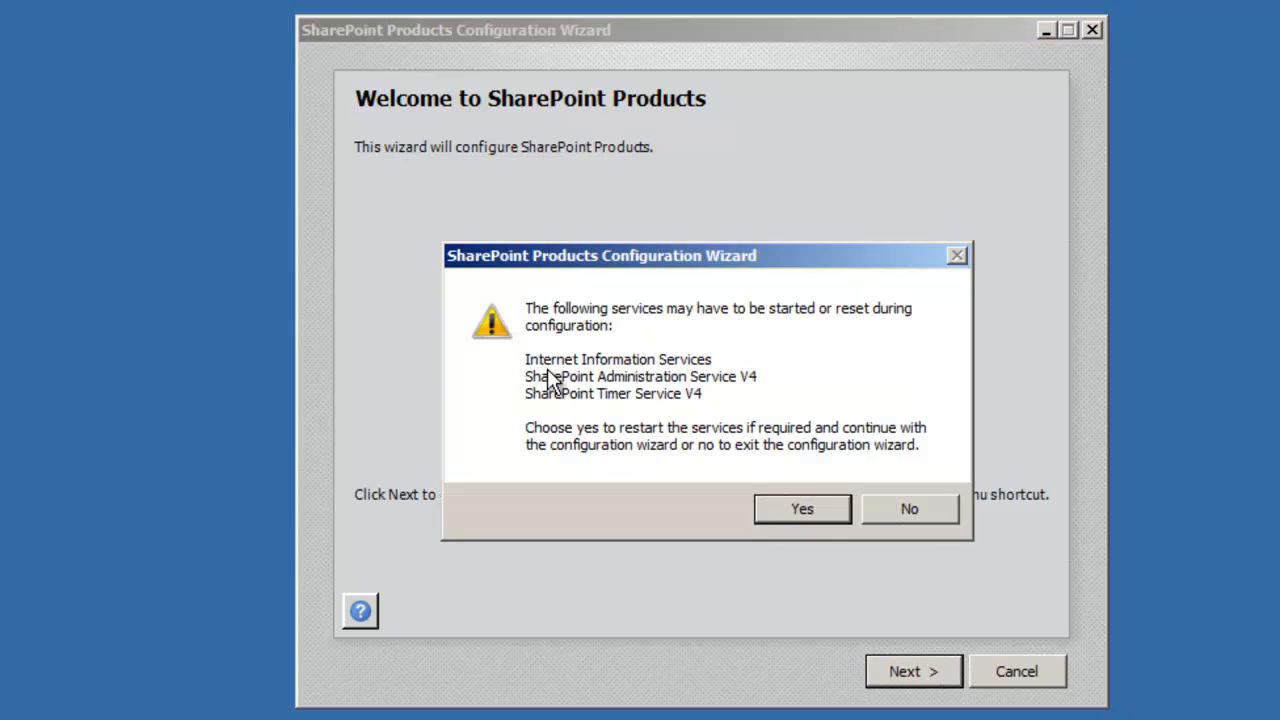
mouse_move(578, 378)
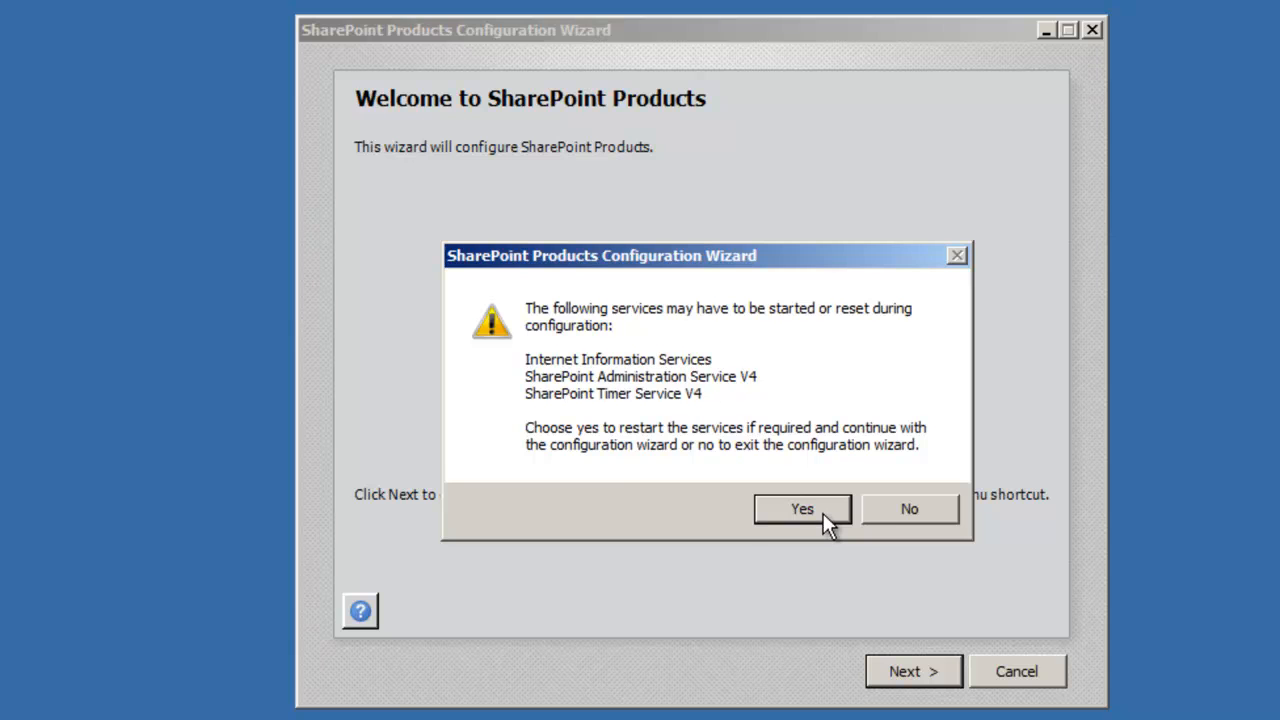
left_click(800, 510)
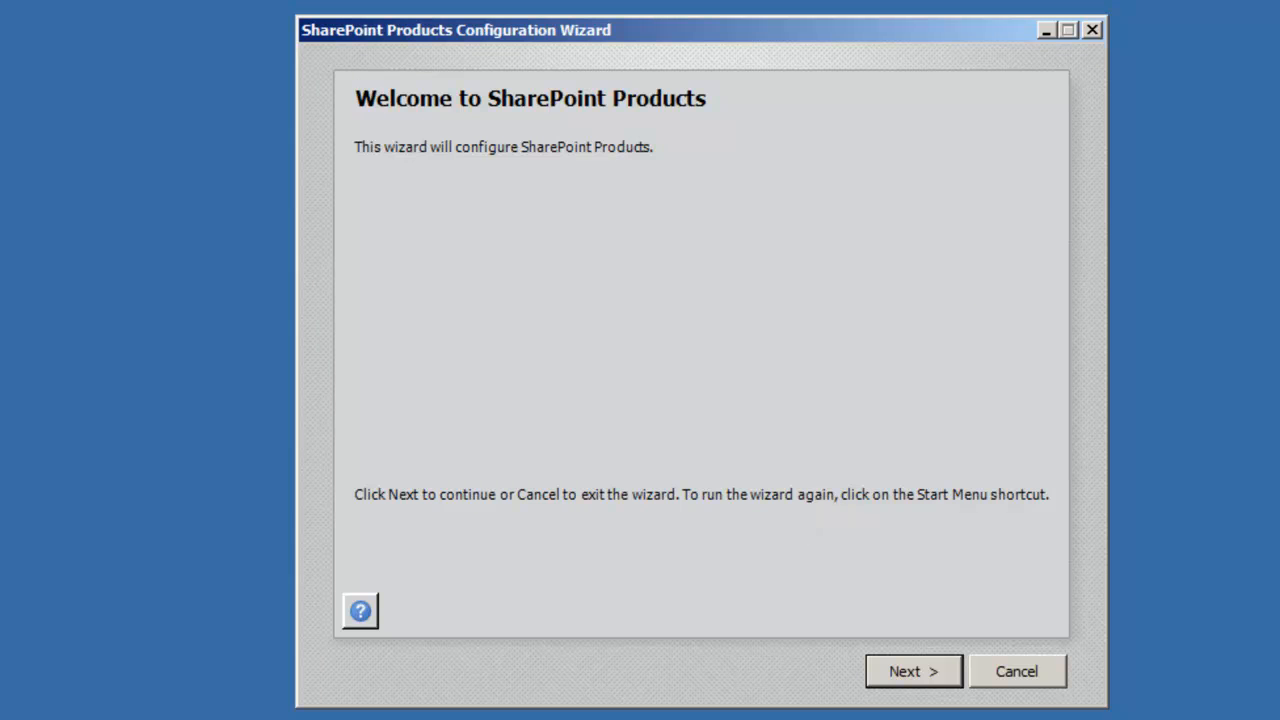
left_click(912, 672)
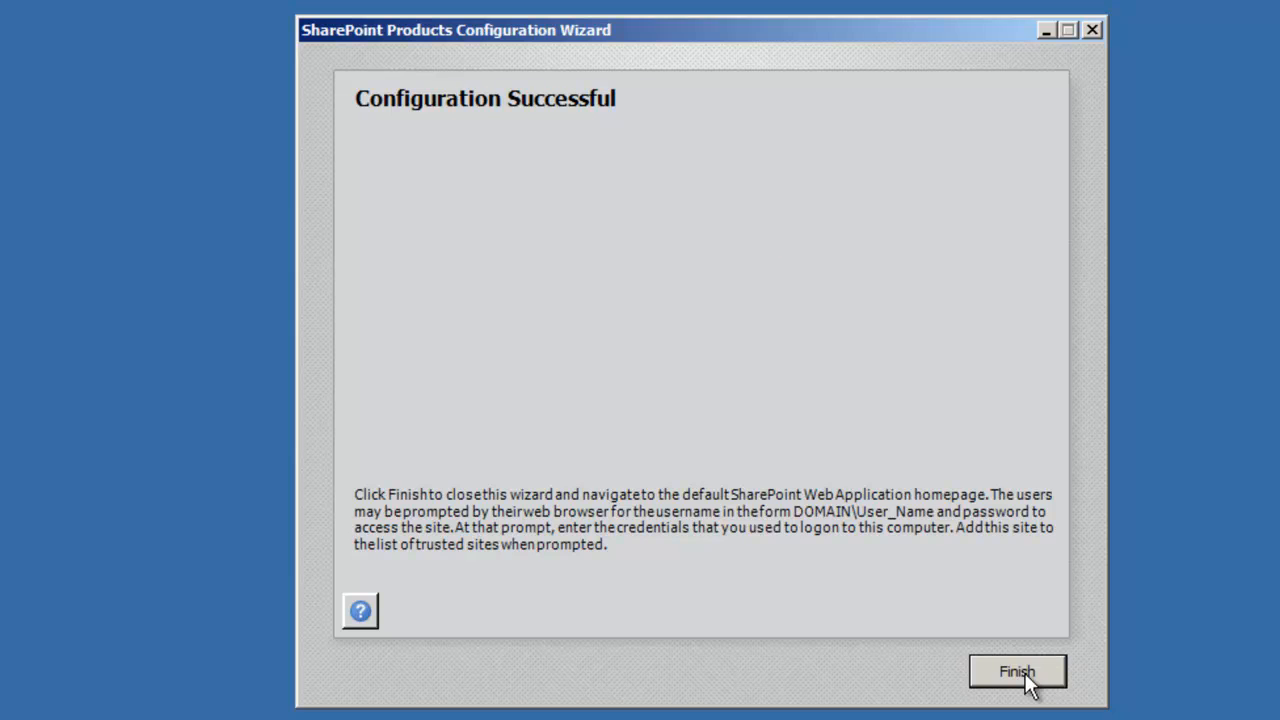
left_click(1016, 672)
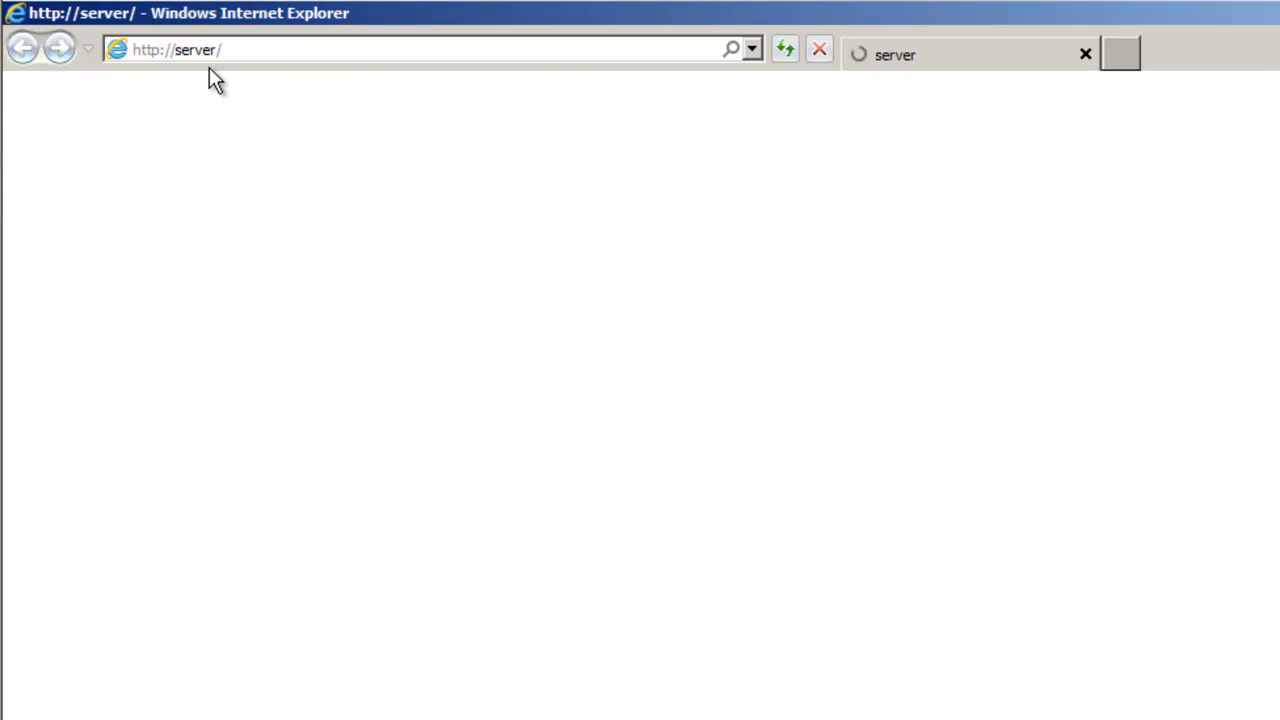
mouse_move(378, 336)
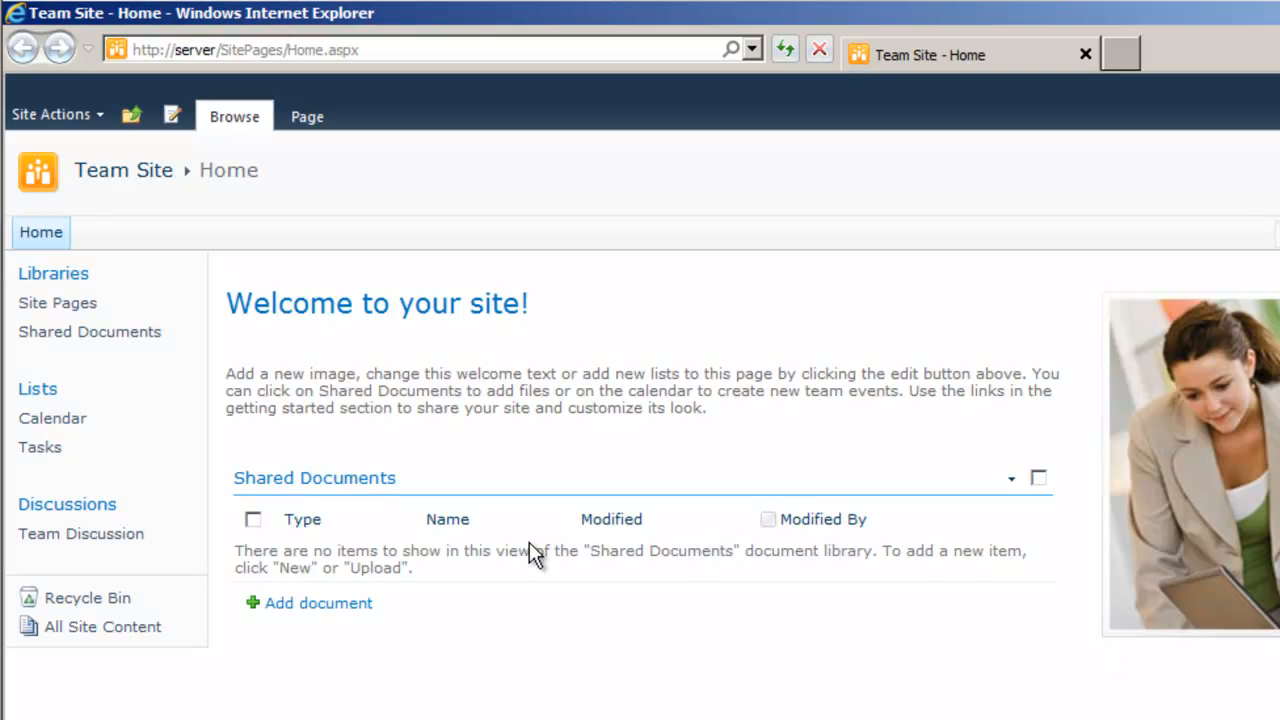
mouse_move(278, 260)
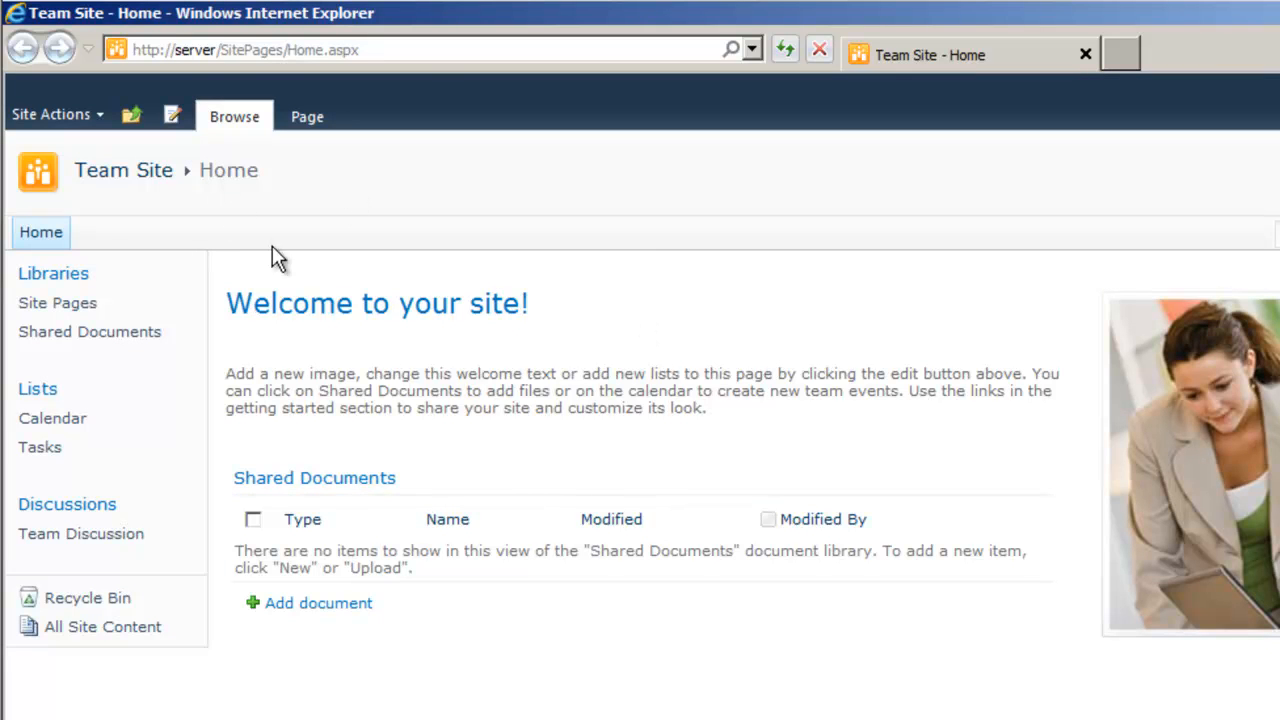
mouse_move(80, 212)
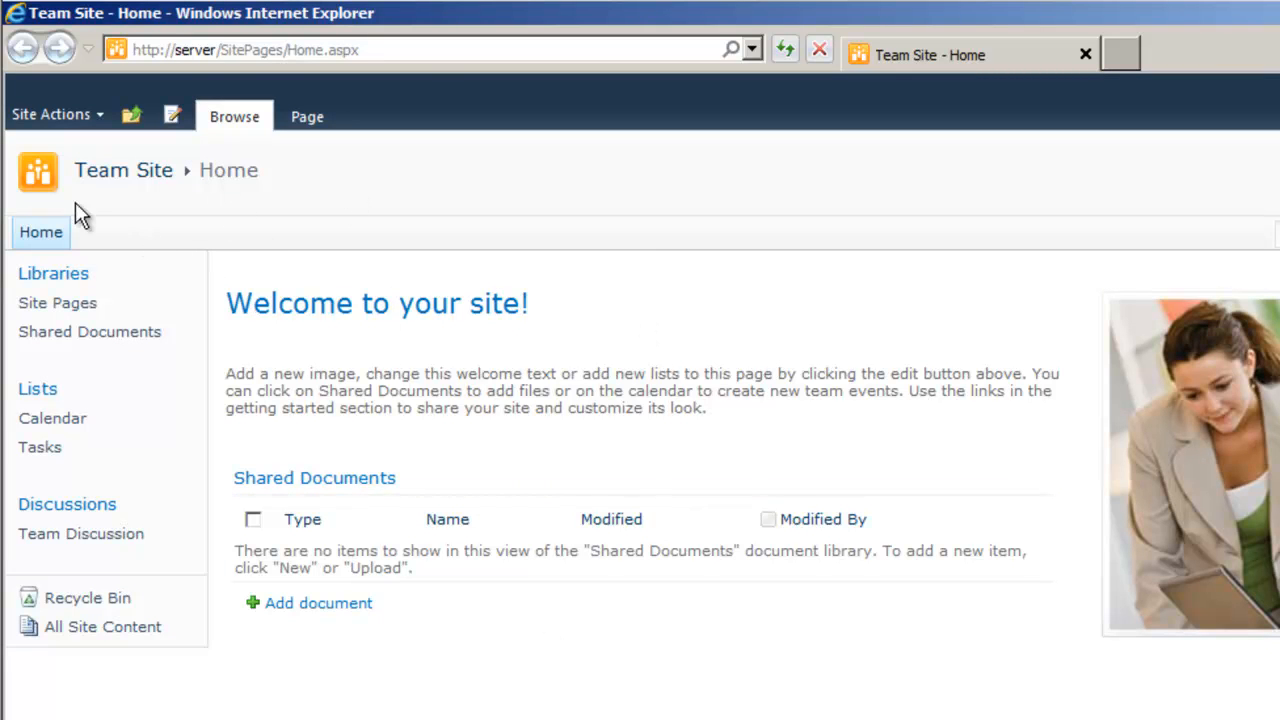
mouse_move(1168, 480)
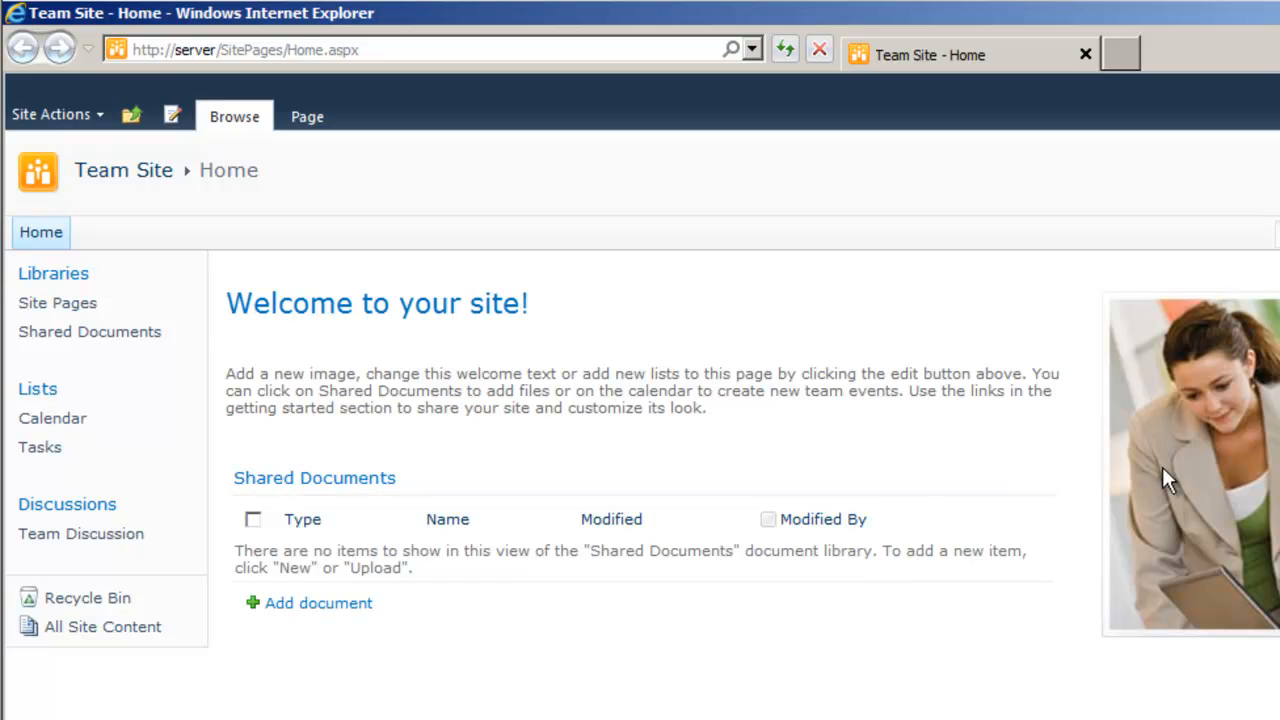
mouse_move(838, 584)
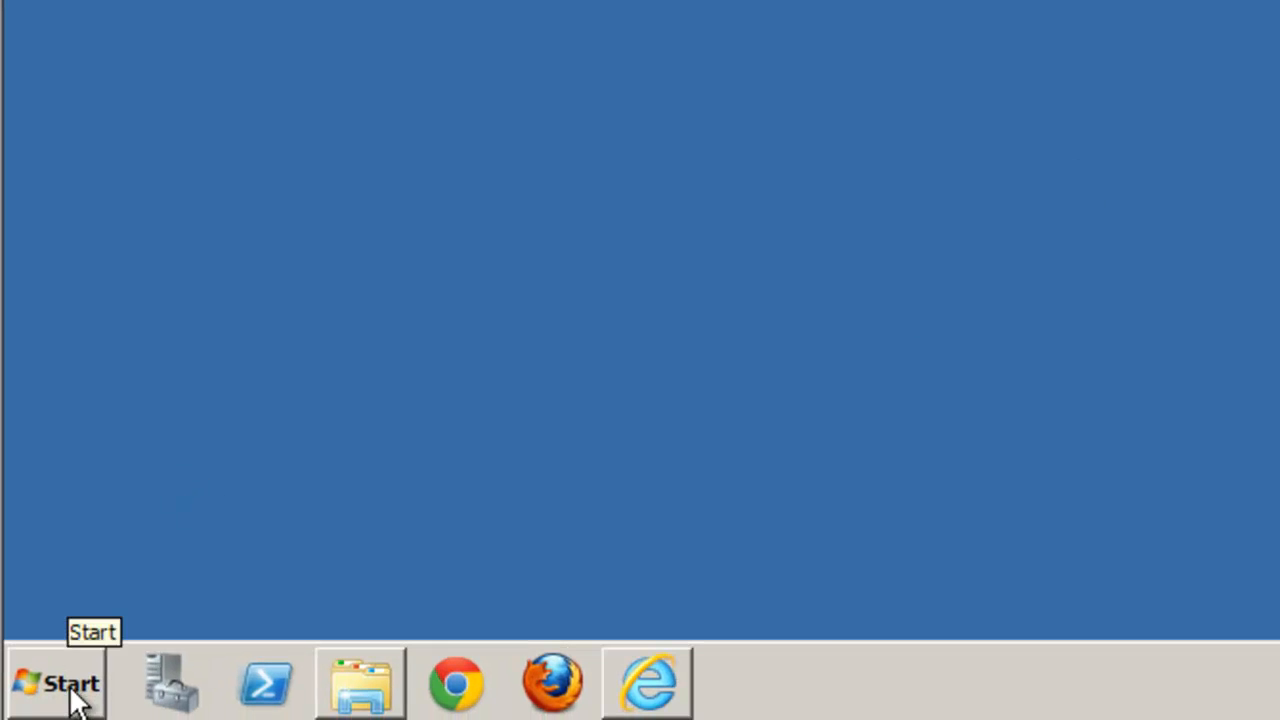
- Expand the Microsoft SharePoint 2010 Products and SQL Server 2008 groups and bring up options for Central Administration
left_click(56, 684)
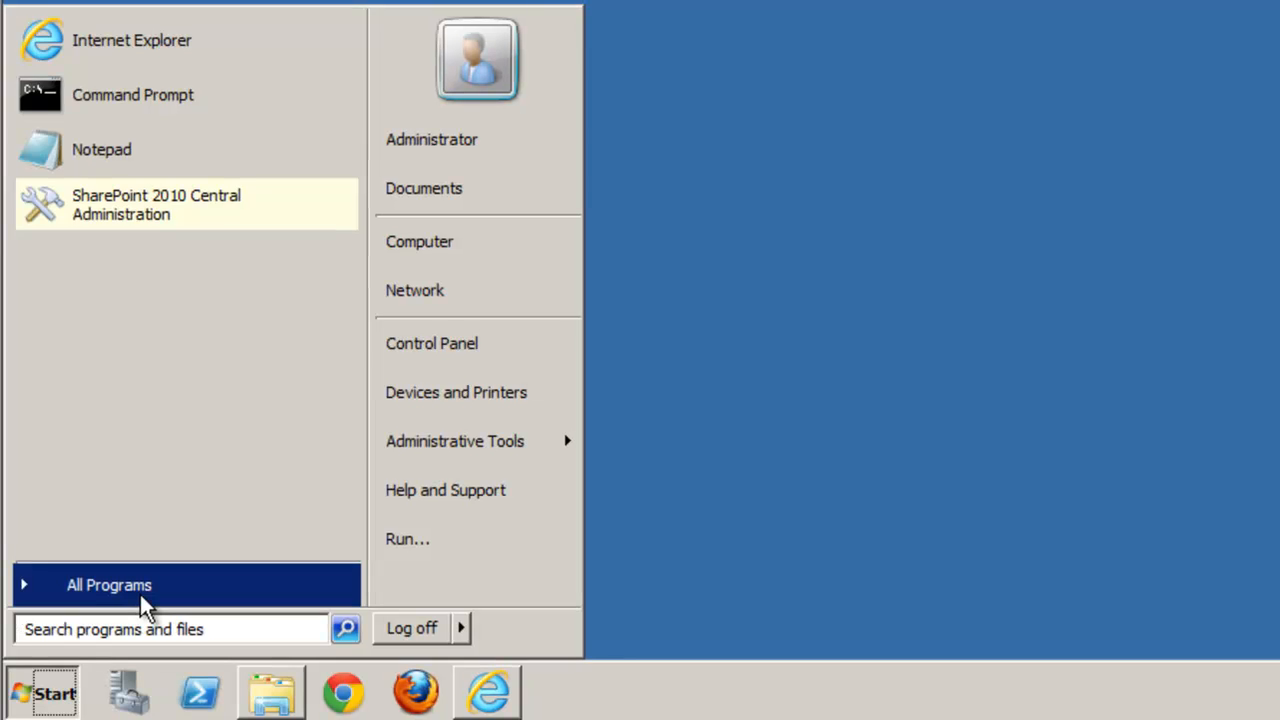
left_click(108, 584)
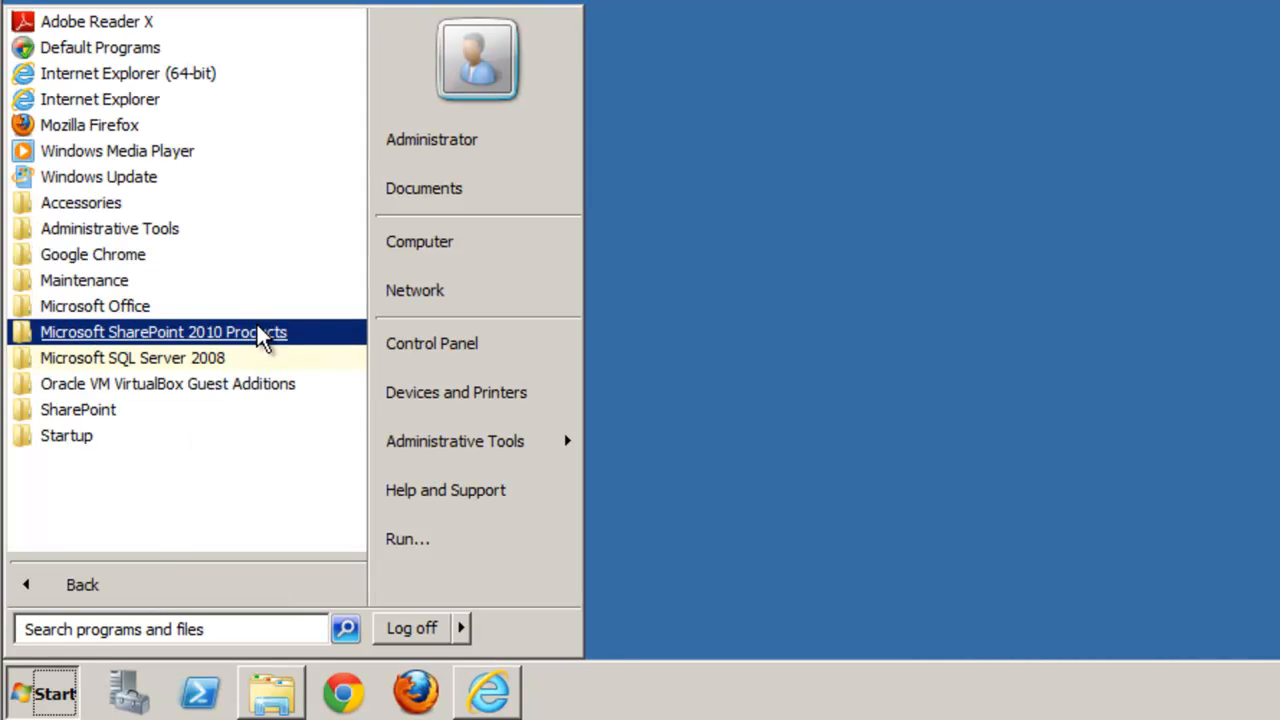
left_click(164, 332)
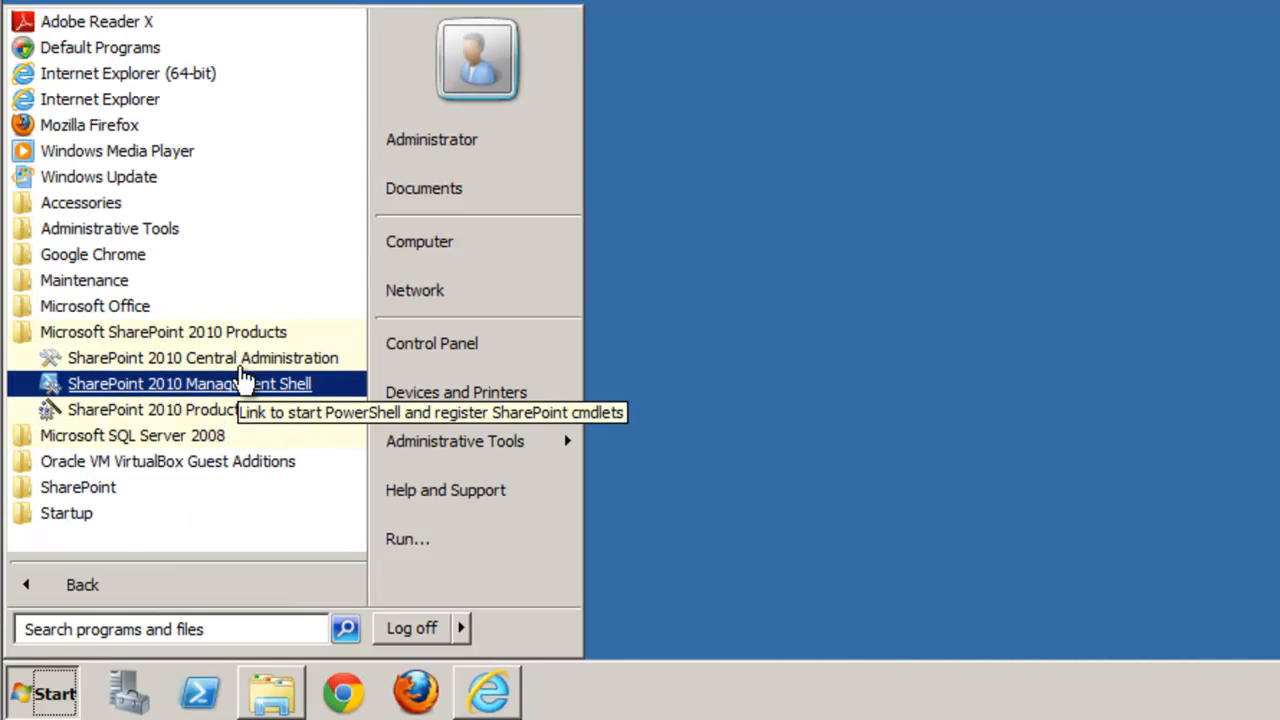
mouse_move(204, 358)
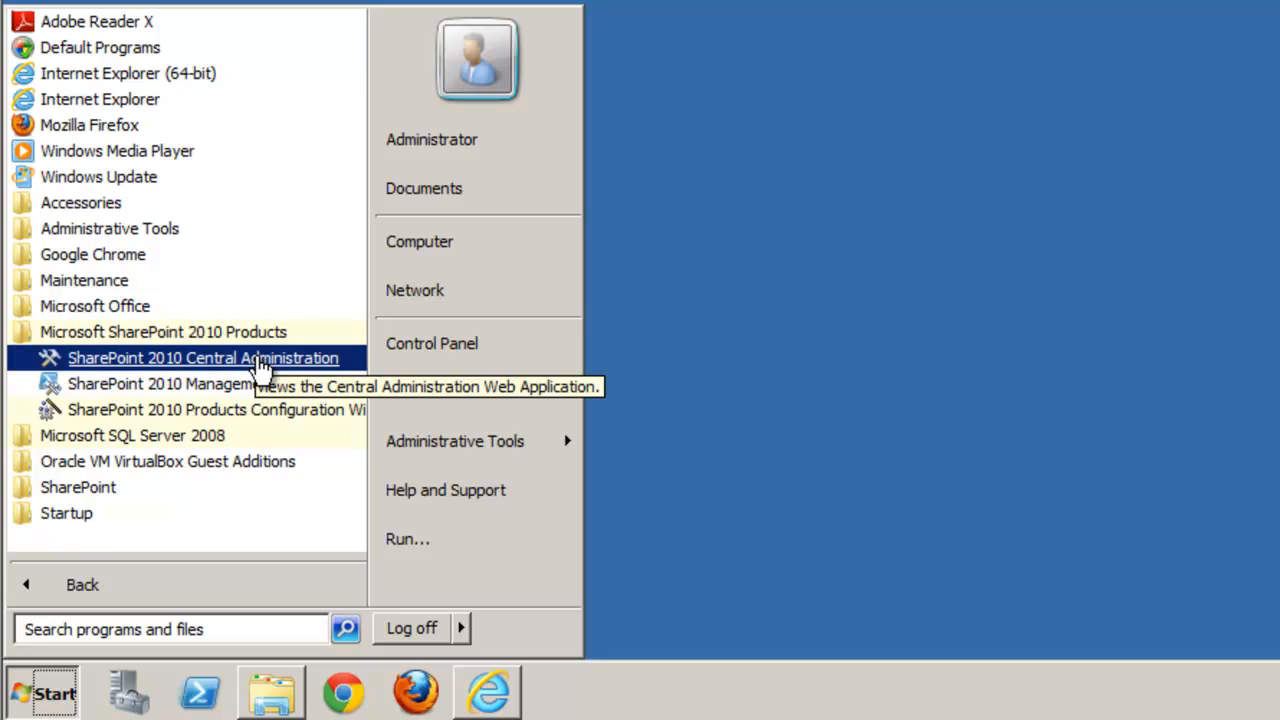
mouse_move(132, 436)
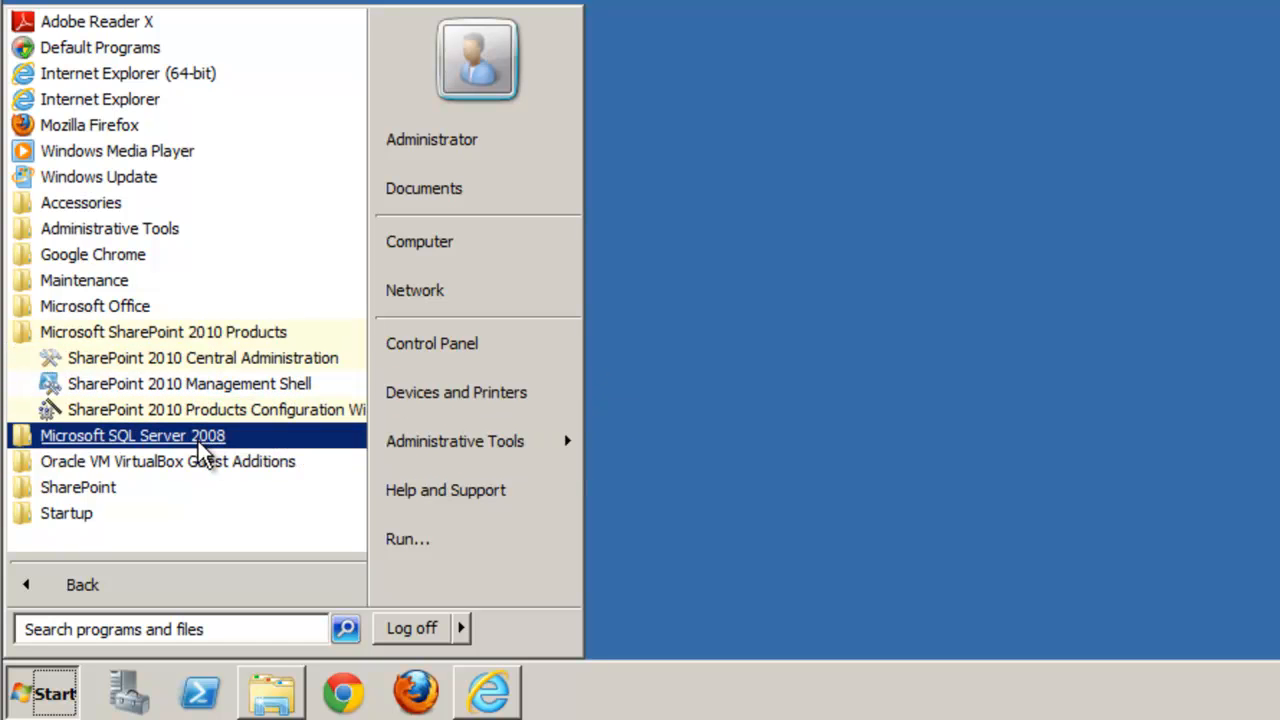
left_click(132, 436)
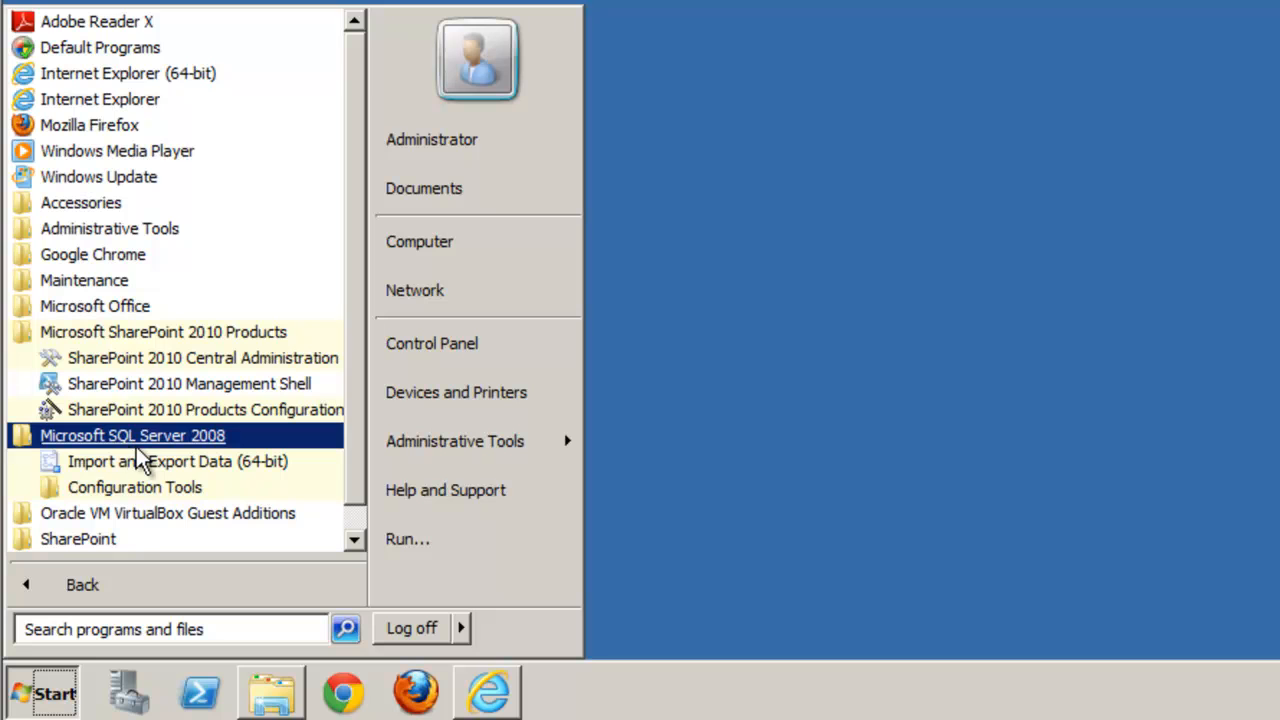
mouse_move(220, 464)
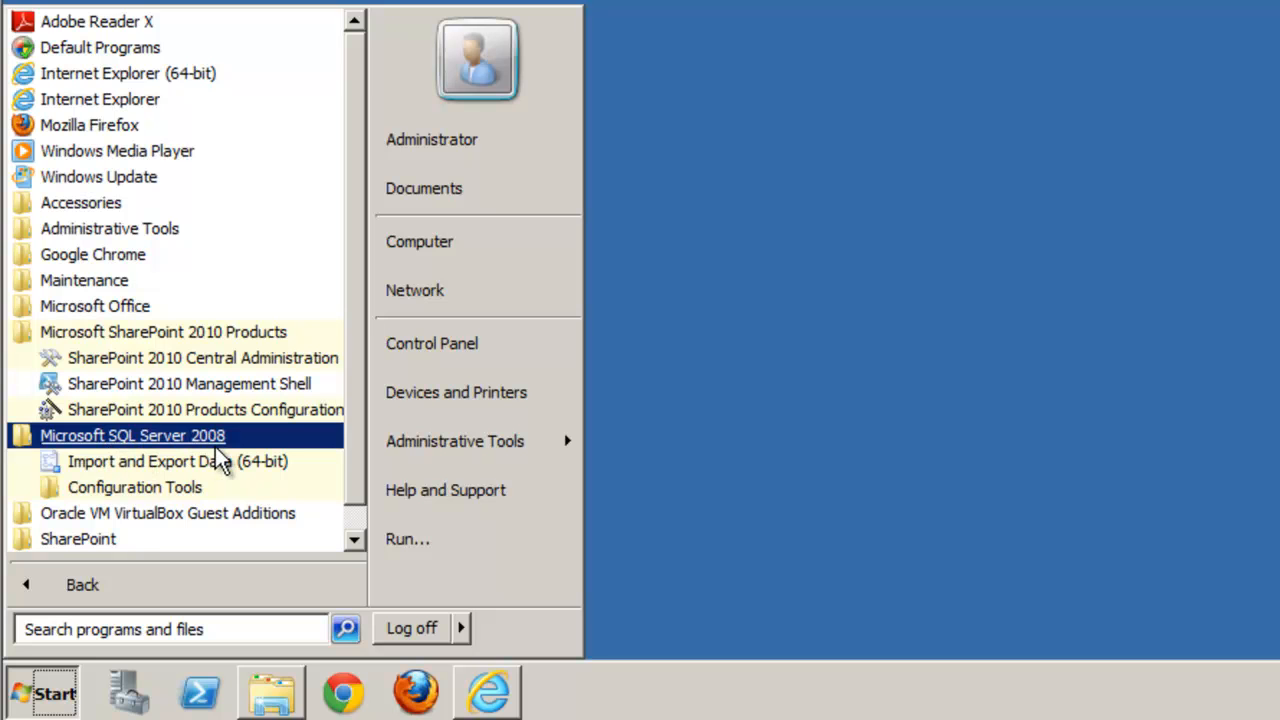
mouse_move(248, 450)
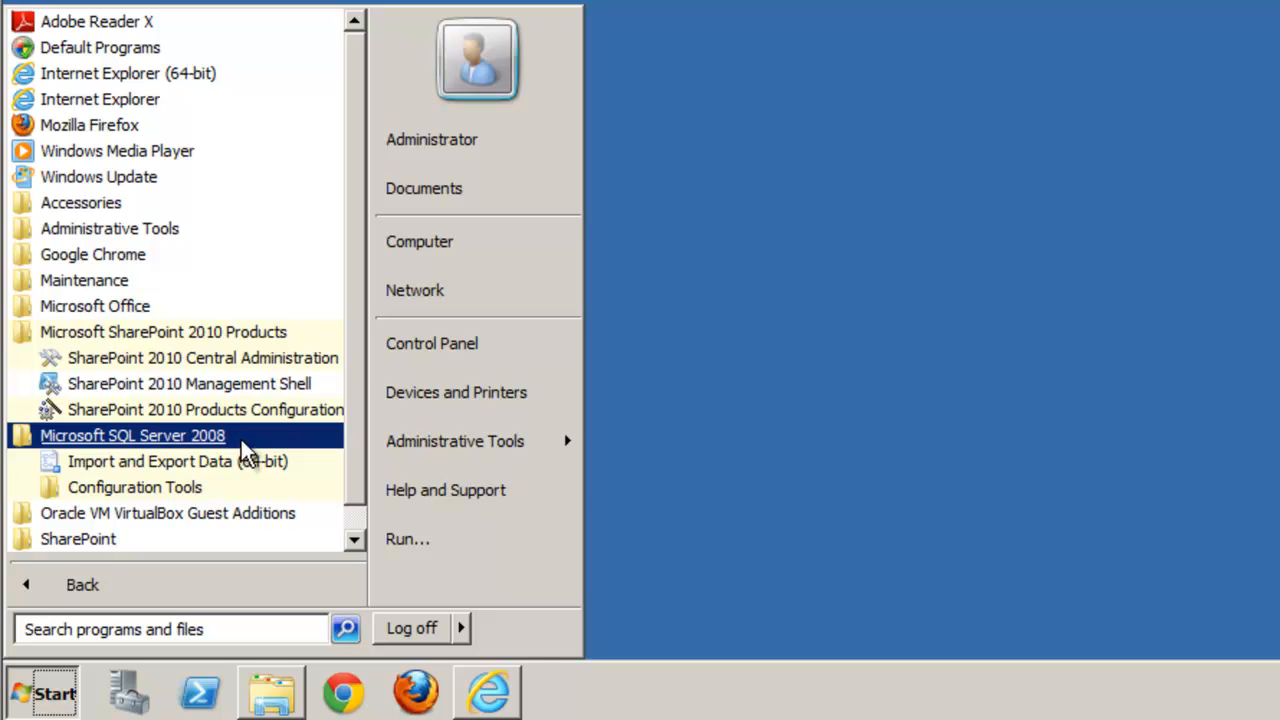
mouse_move(280, 390)
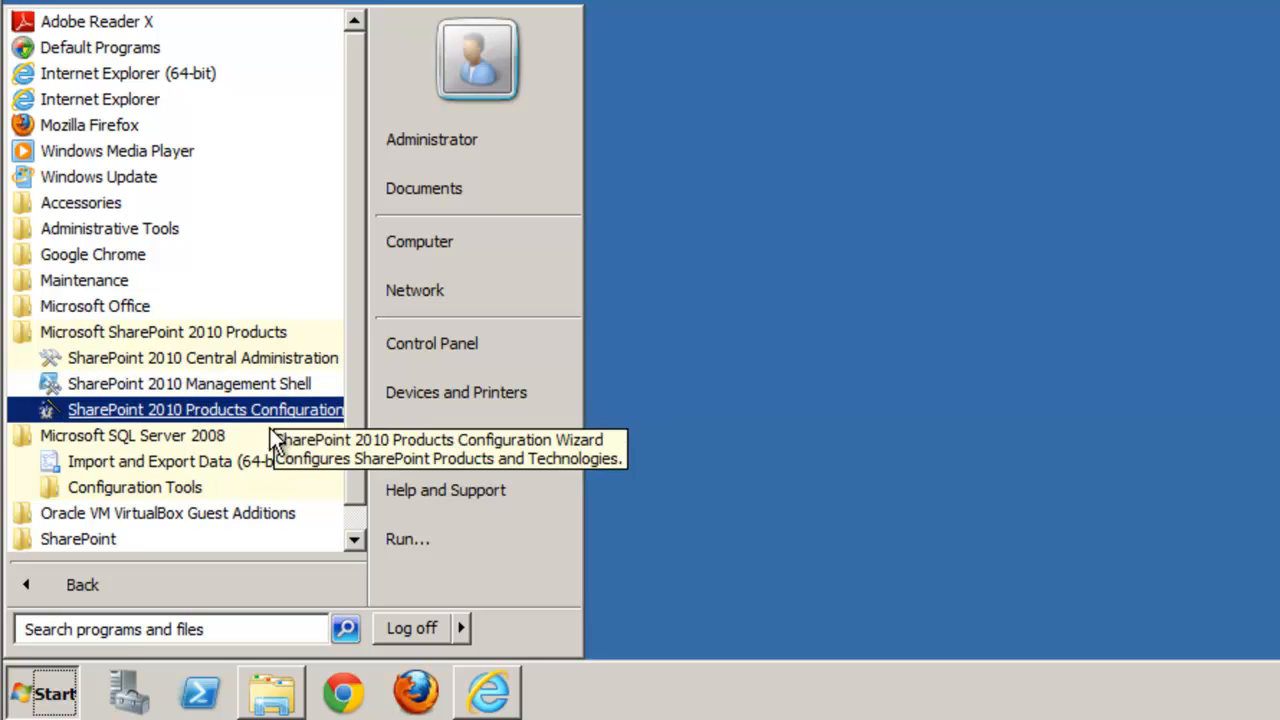
mouse_move(178, 460)
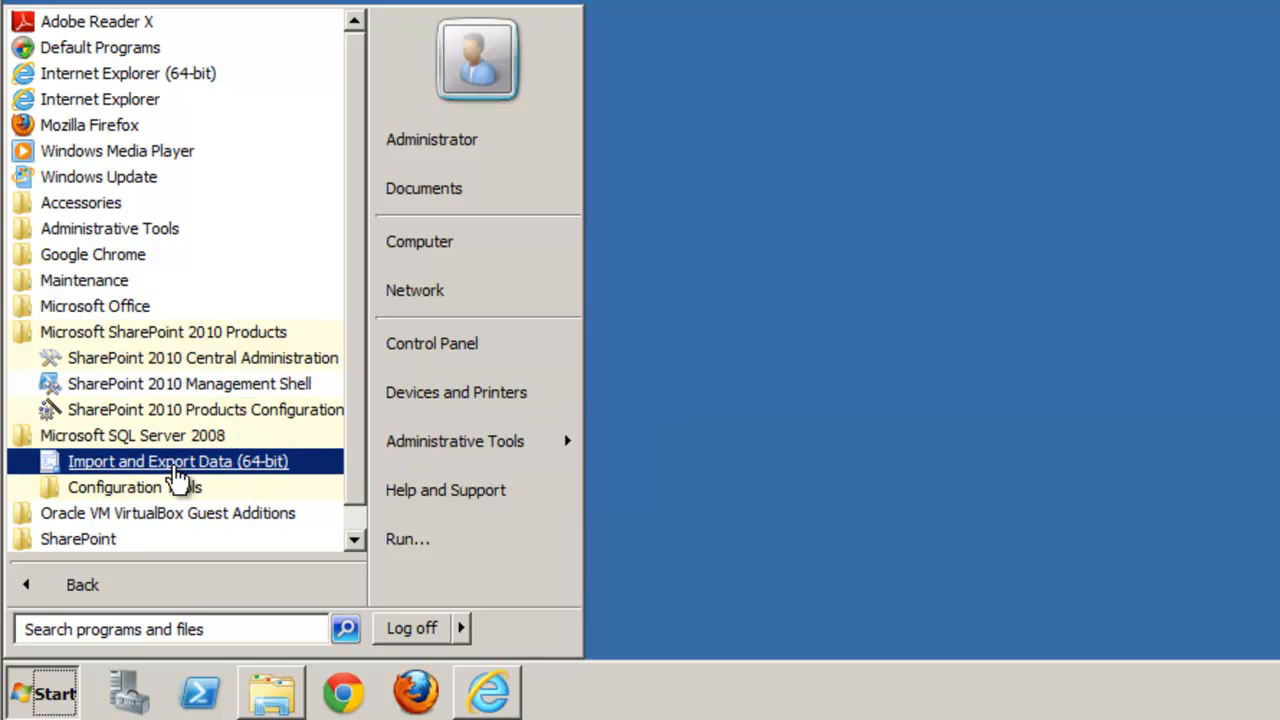
mouse_move(132, 436)
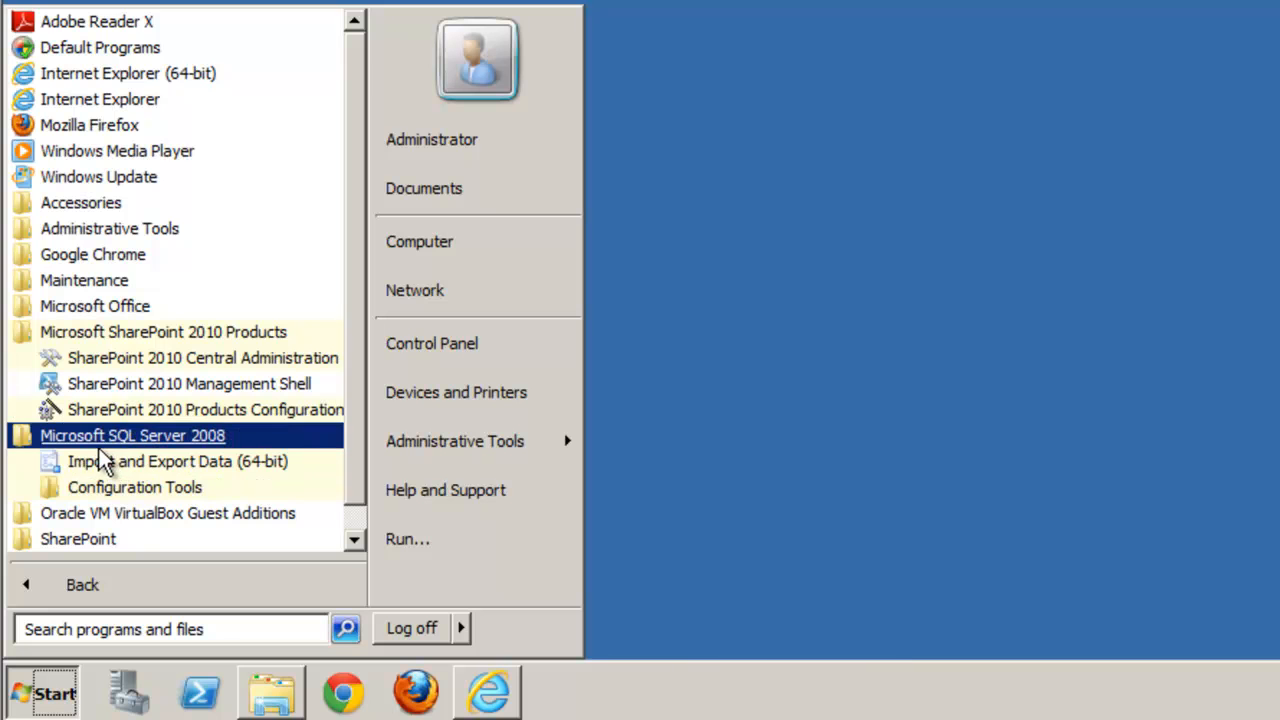
mouse_move(224, 460)
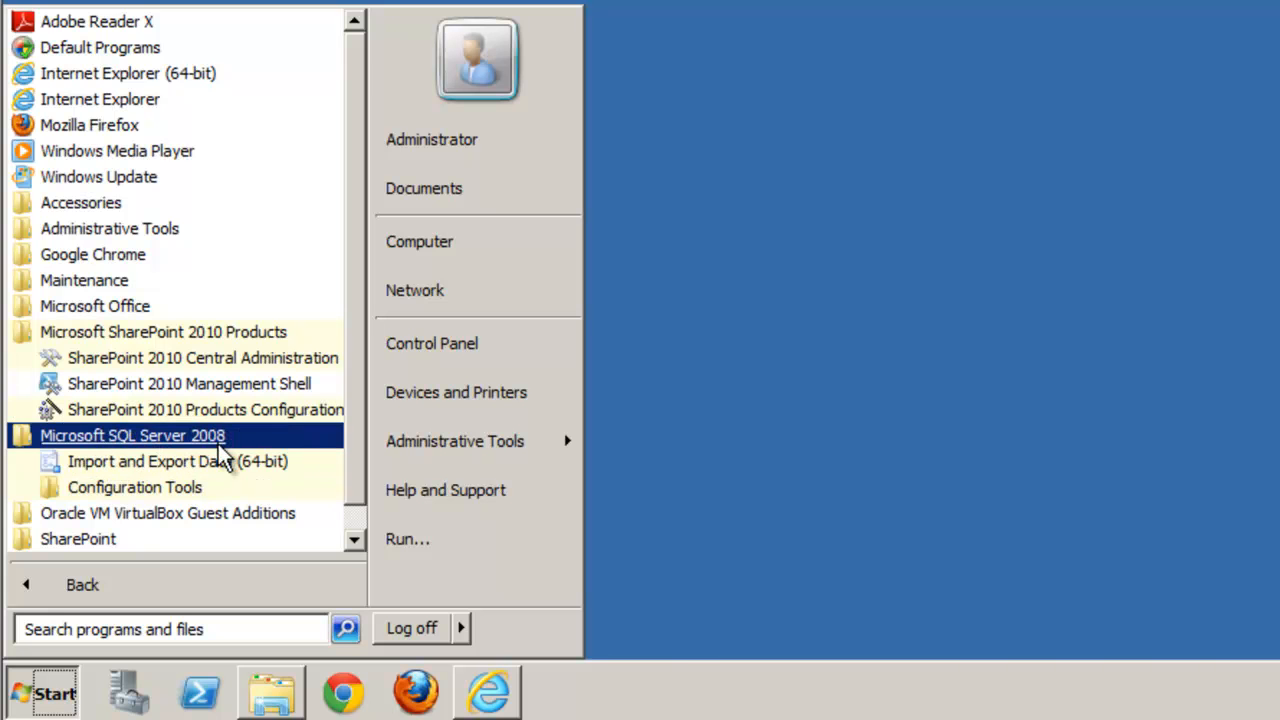
mouse_move(176, 460)
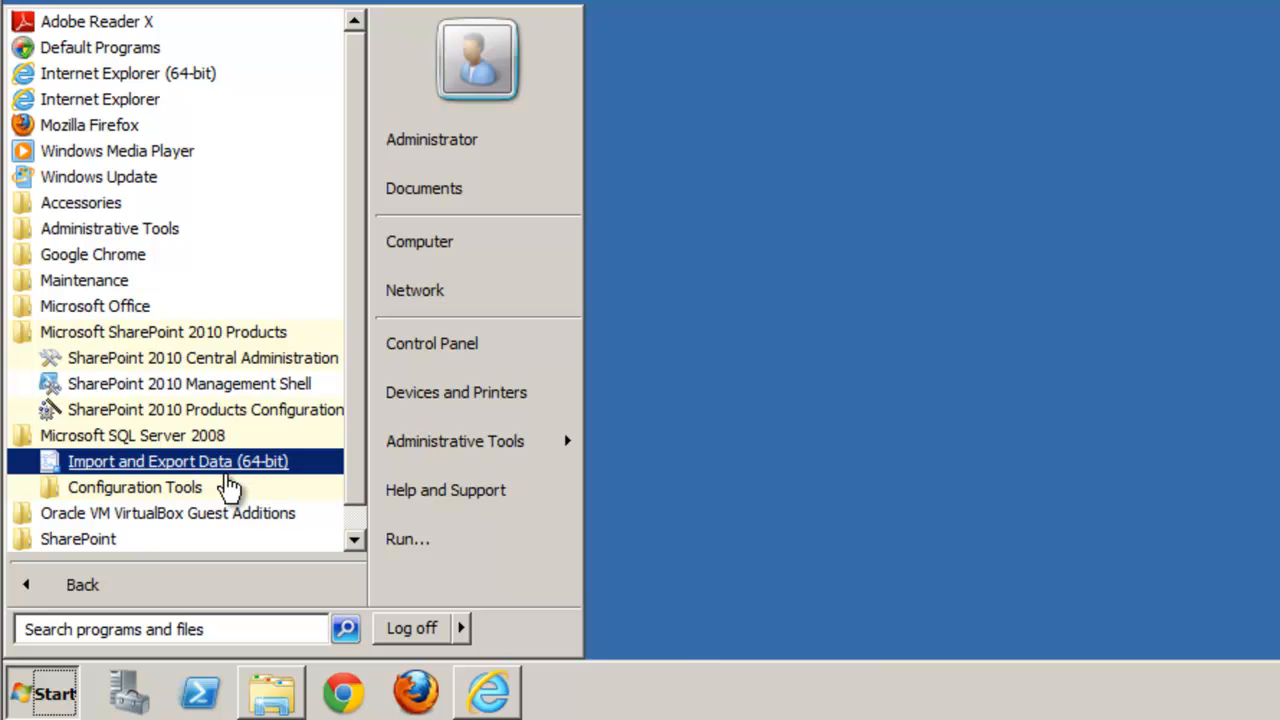
mouse_move(204, 356)
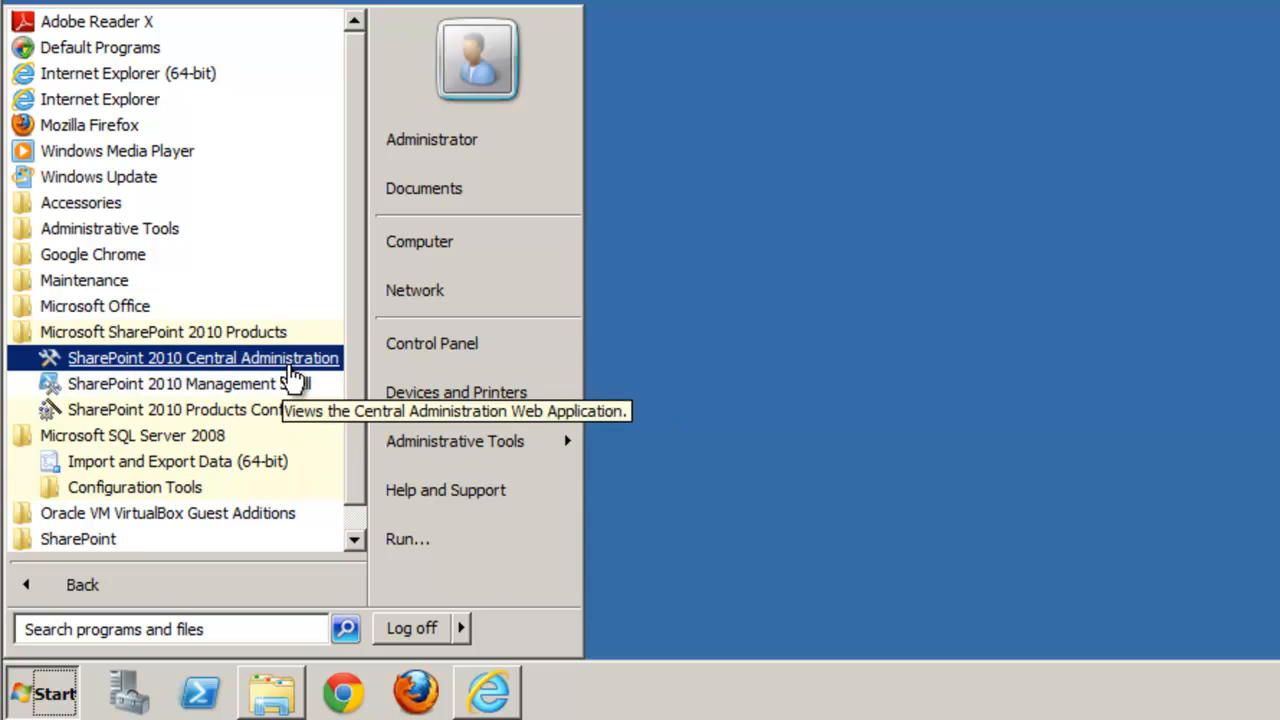
right_click(204, 356)
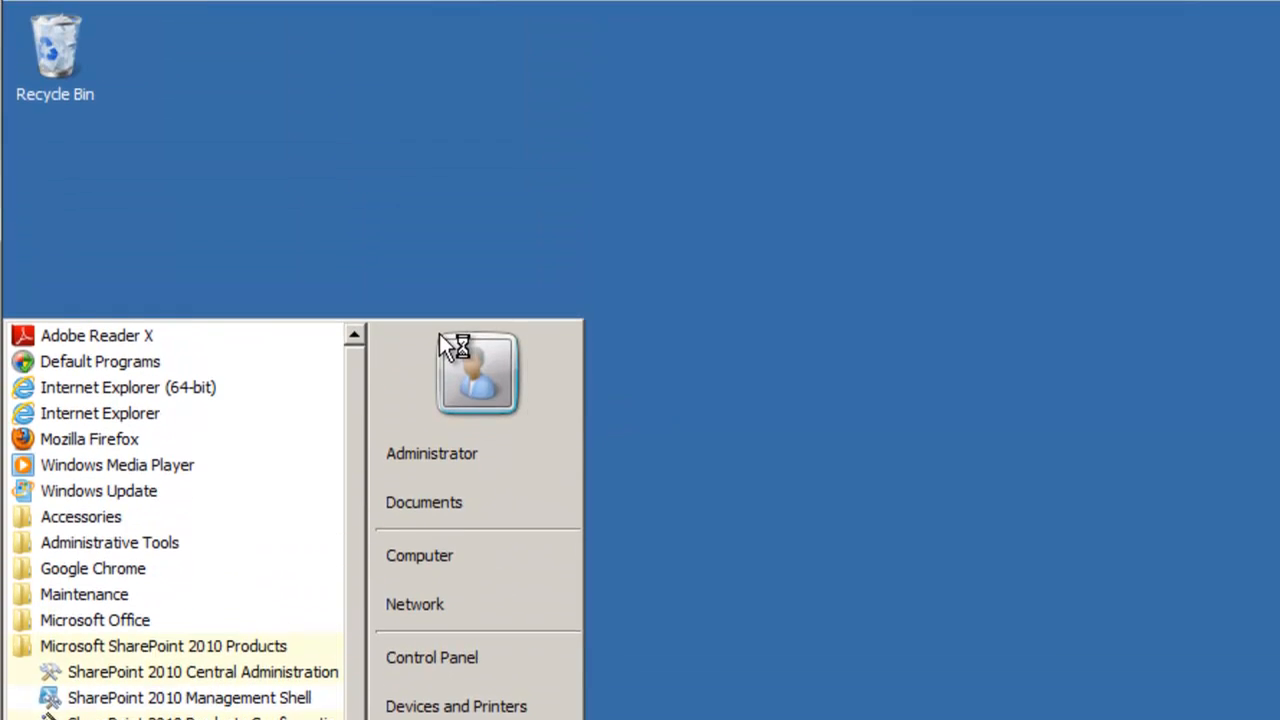
mouse_move(204, 672)
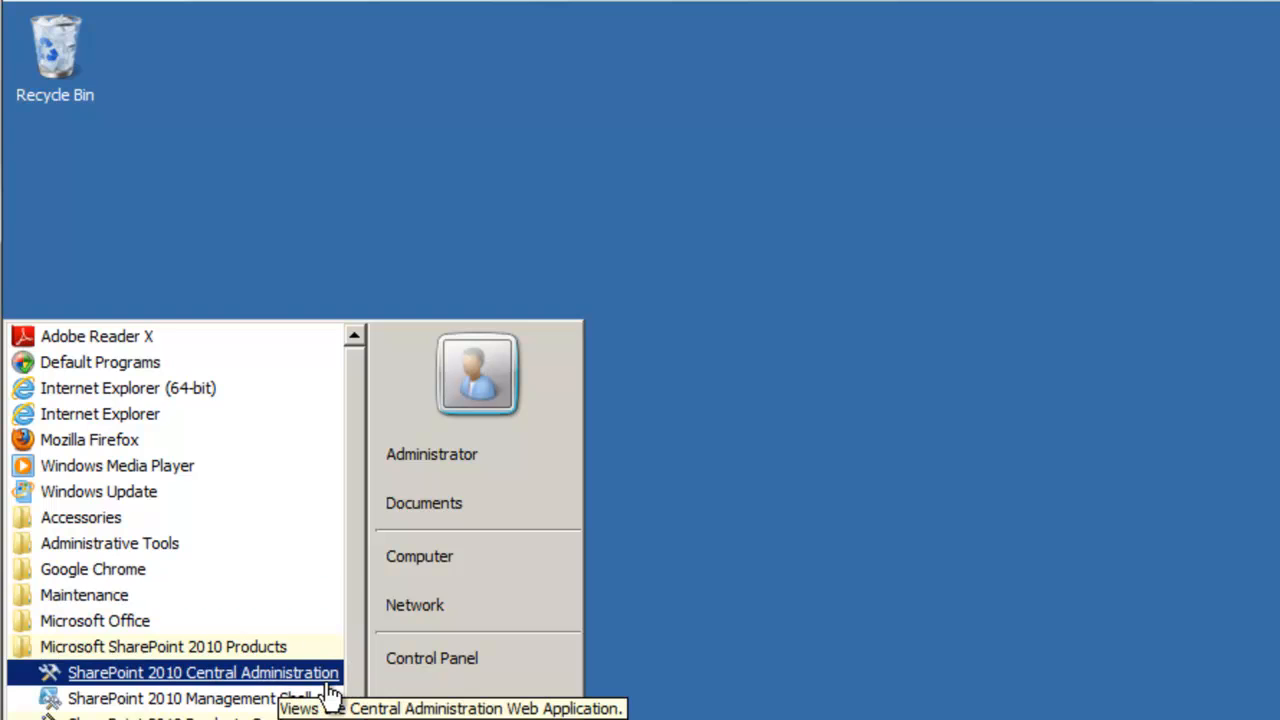
- Launch Central Administration and sign in with the administrator password to reach its home page
left_click(204, 672)
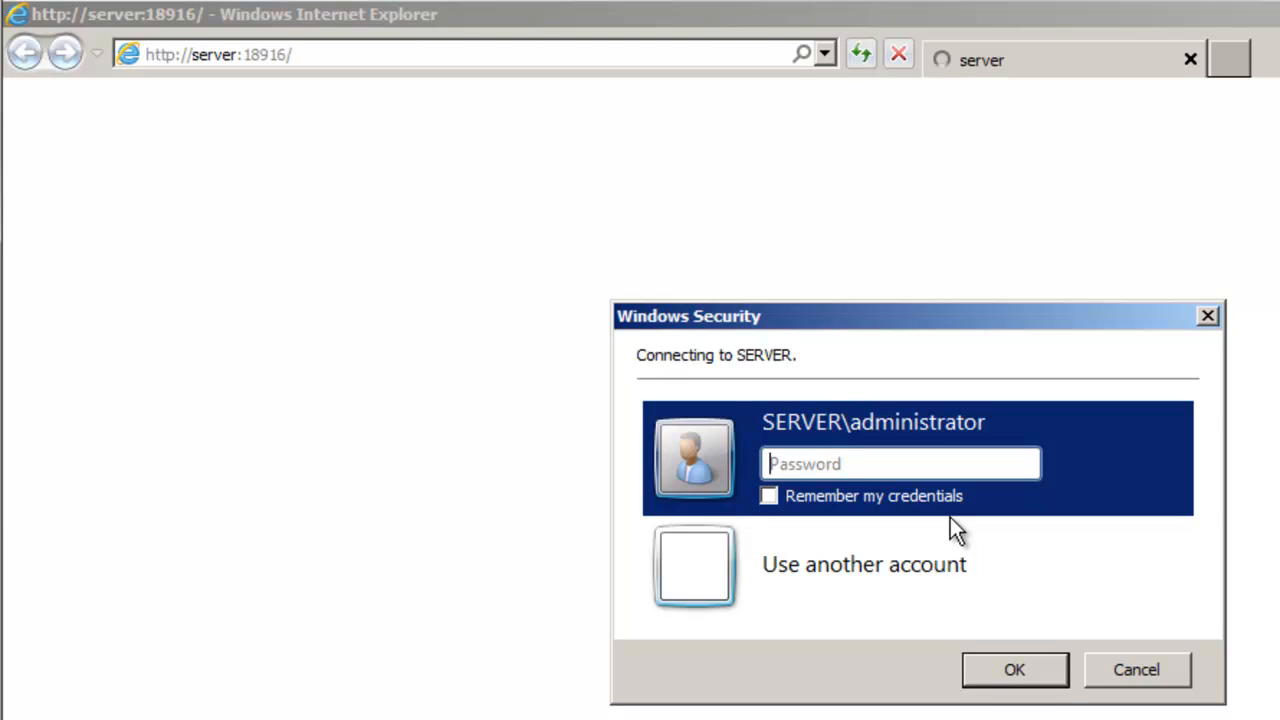
type("password")
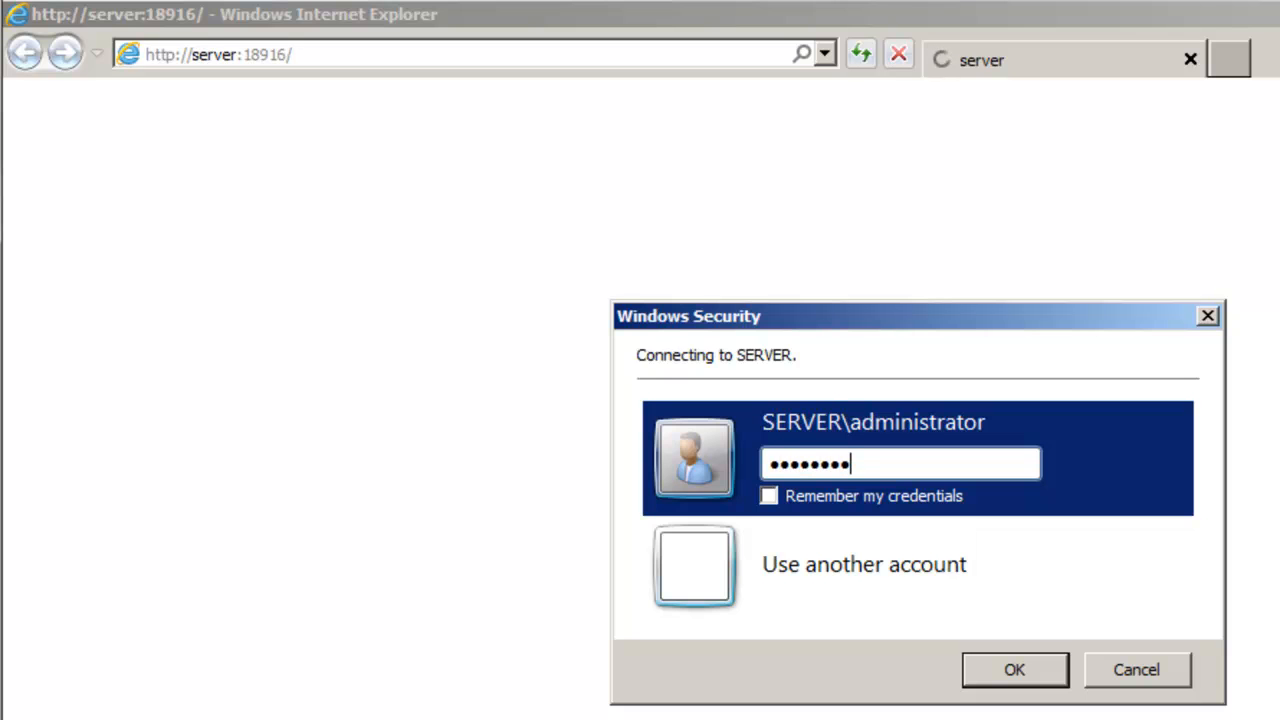
left_click(1012, 668)
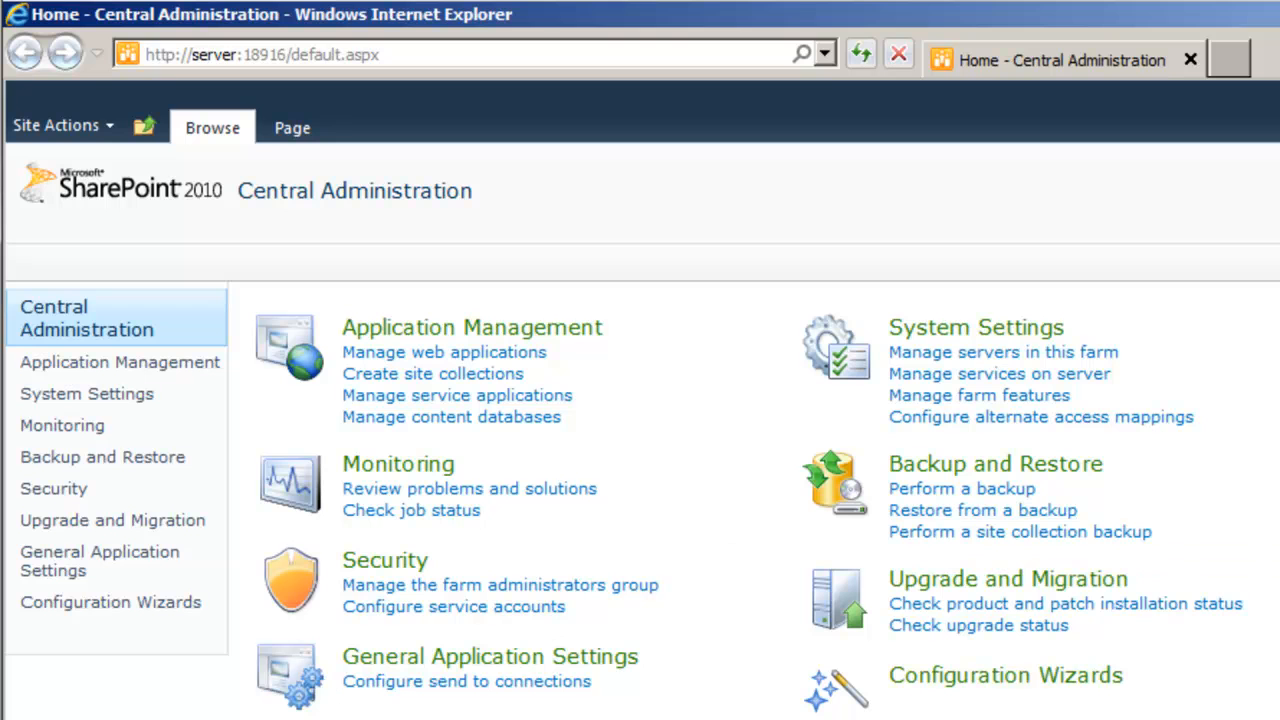
mouse_move(384, 560)
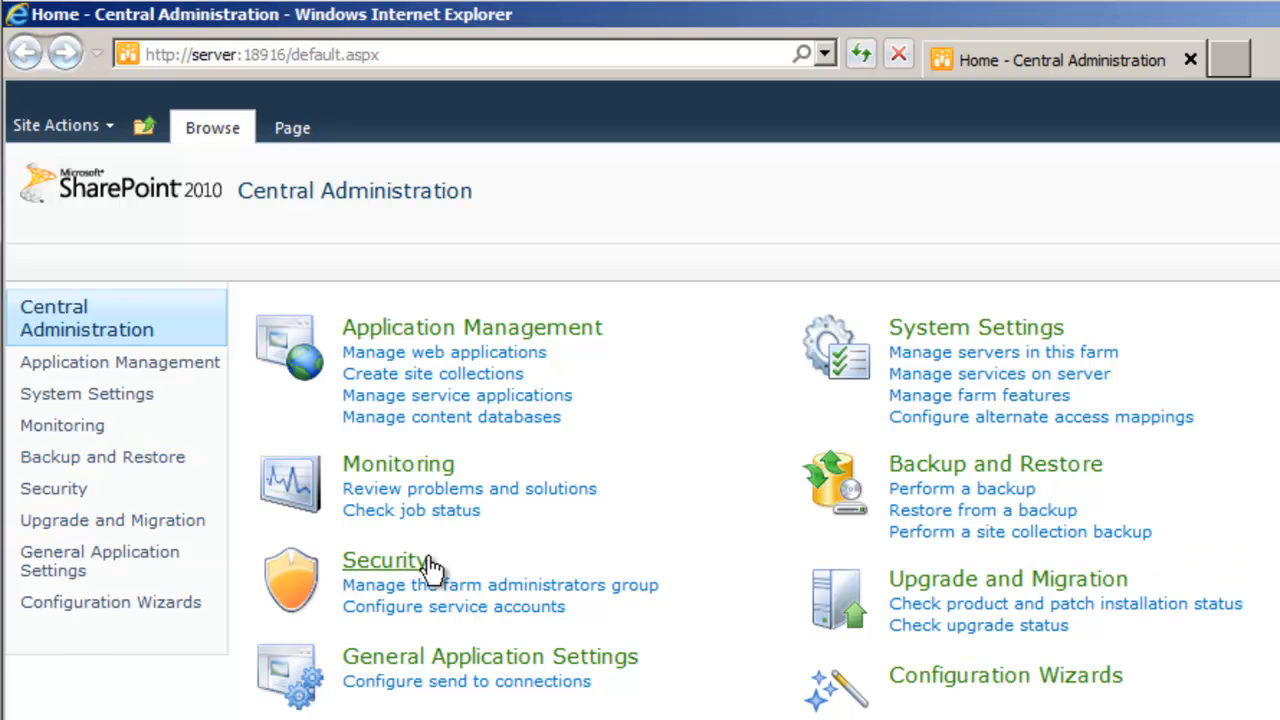
mouse_move(810, 624)
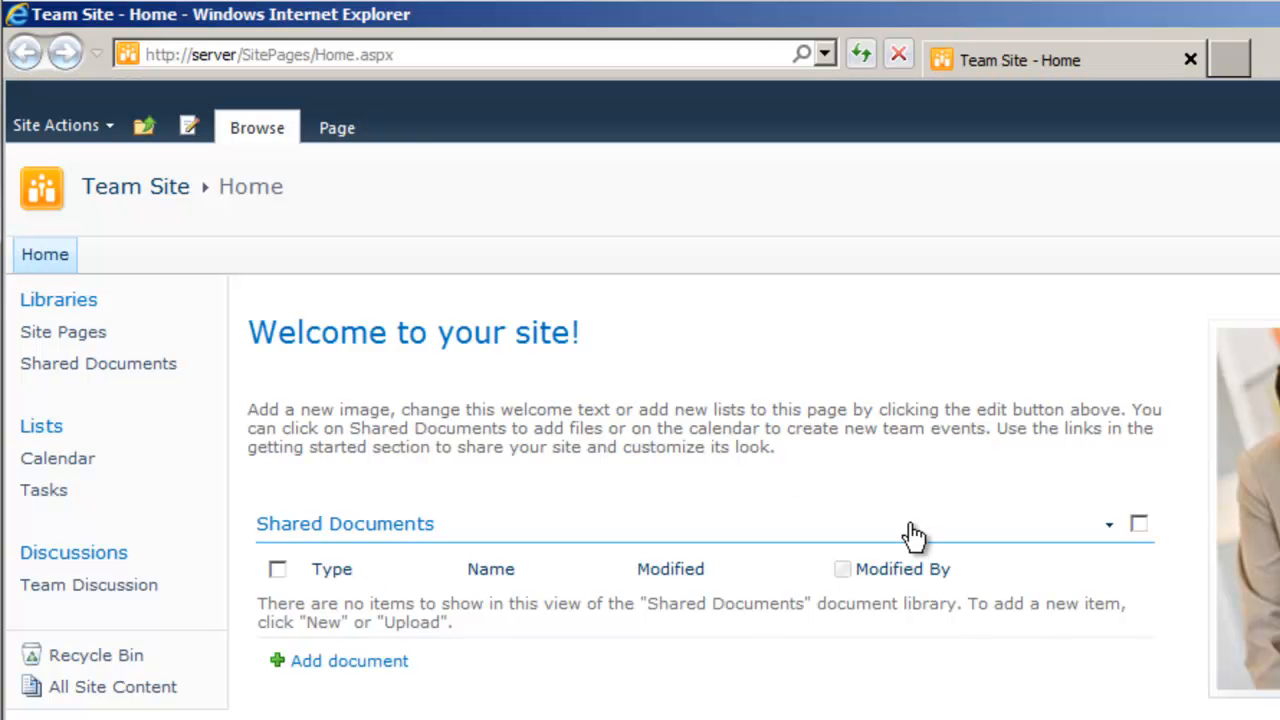
mouse_move(500, 710)
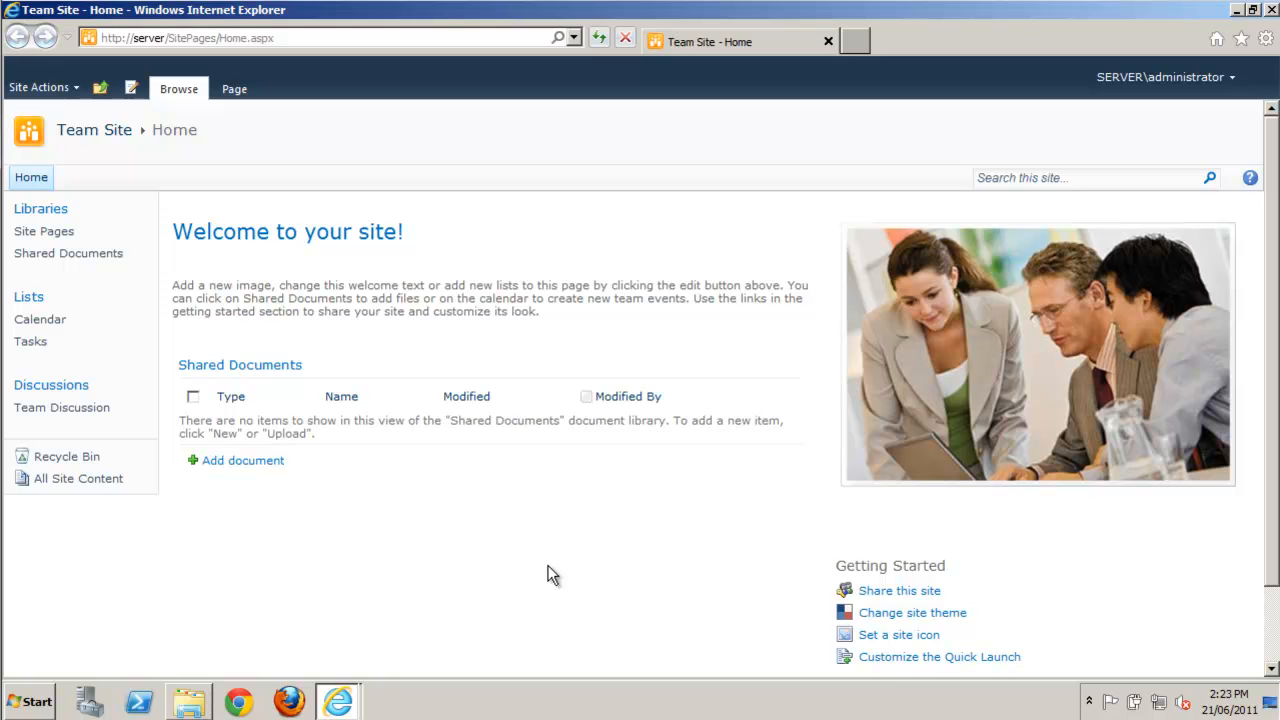
mouse_move(448, 596)
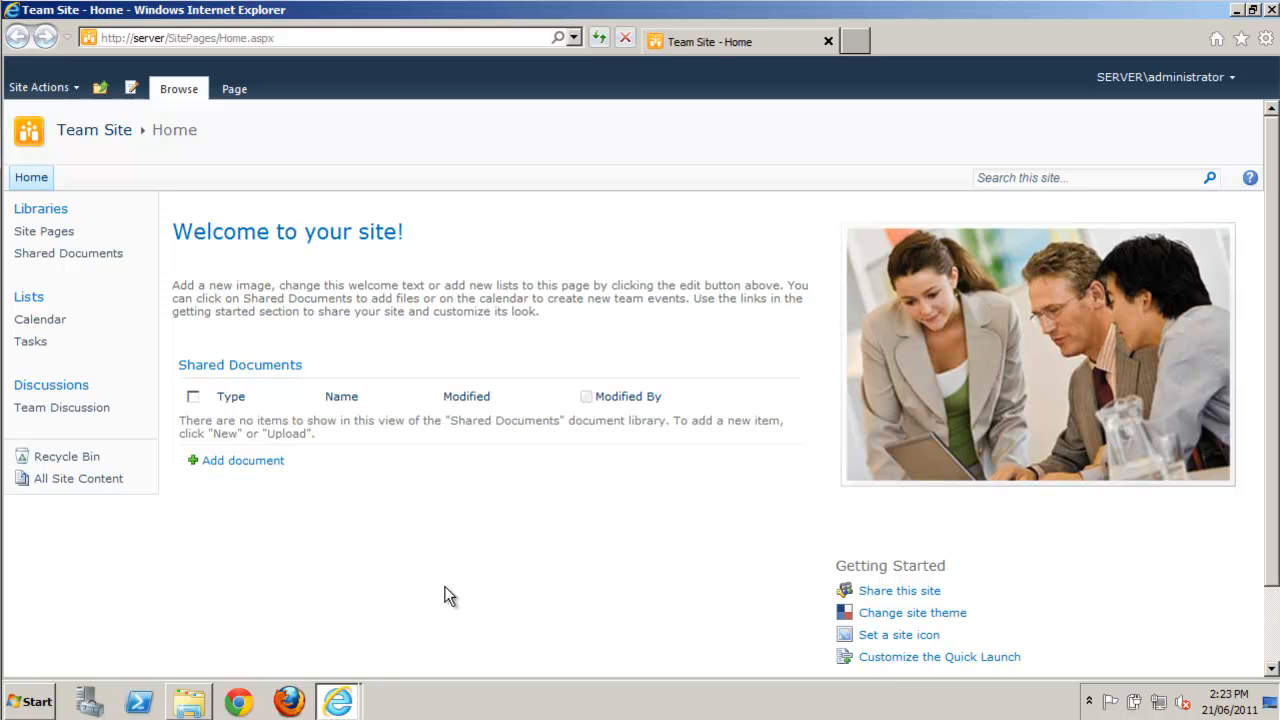
mouse_move(128, 600)
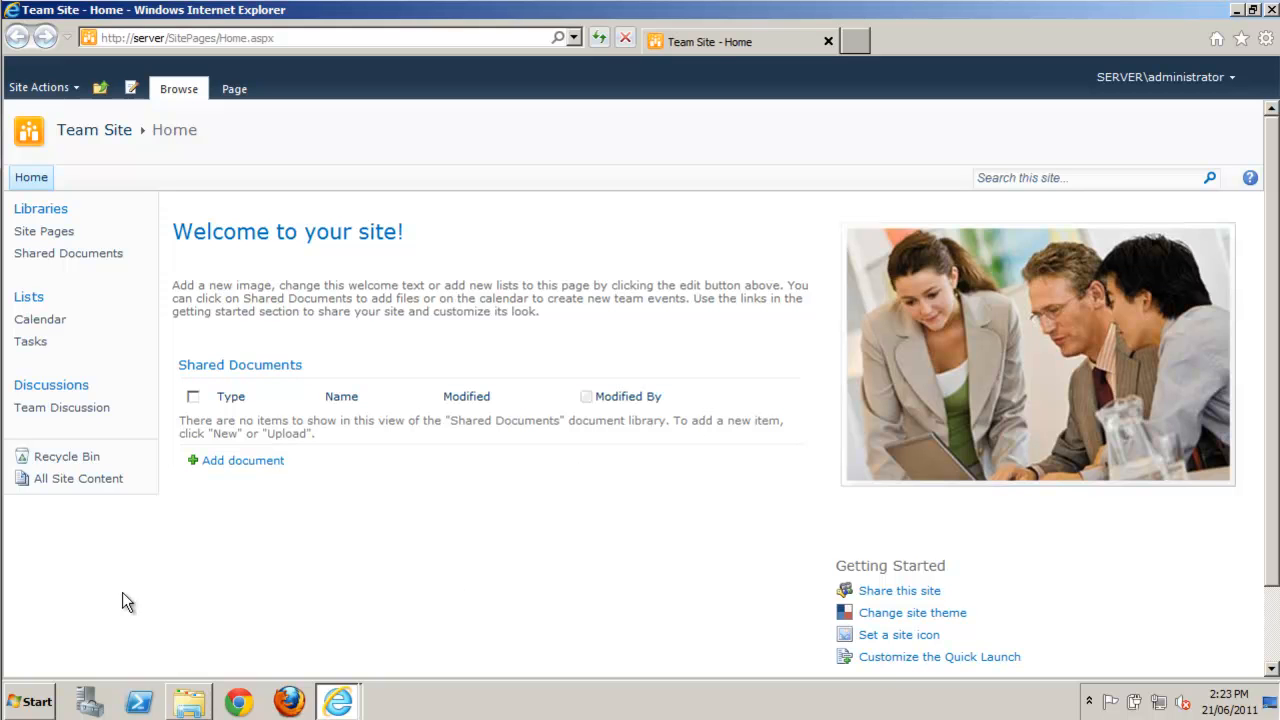
mouse_move(548, 520)
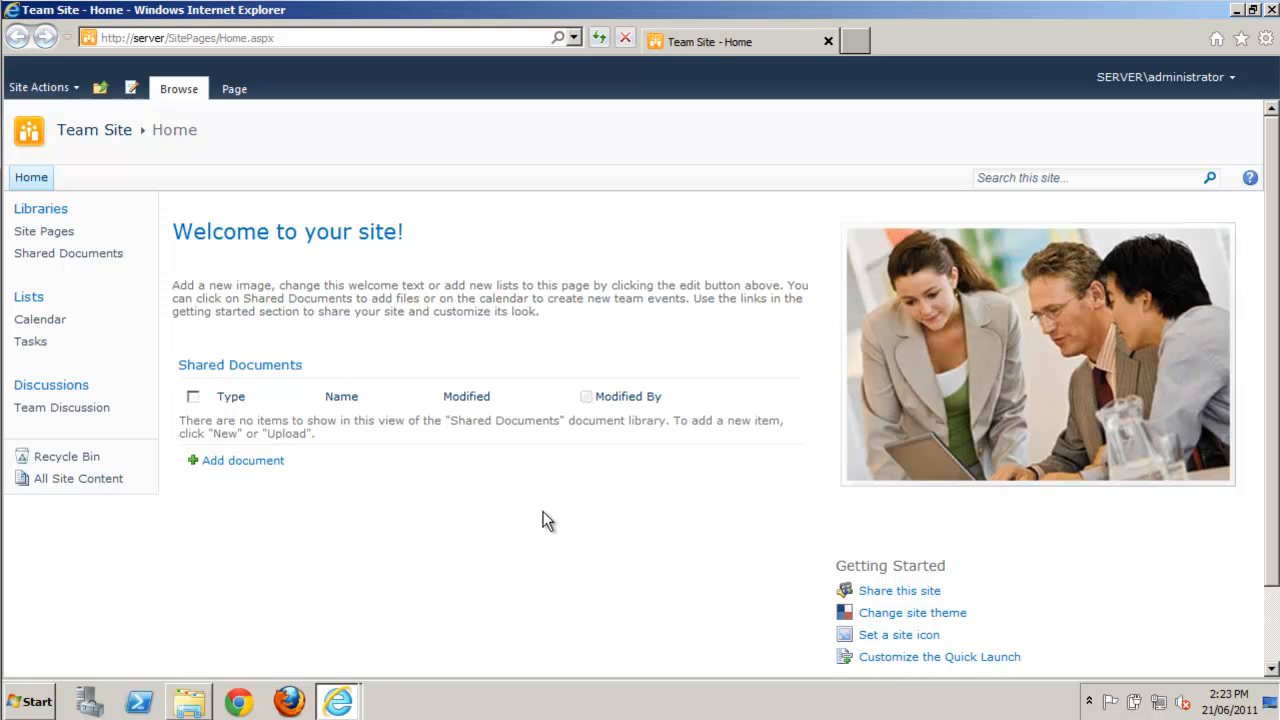
mouse_move(308, 548)
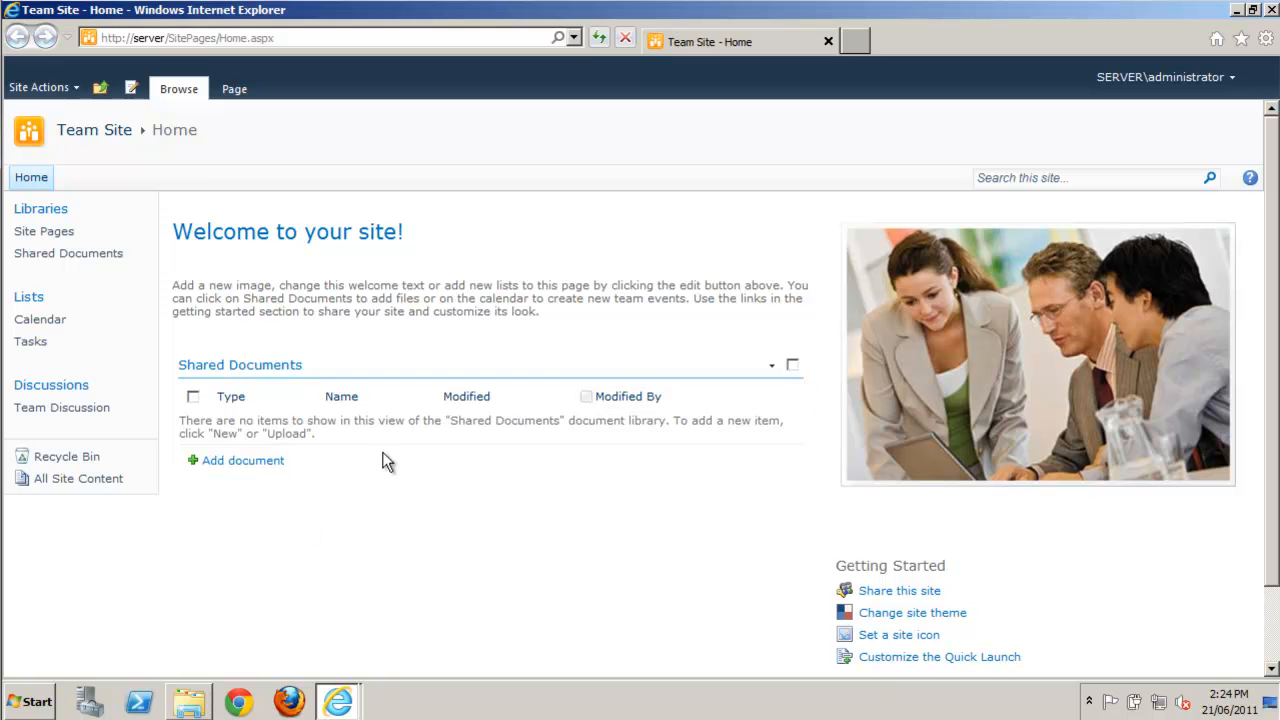
mouse_move(164, 58)
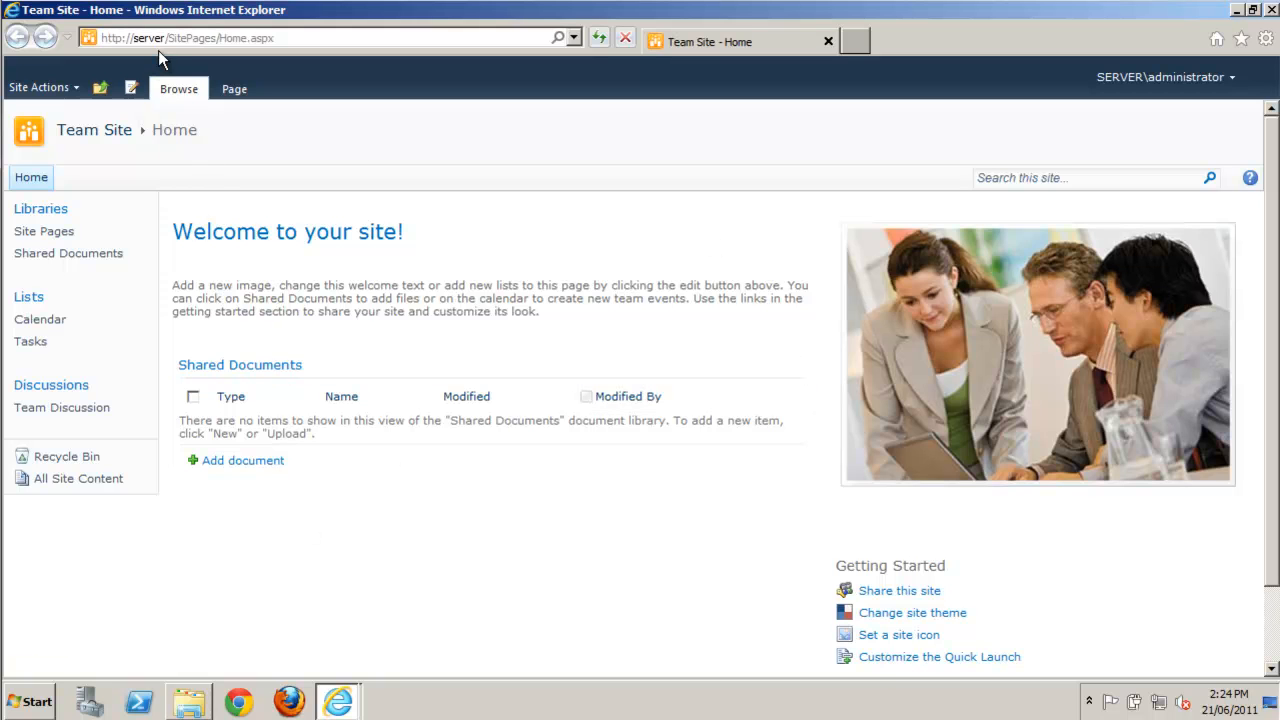
mouse_move(90, 480)
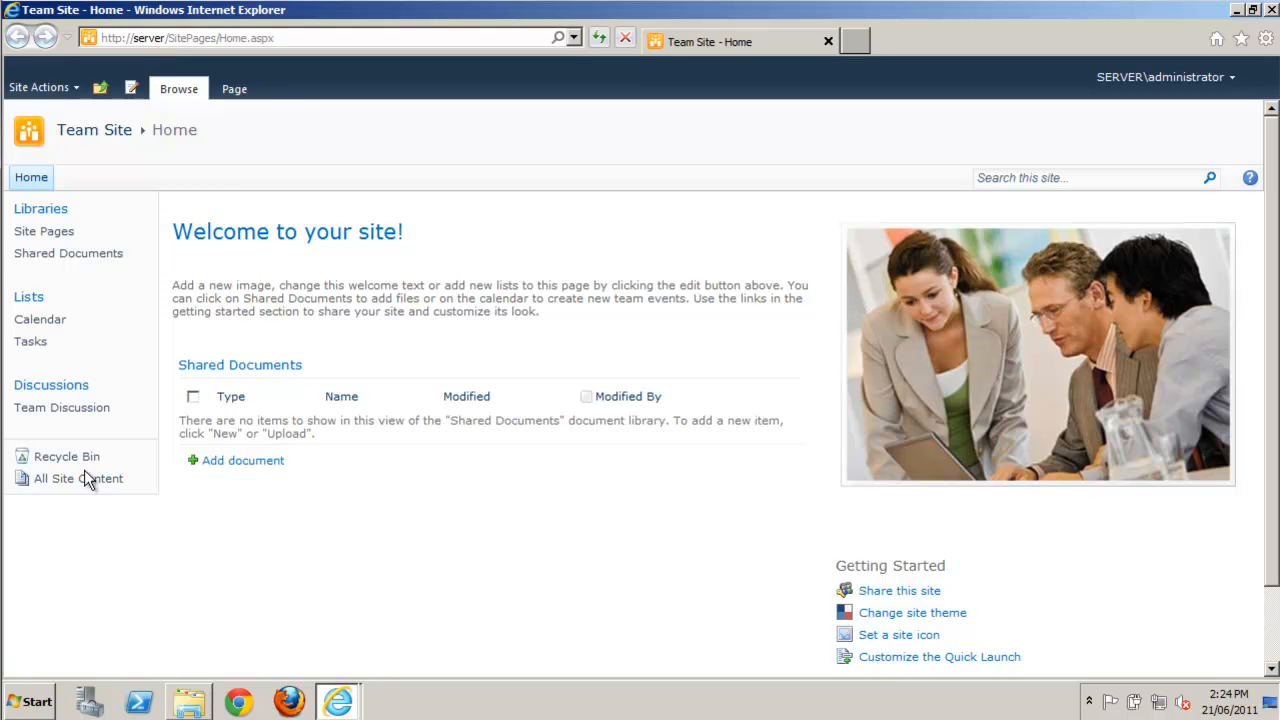
- Browse the Start menu's Microsoft SQL Server 2008 group, then dismiss it, leaving the Team Site page showing
left_click(28, 700)
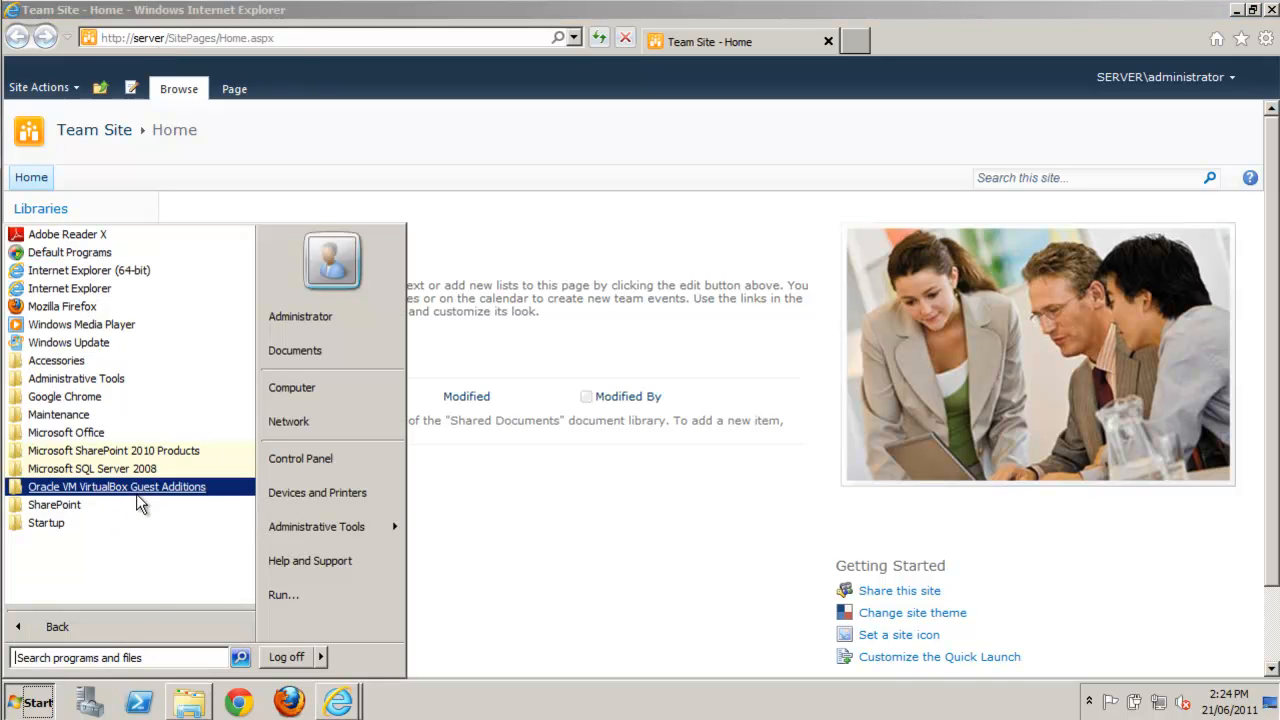
left_click(92, 468)
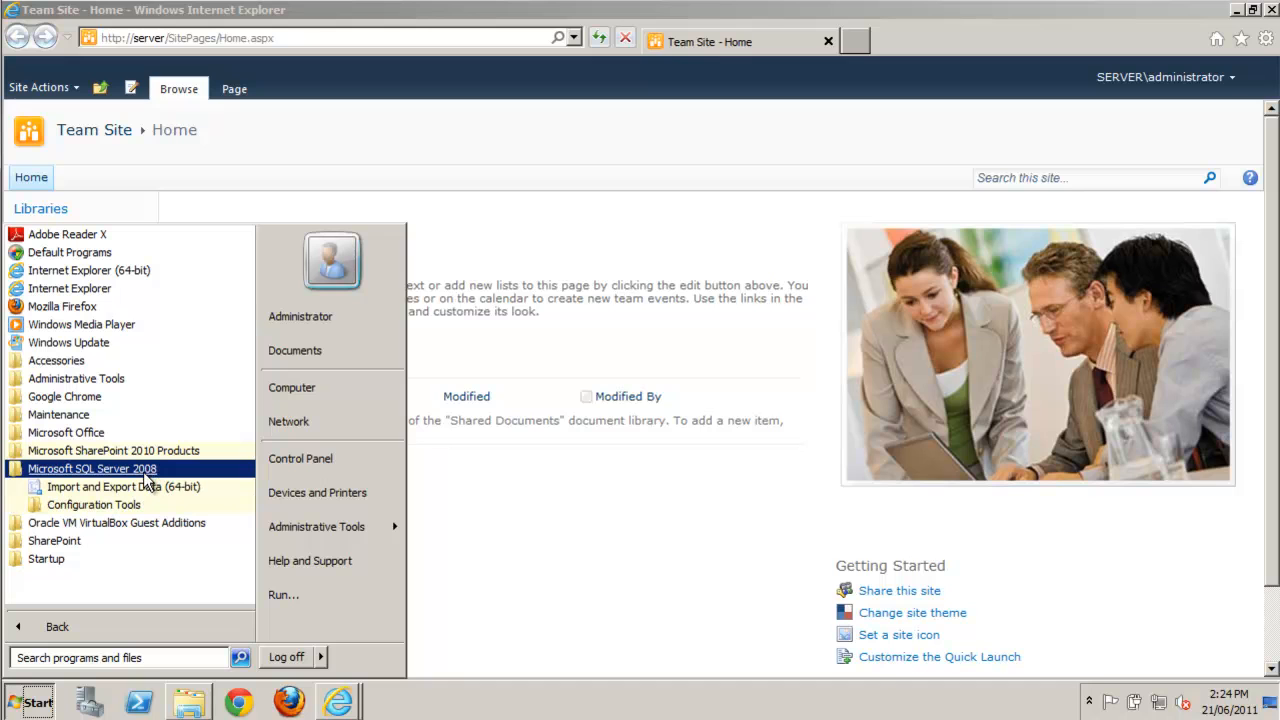
mouse_move(170, 486)
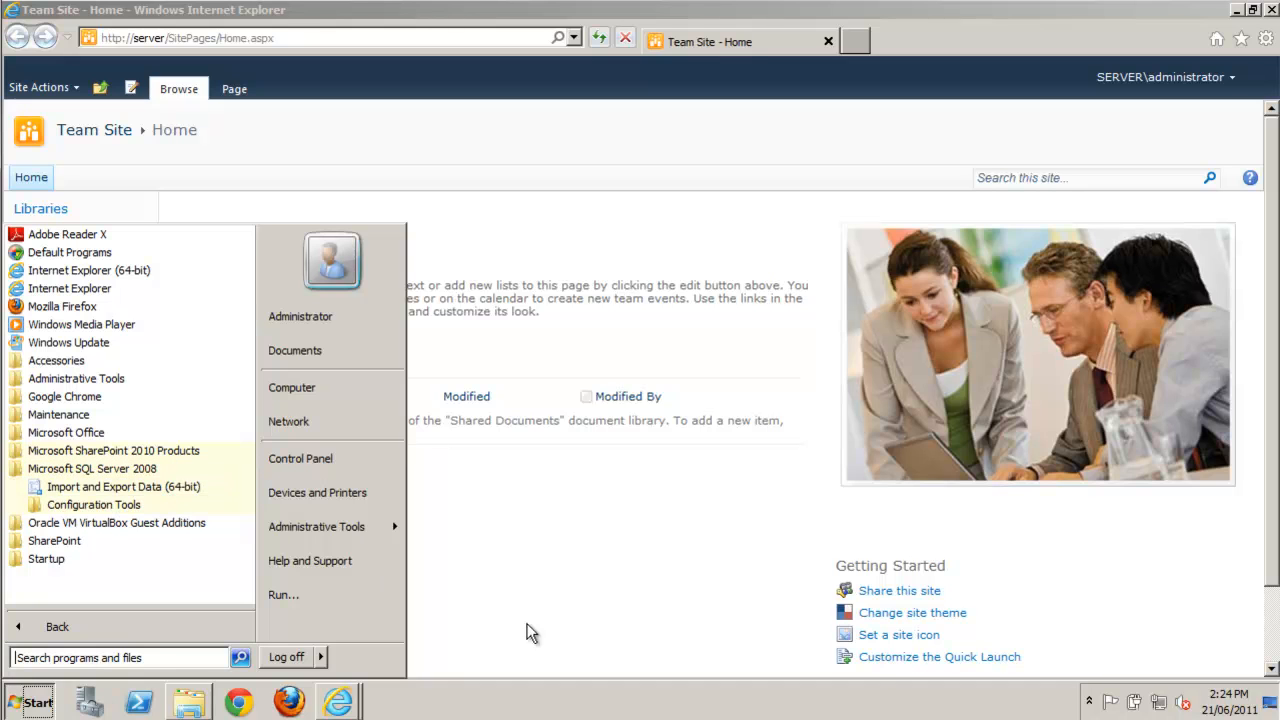
left_click(614, 596)
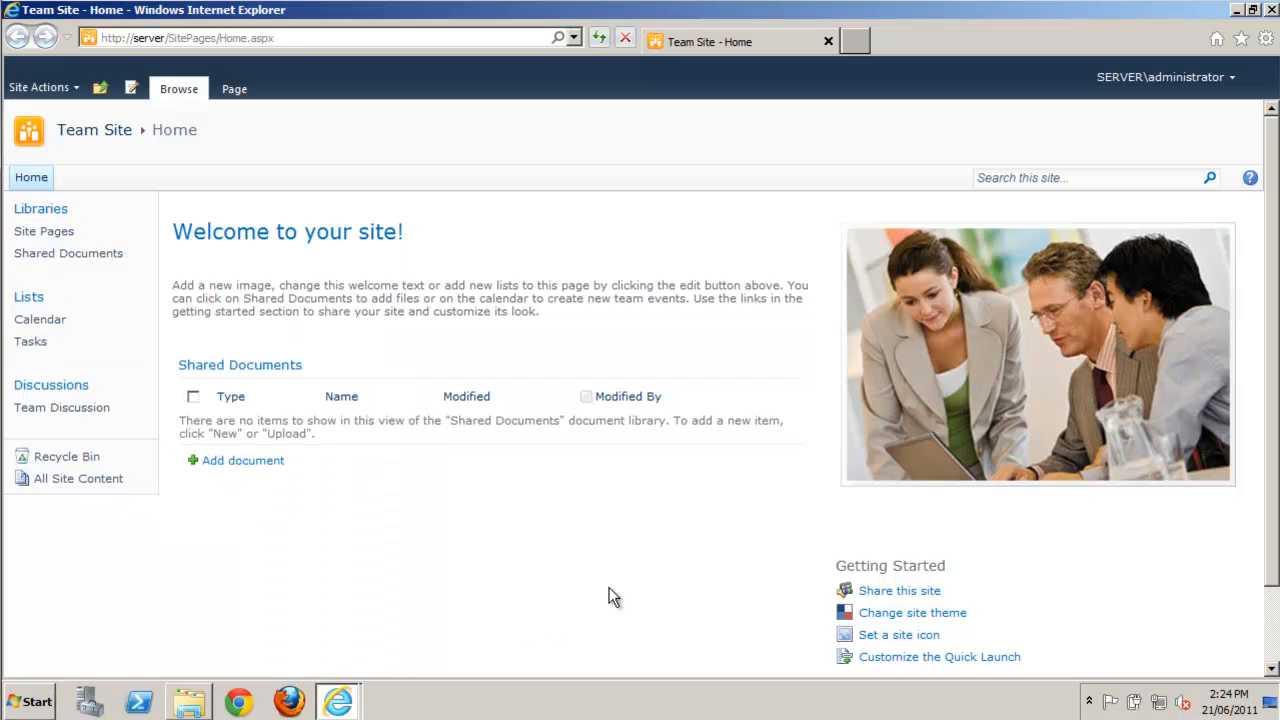
mouse_move(1116, 700)
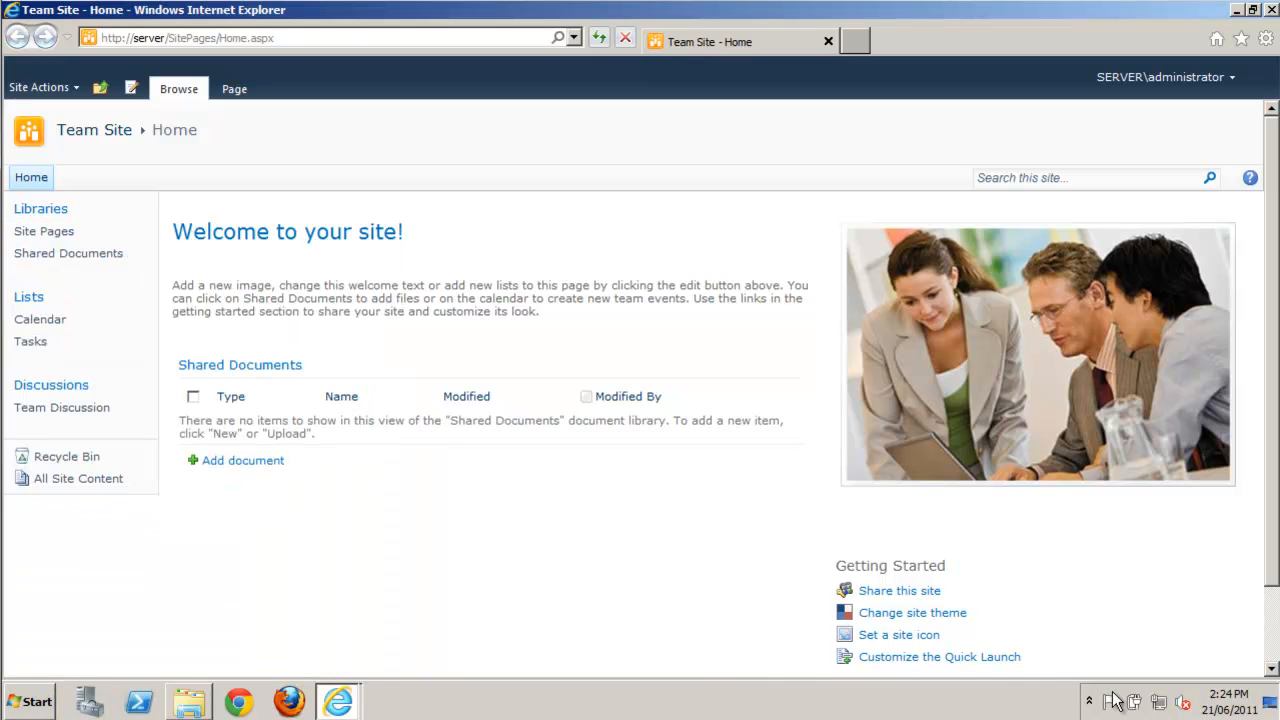
mouse_move(1124, 566)
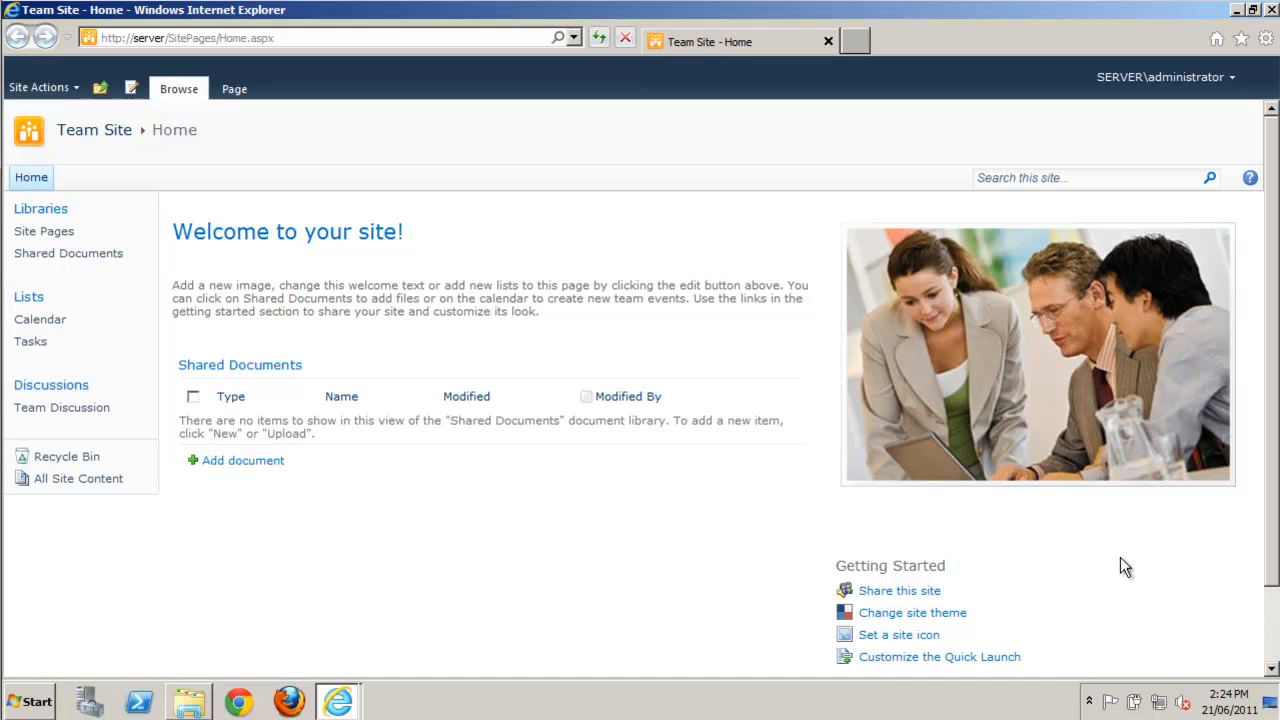